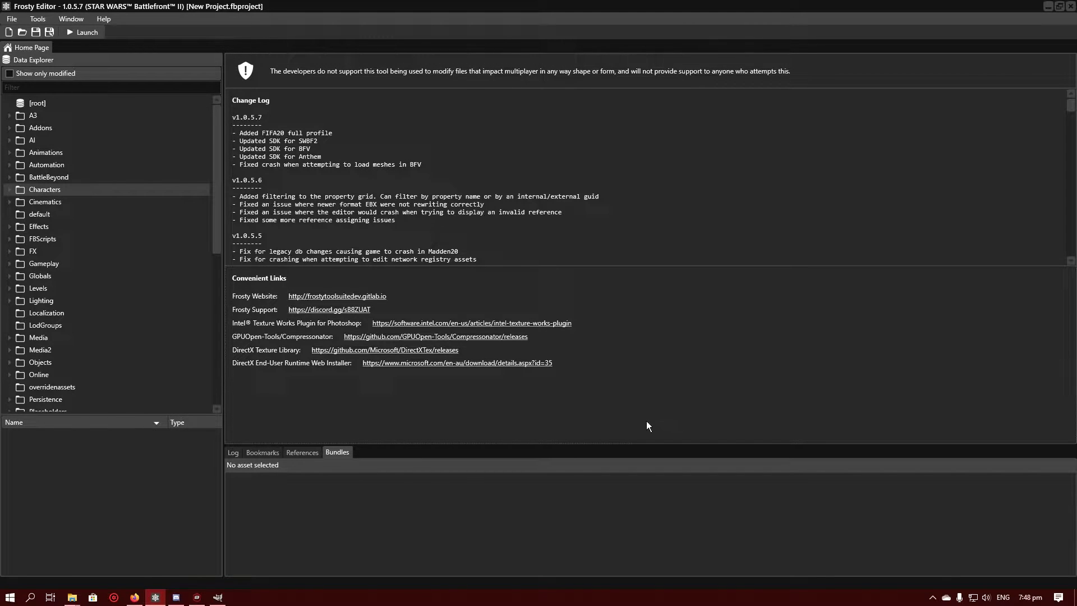
mouse_move(657, 414)
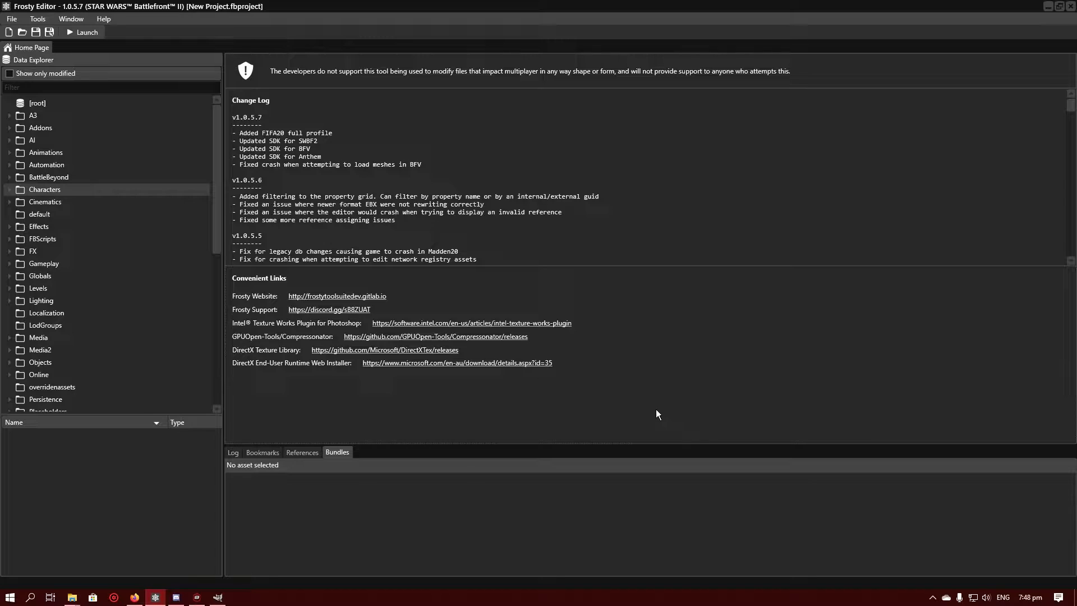
mouse_move(623, 372)
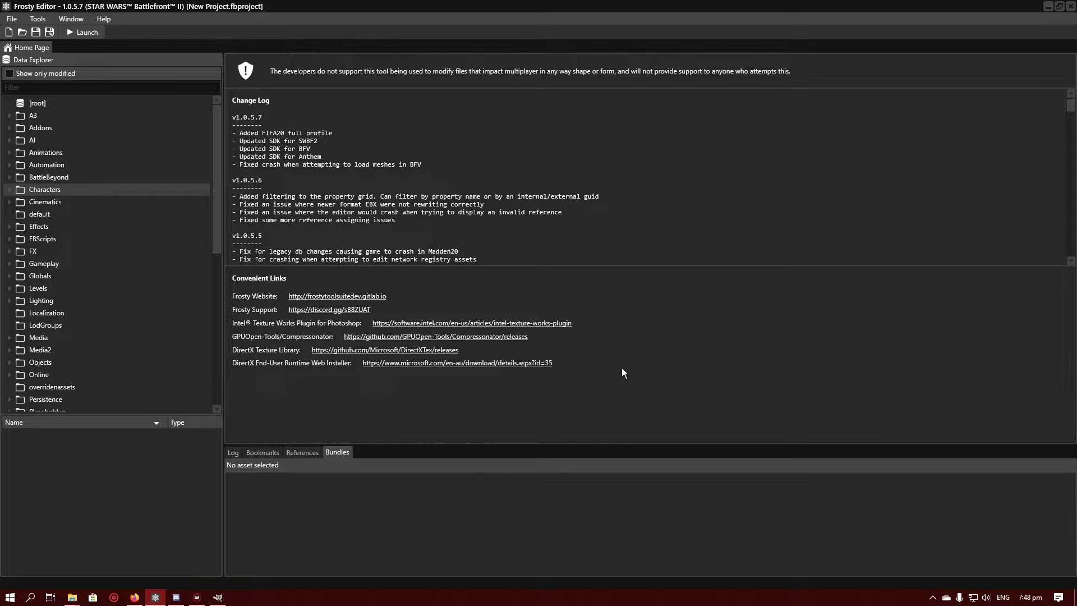
mouse_move(690, 377)
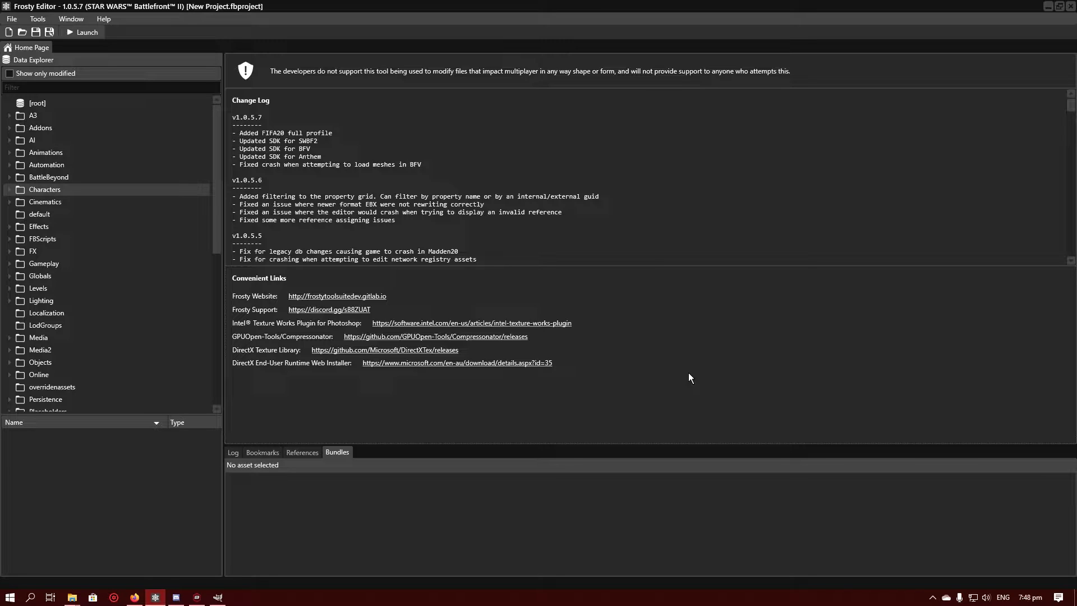
mouse_move(431, 422)
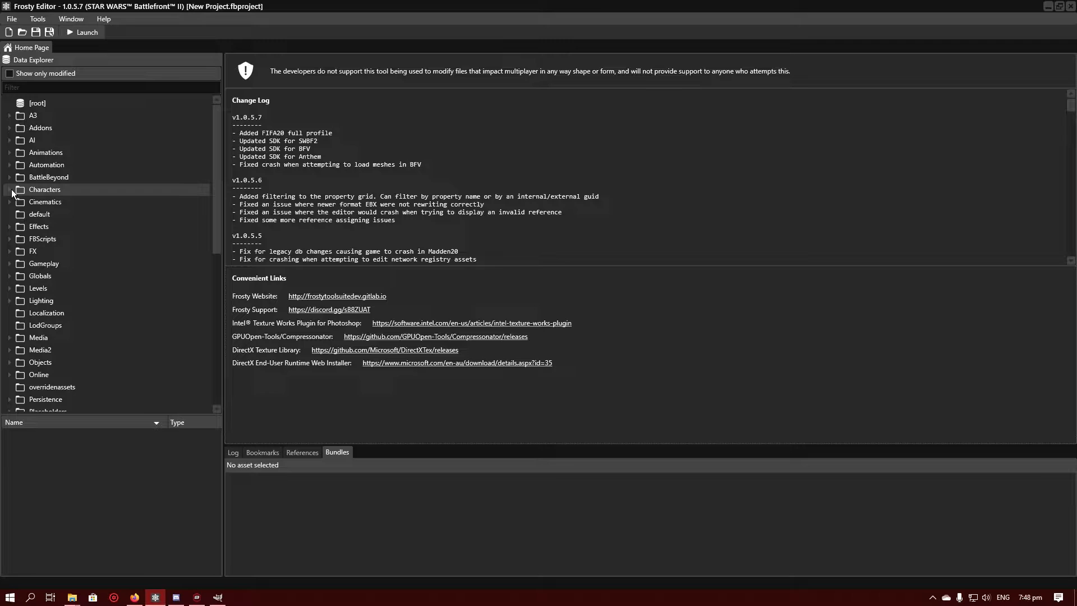
mouse_move(197, 188)
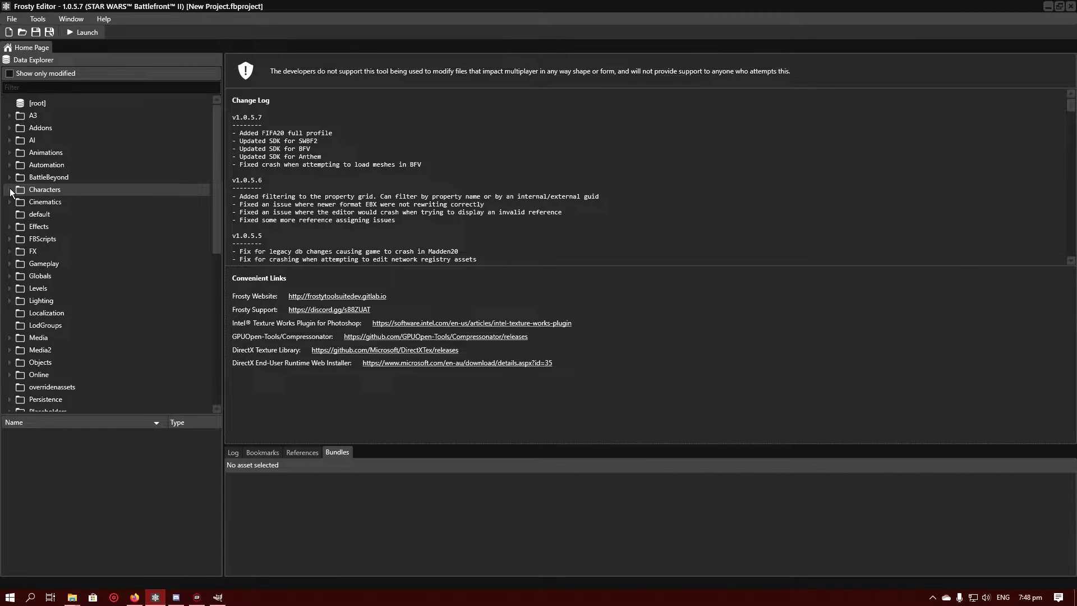
- Expand Characters > Hero > DarthVader > DarthVader_01 and show the Texture folder's assets
left_click(11, 192)
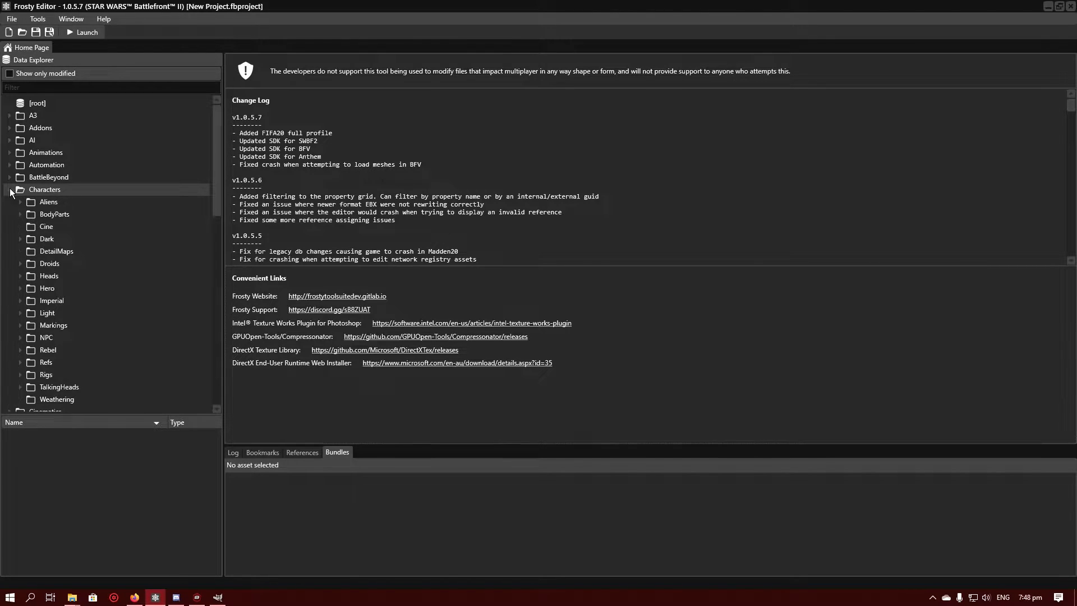
scroll("down", 3)
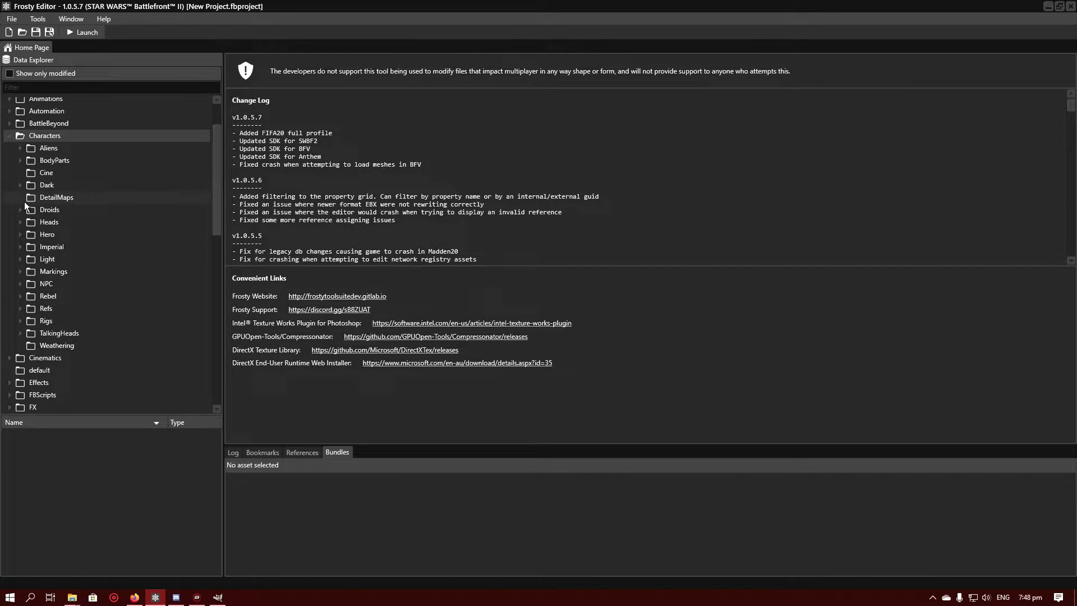
left_click(21, 235)
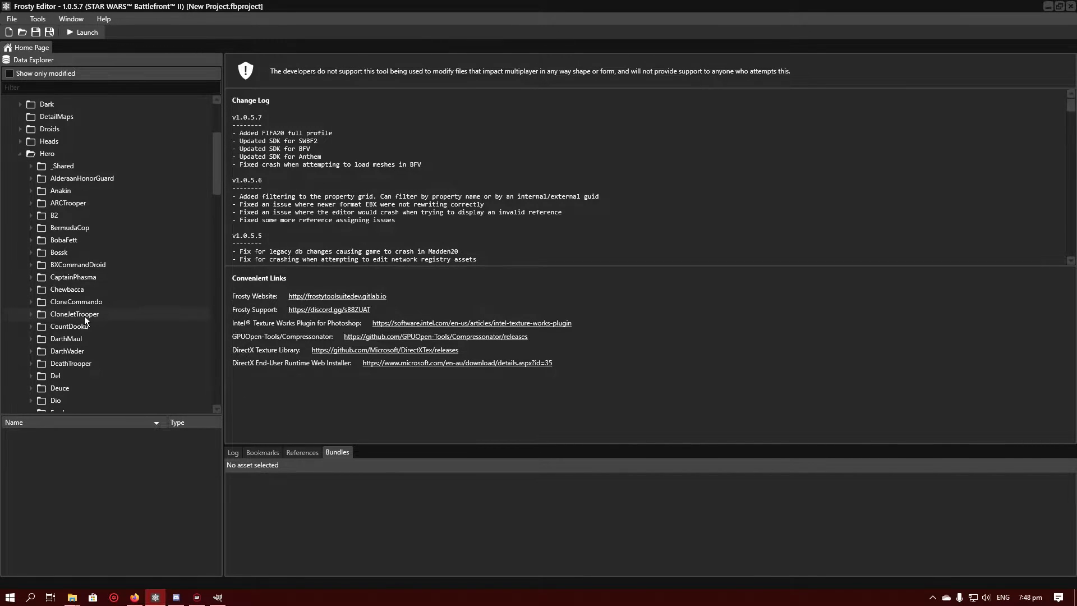
scroll("down", 3)
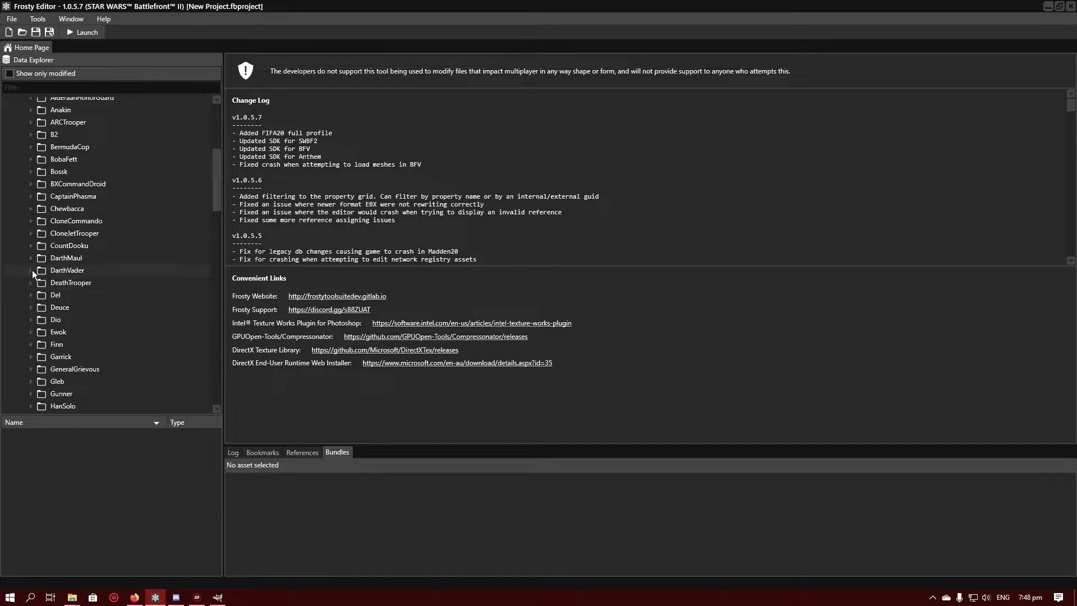
left_click(31, 270)
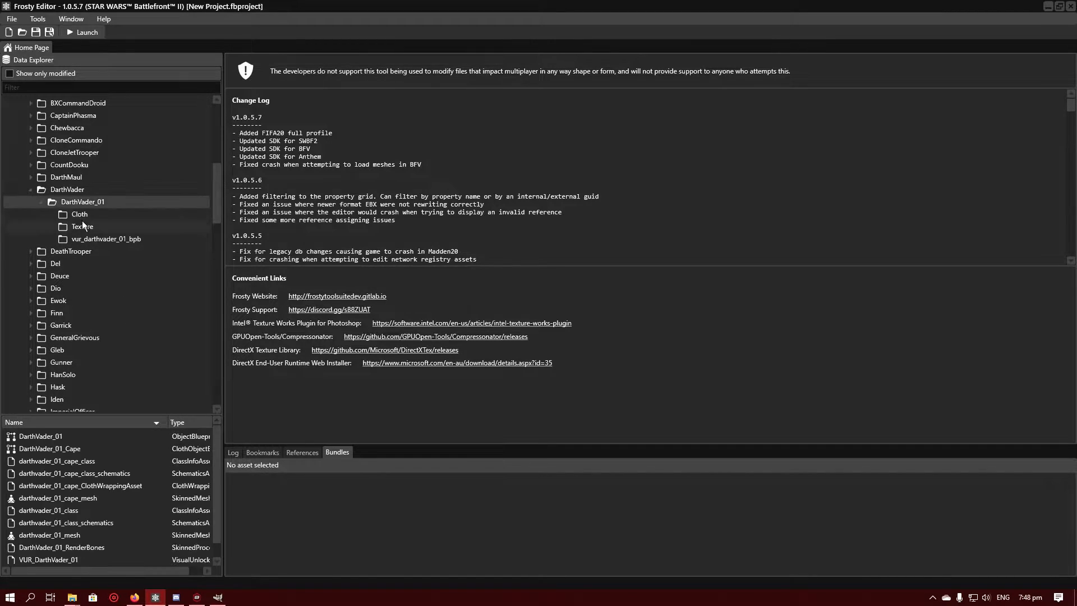
left_click(82, 226)
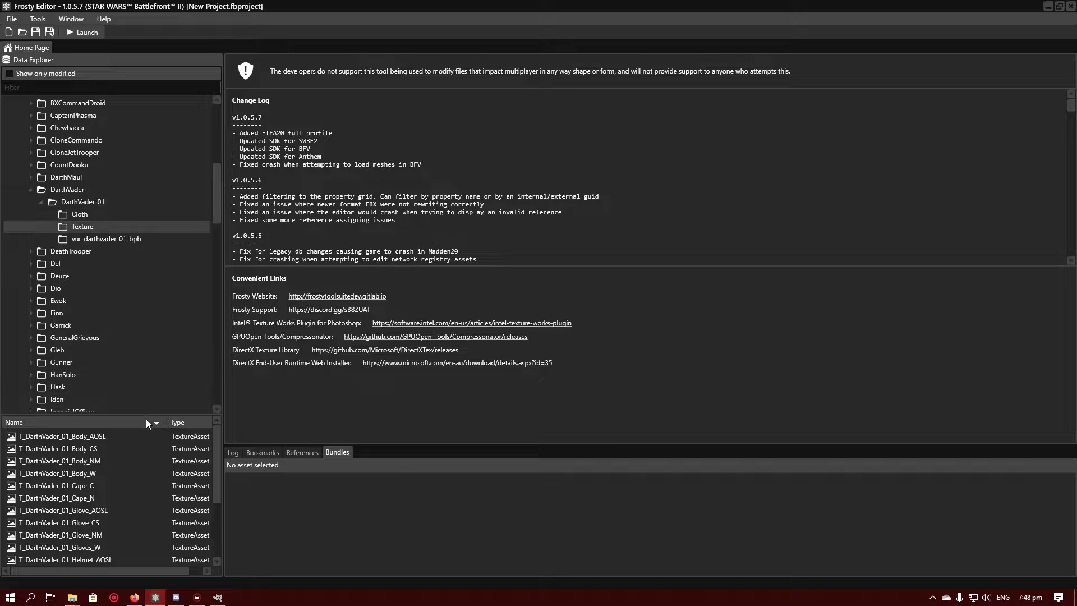
scroll("up", 3)
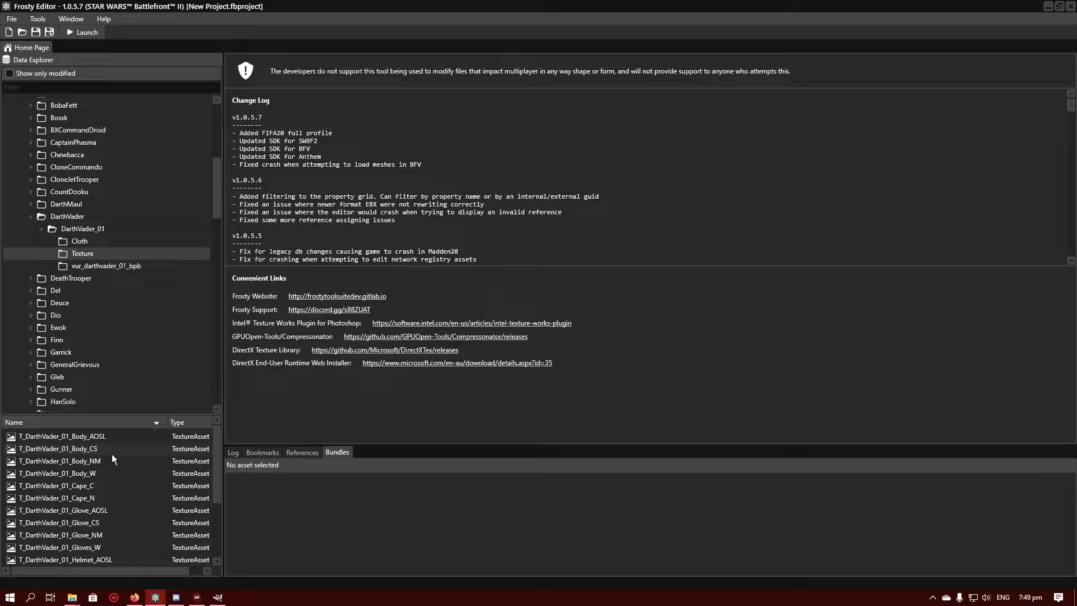
mouse_move(108, 459)
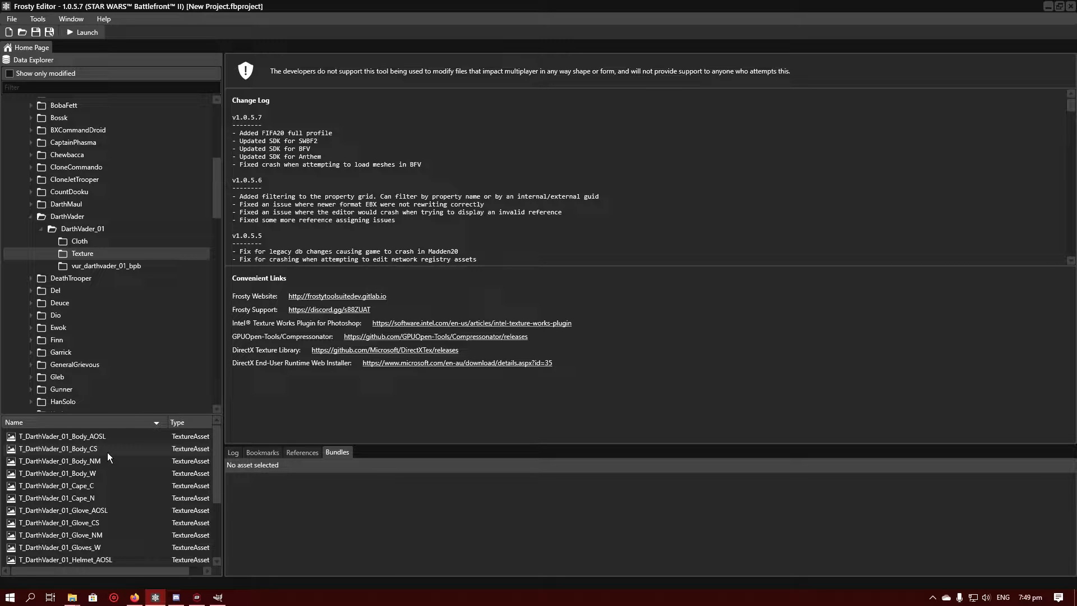
- Open the T_DarthVader_01_Body_CS texture and return to the DarthVader_01 texture list
left_click(58, 449)
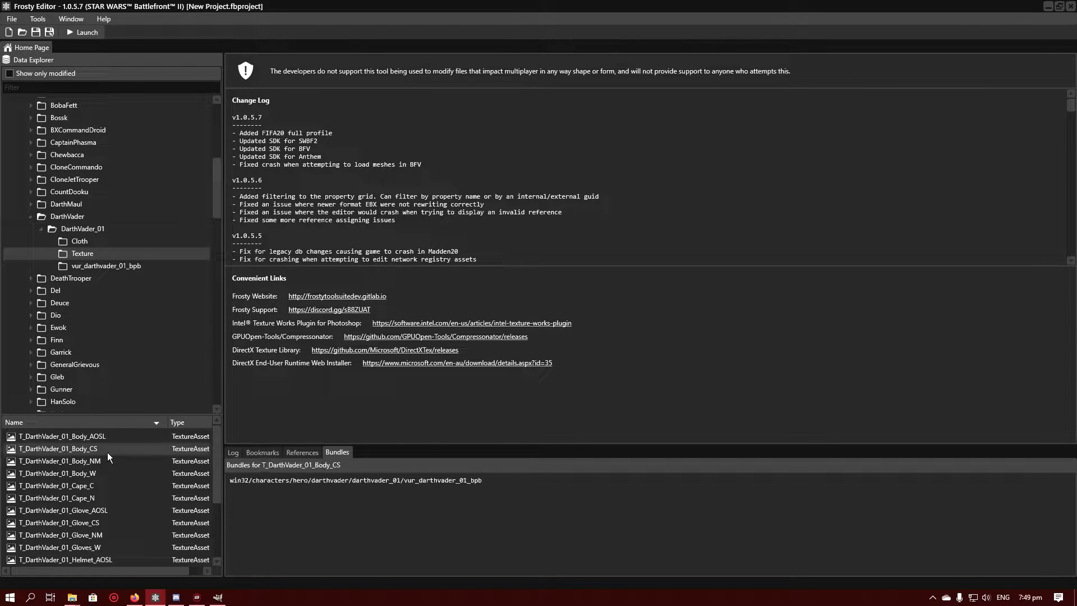
double_click(58, 449)
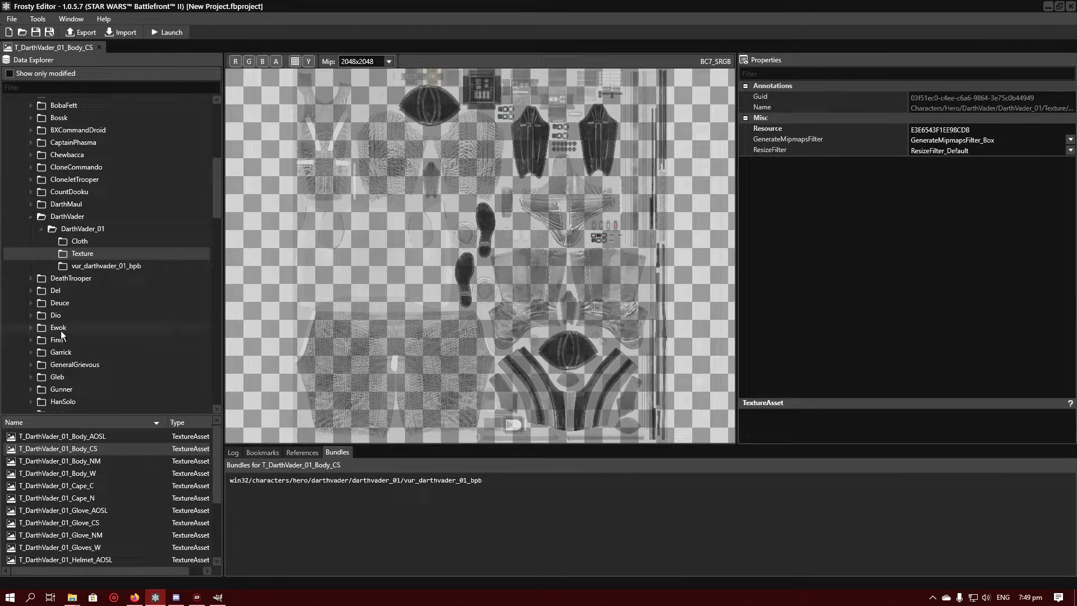
left_click(68, 217)
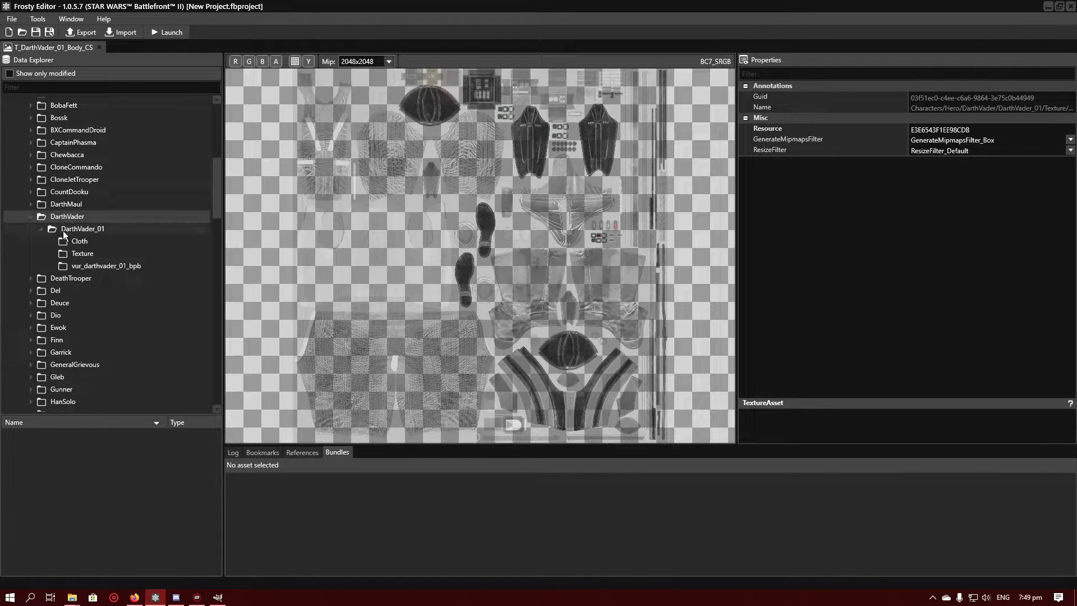
left_click(82, 229)
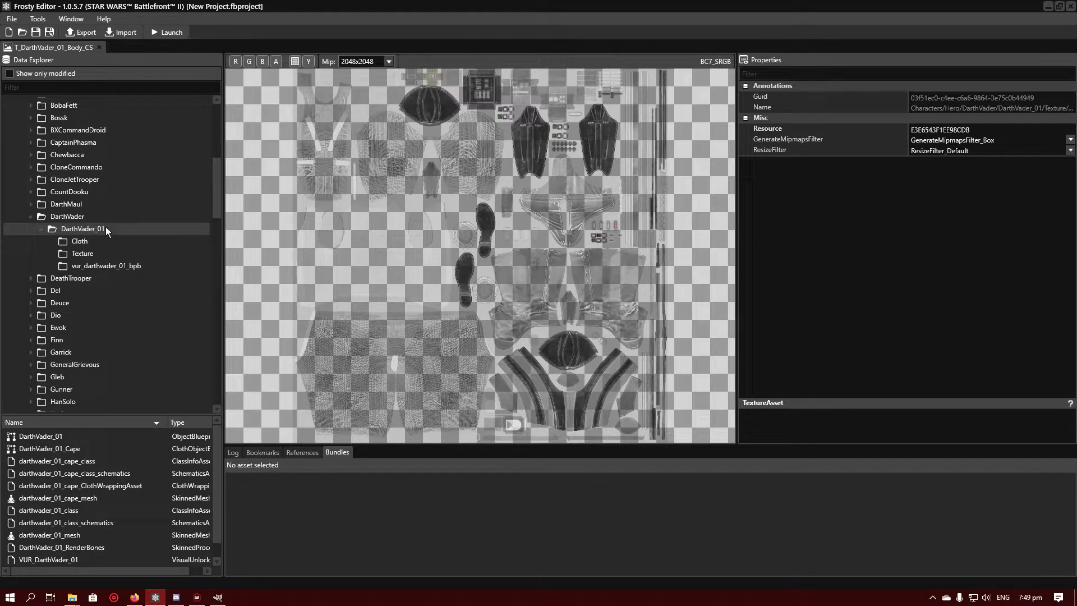
left_click(80, 253)
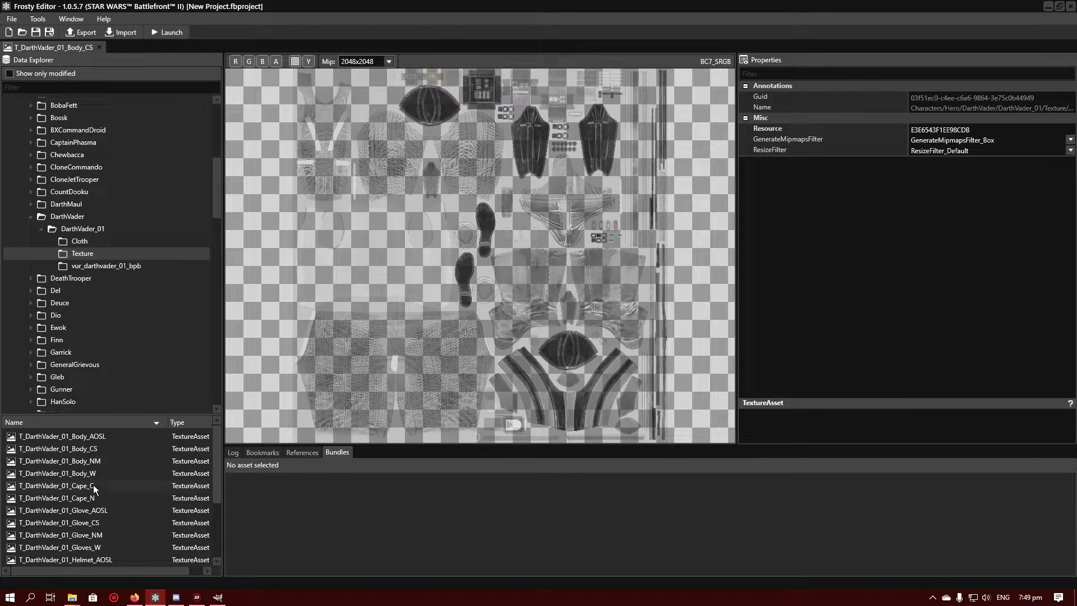
- Open the Cape_C, Helmet_CS and InnerCape_CS colour textures in their own tabs
left_click(57, 486)
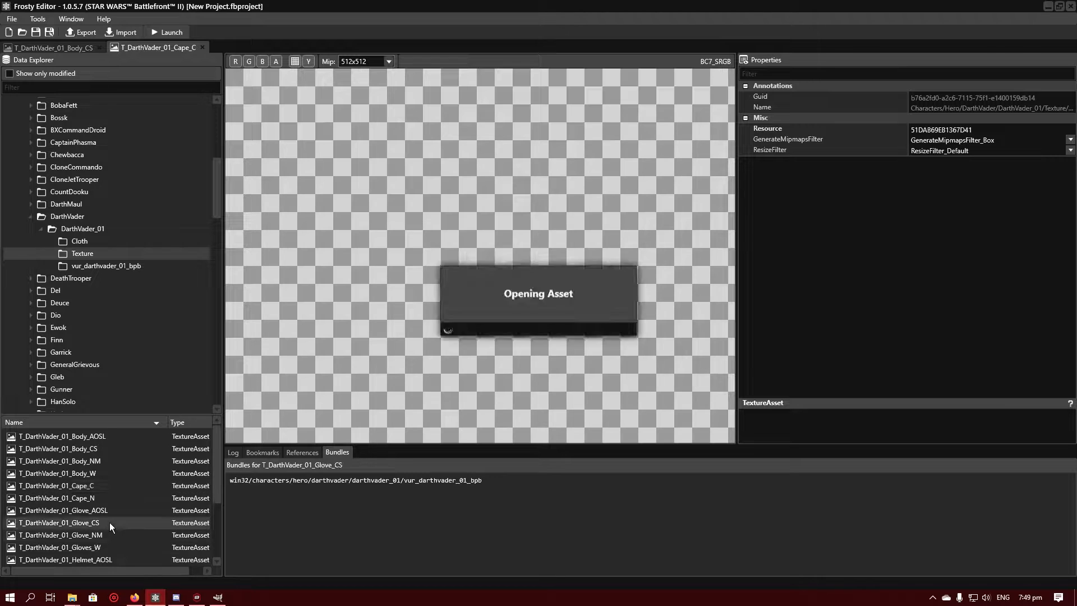
double_click(58, 518)
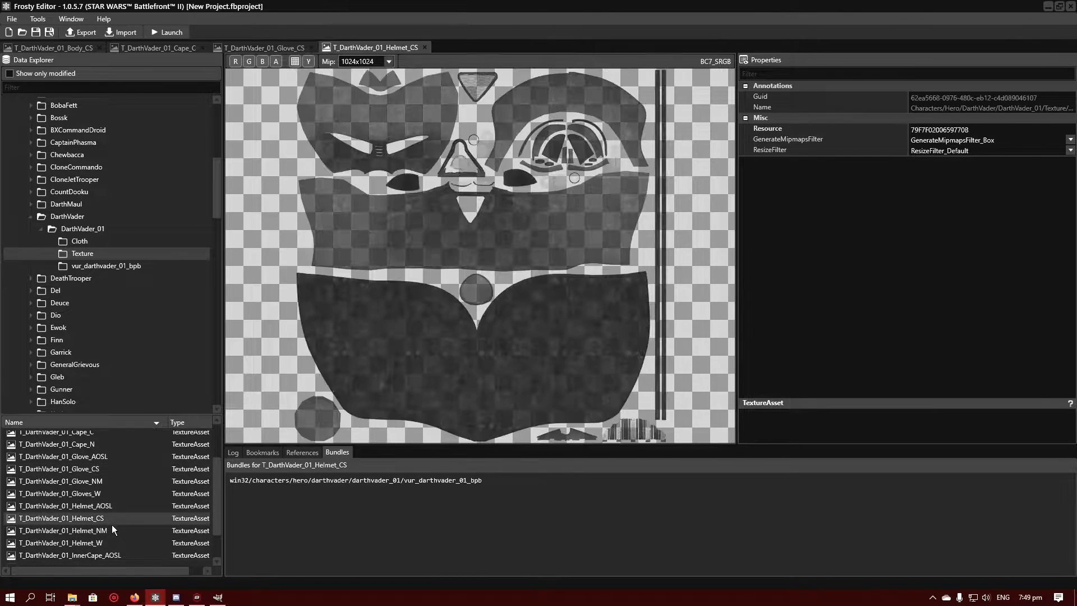
double_click(70, 555)
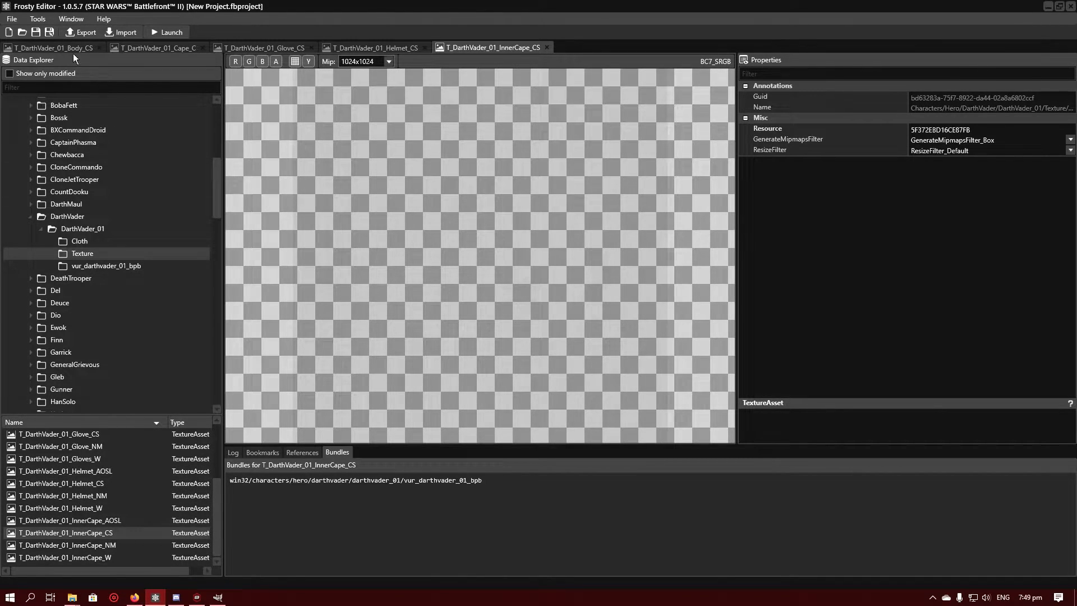
- Export the body and inner cape colour textures as PNGs into the Better vader folder
left_click(86, 32)
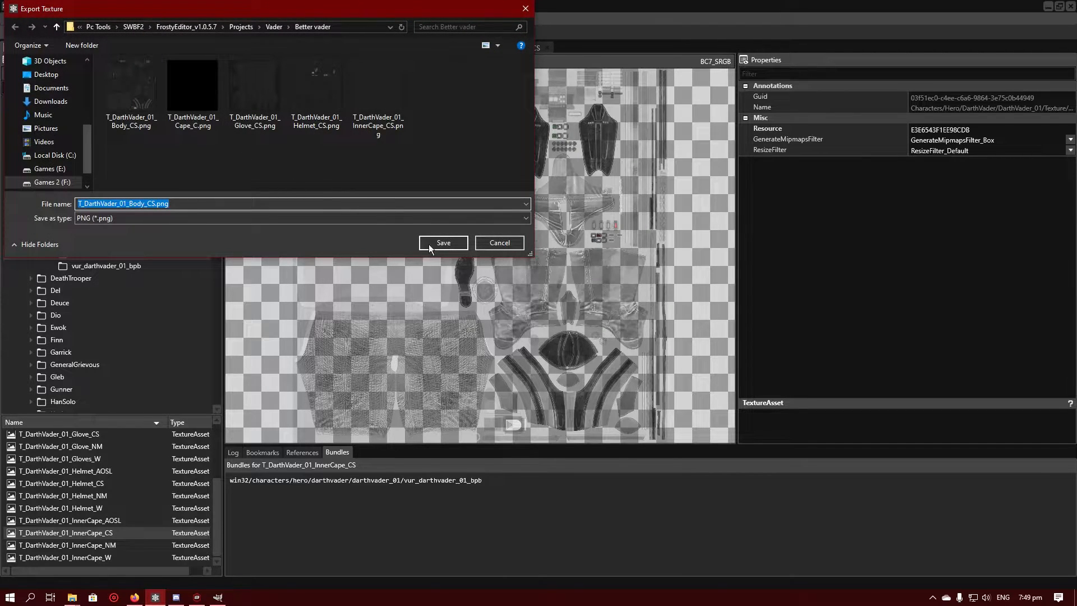
left_click(443, 243)
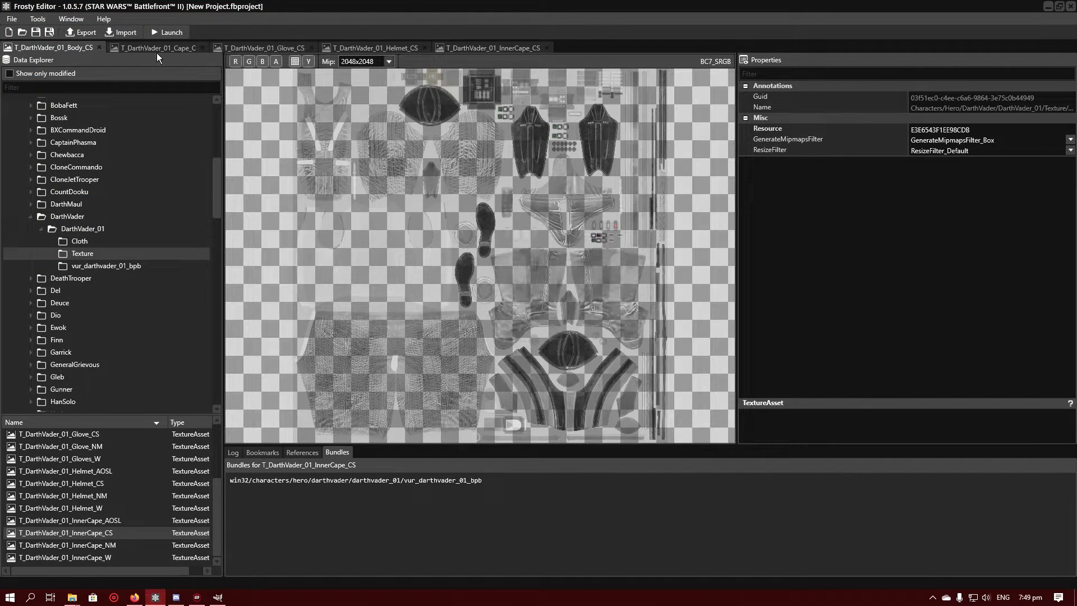
left_click(81, 33)
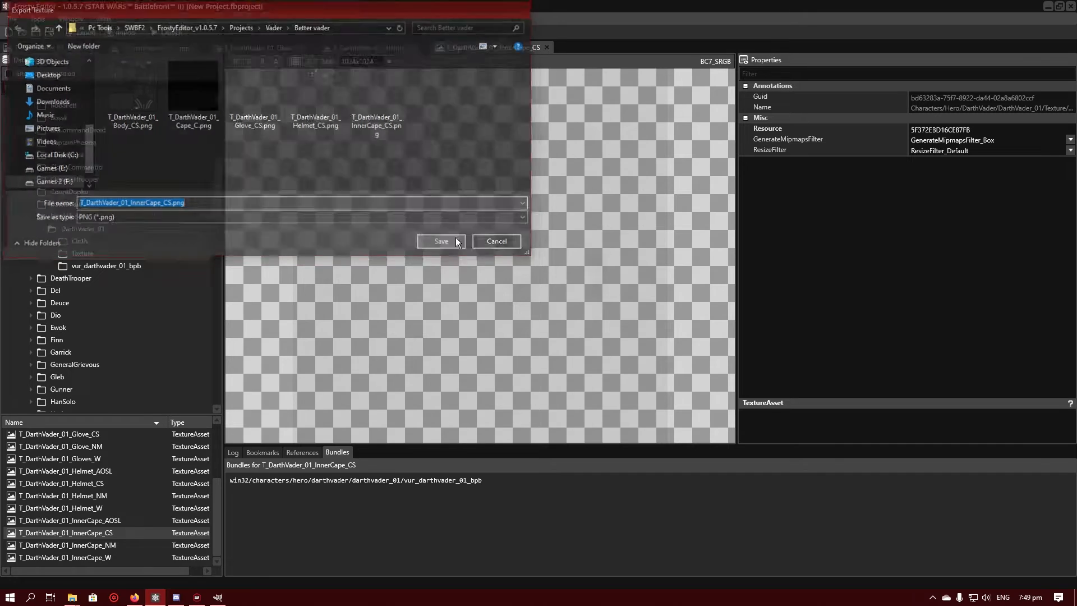
left_click(441, 241)
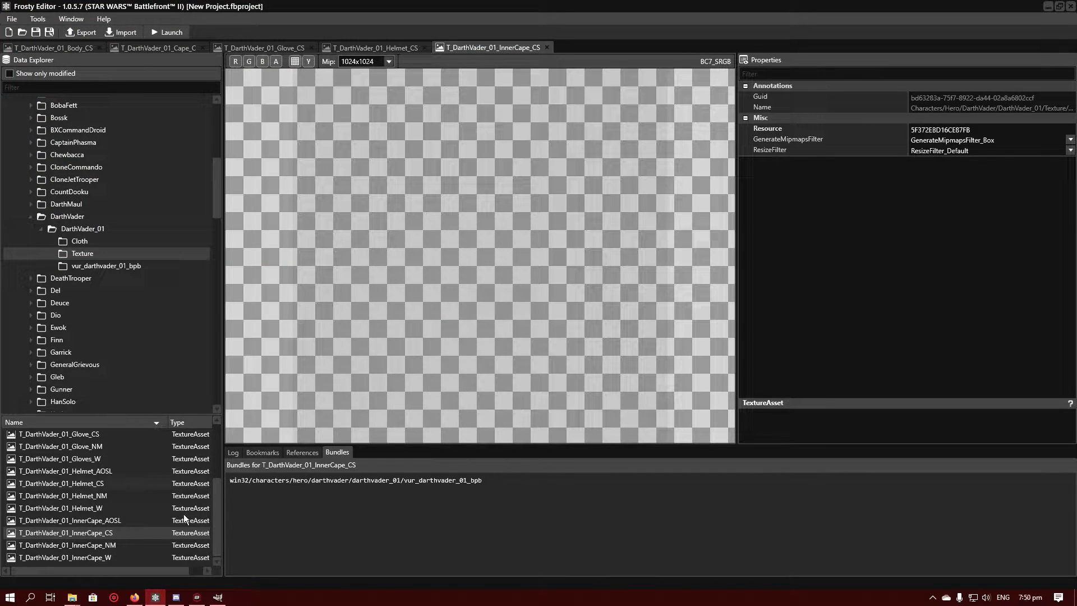
mouse_move(1016, 26)
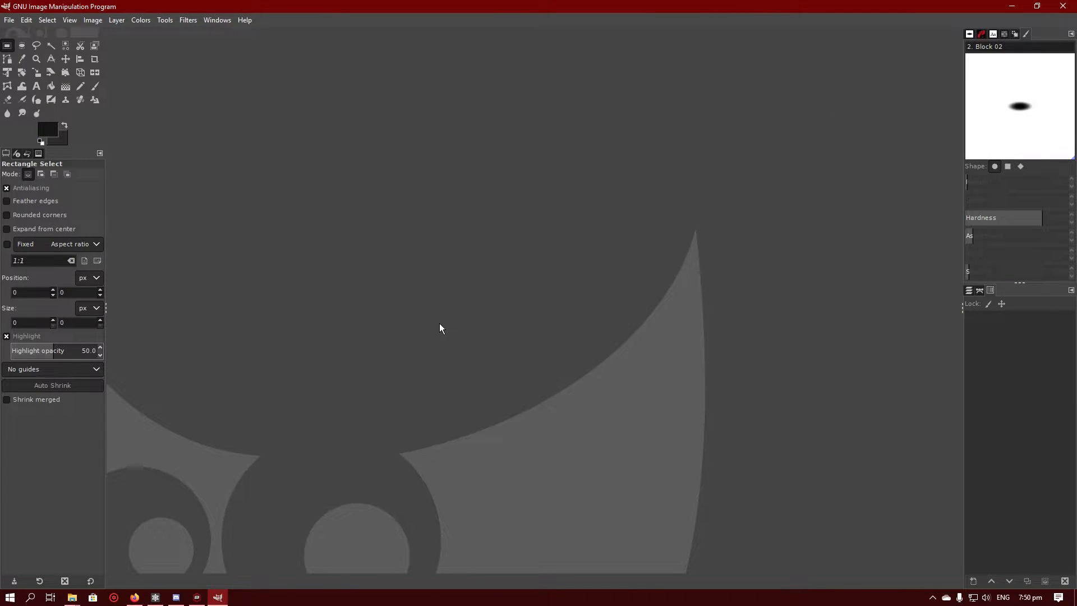
mouse_move(353, 301)
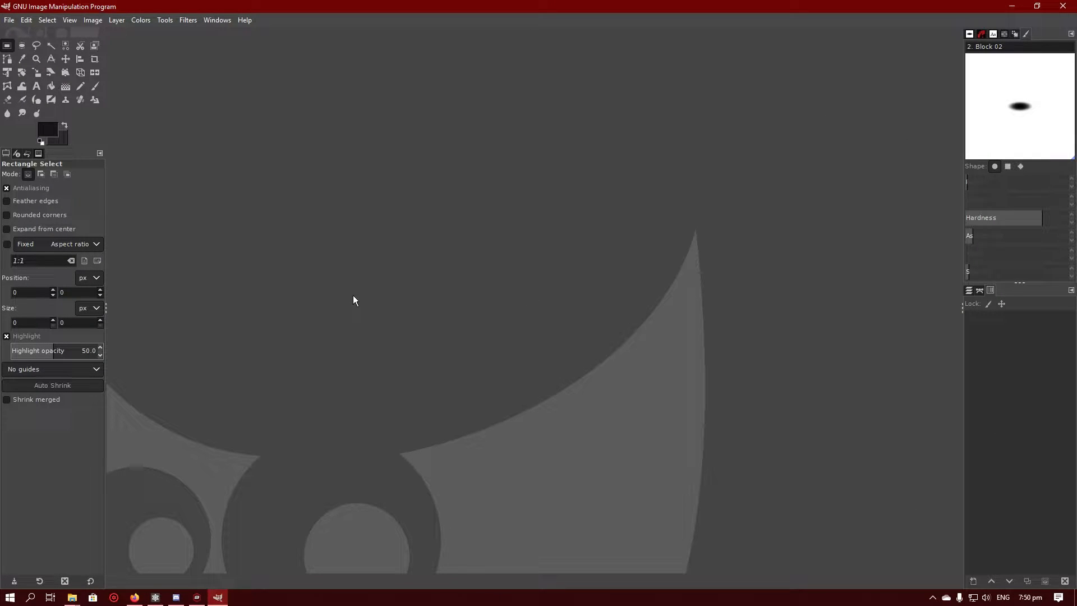
mouse_move(421, 253)
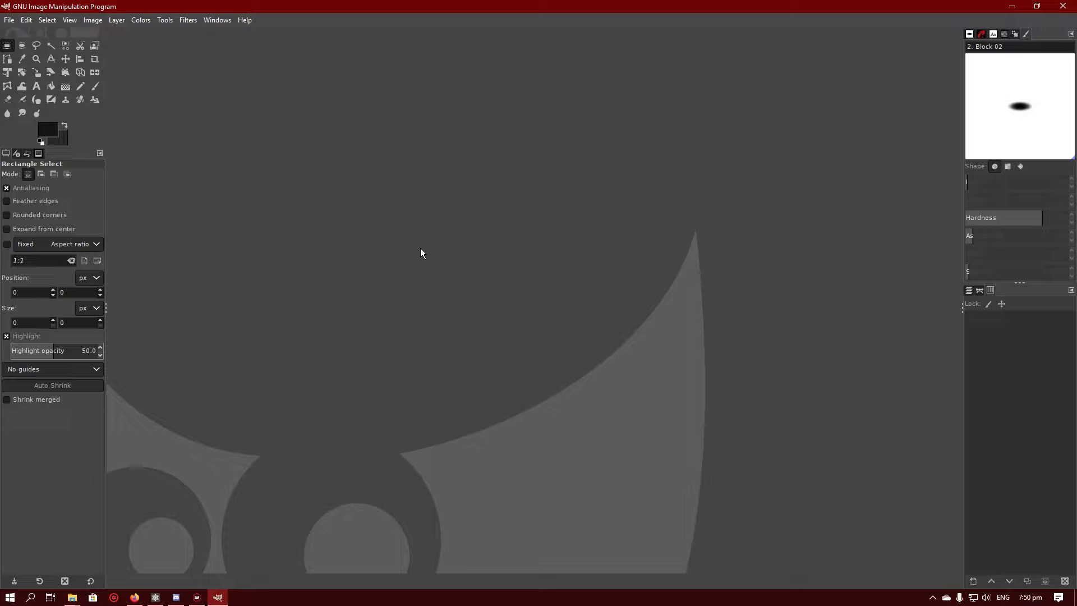
mouse_move(358, 213)
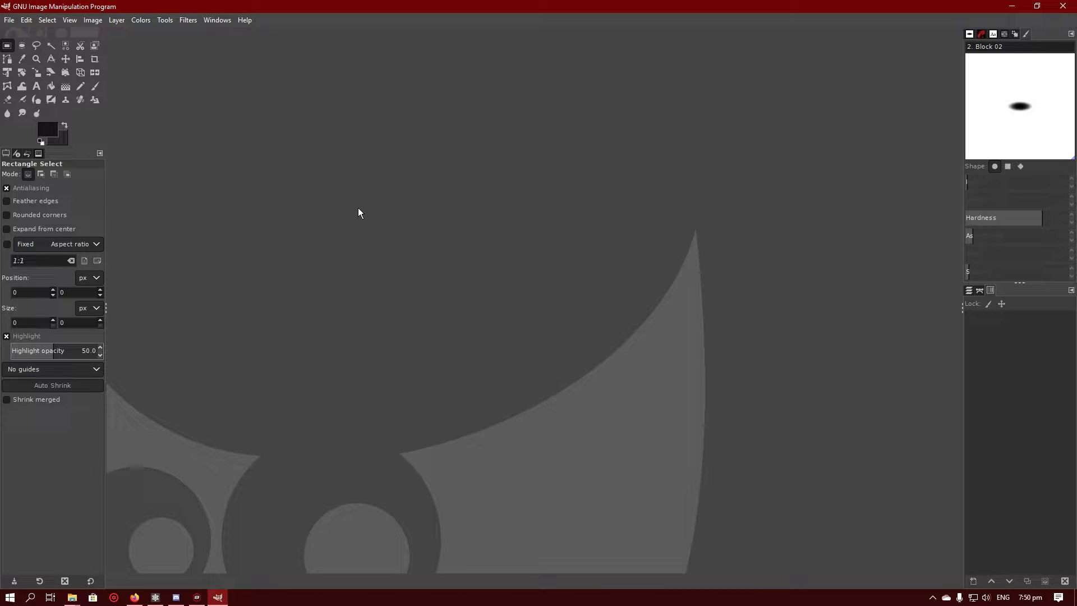
mouse_move(356, 205)
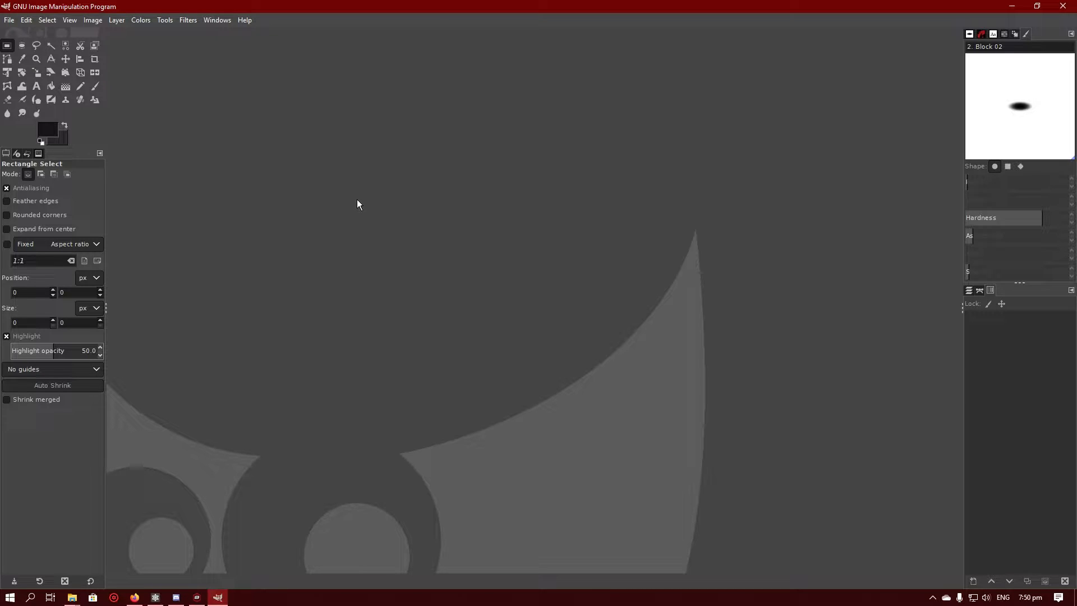
mouse_move(375, 209)
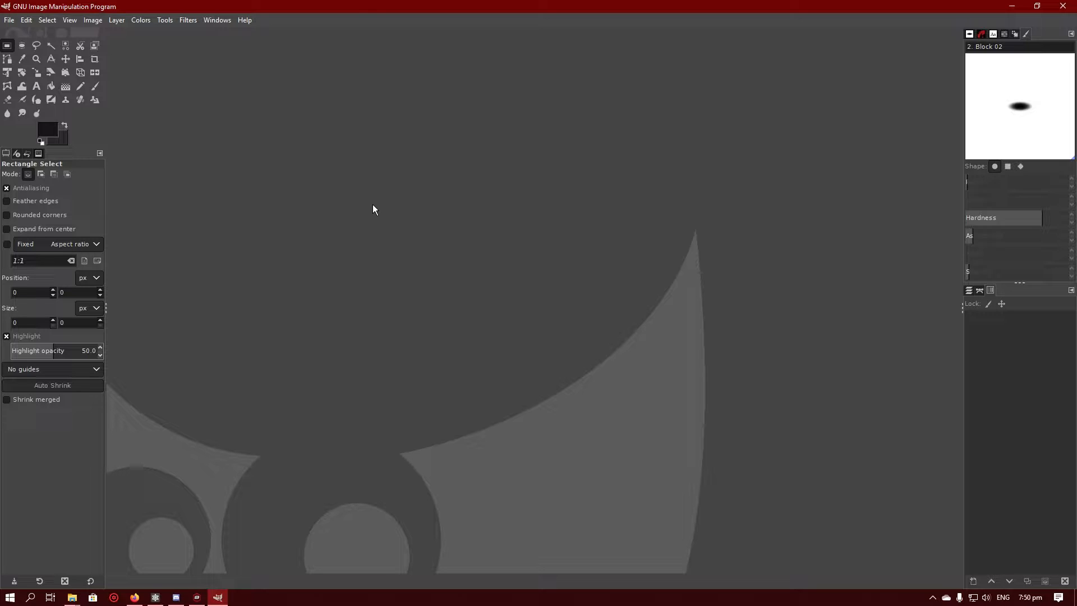
mouse_move(181, 158)
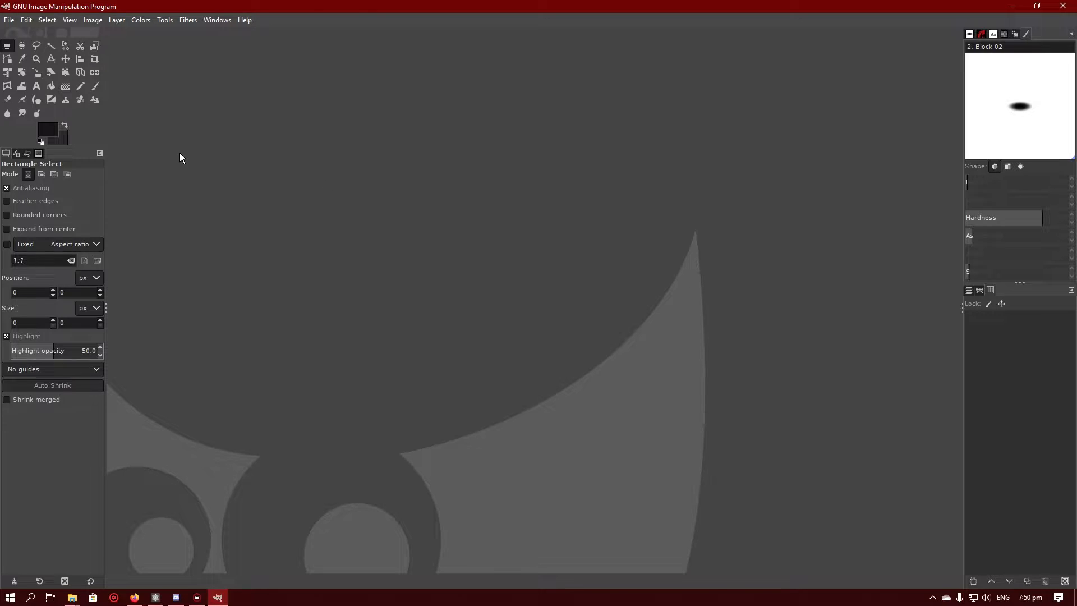
- Browse the Open Image dialog to SWBF2 > FrostyEditor_v1.0.5.7 > Projects > Vader > Better vader
left_click(9, 19)
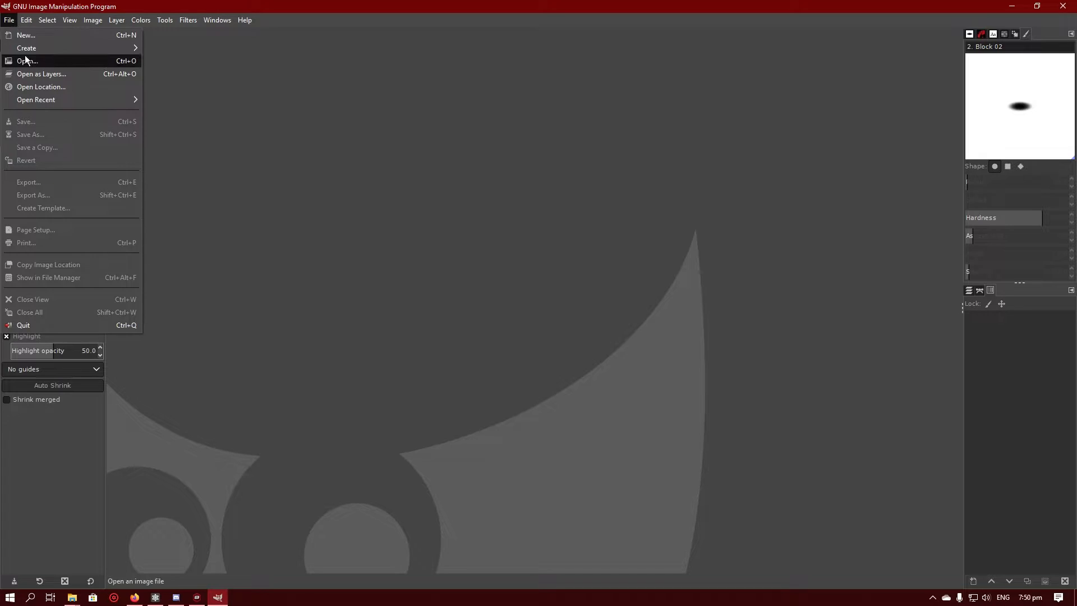
left_click(27, 61)
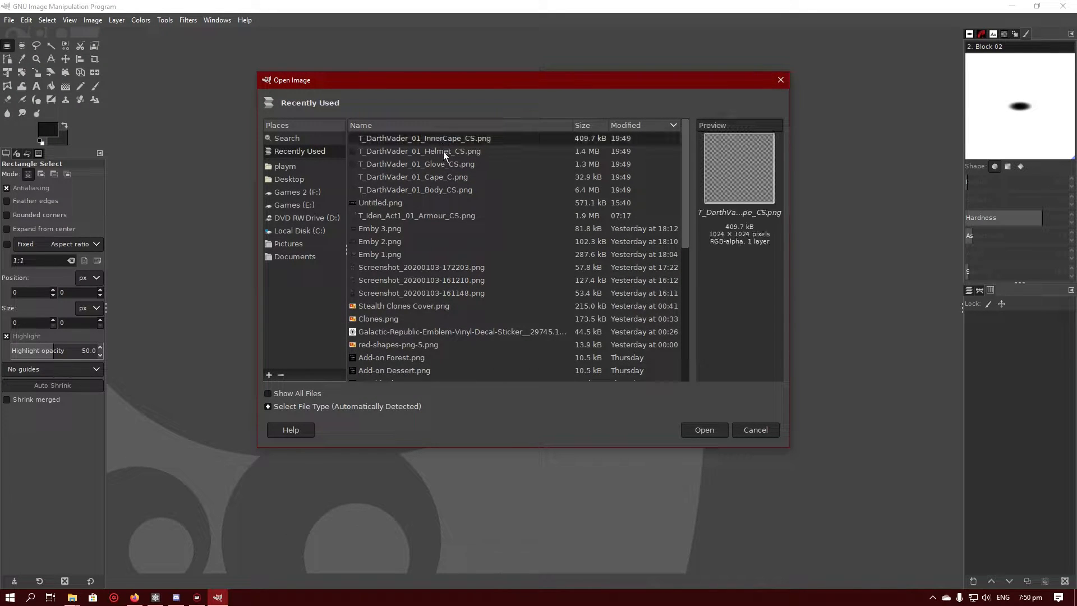
mouse_move(434, 170)
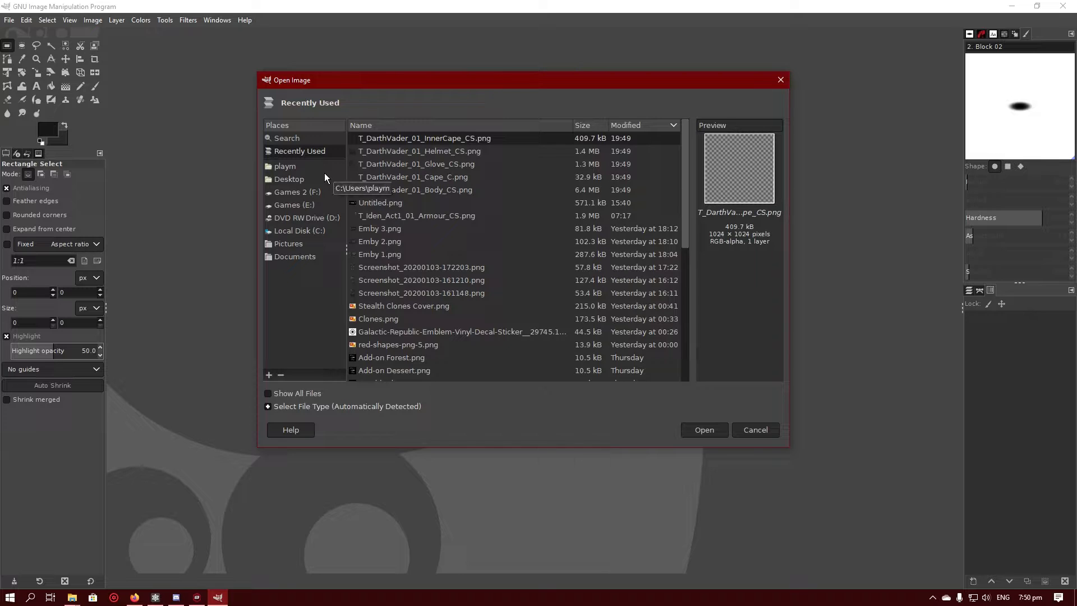
left_click(296, 192)
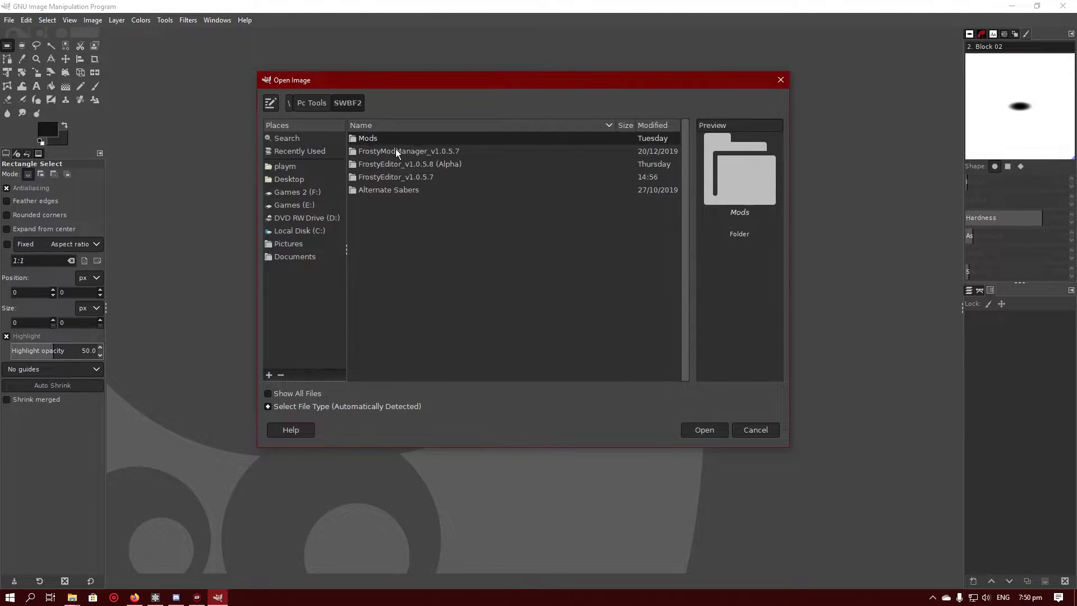
double_click(395, 177)
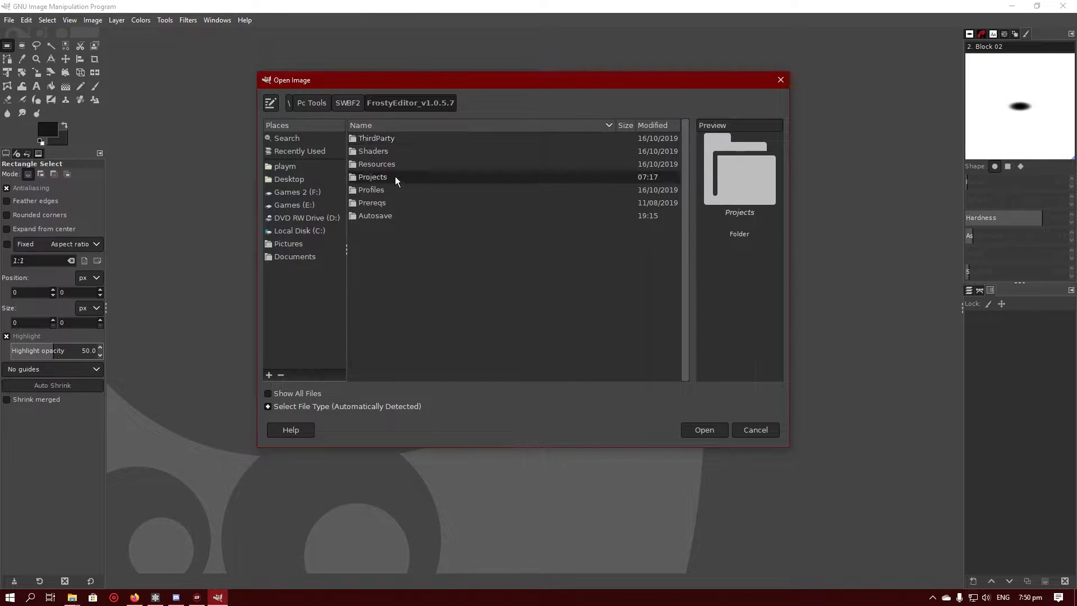
double_click(373, 176)
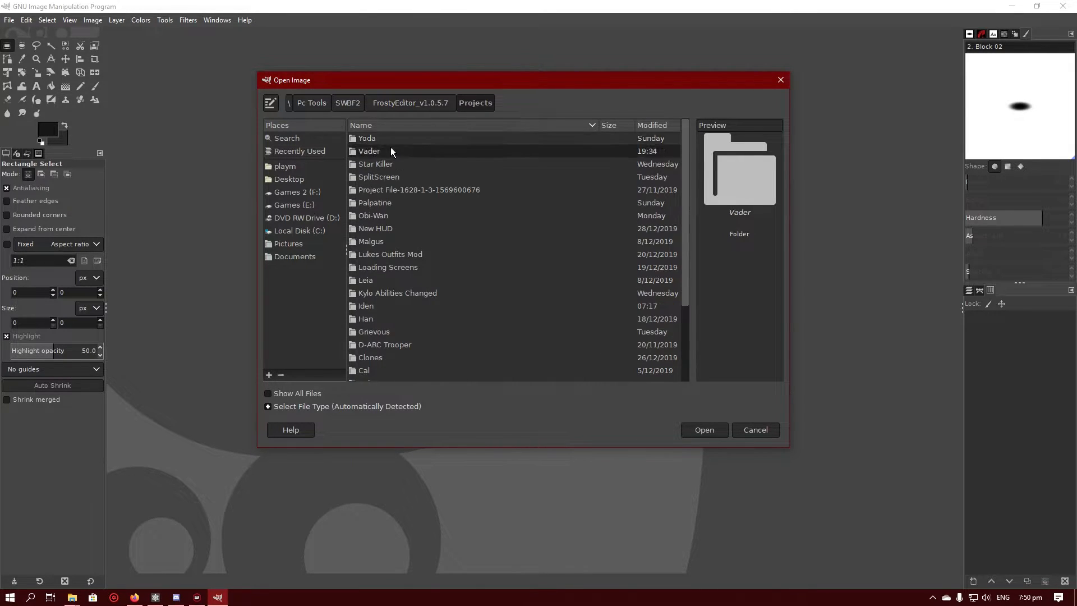
double_click(368, 152)
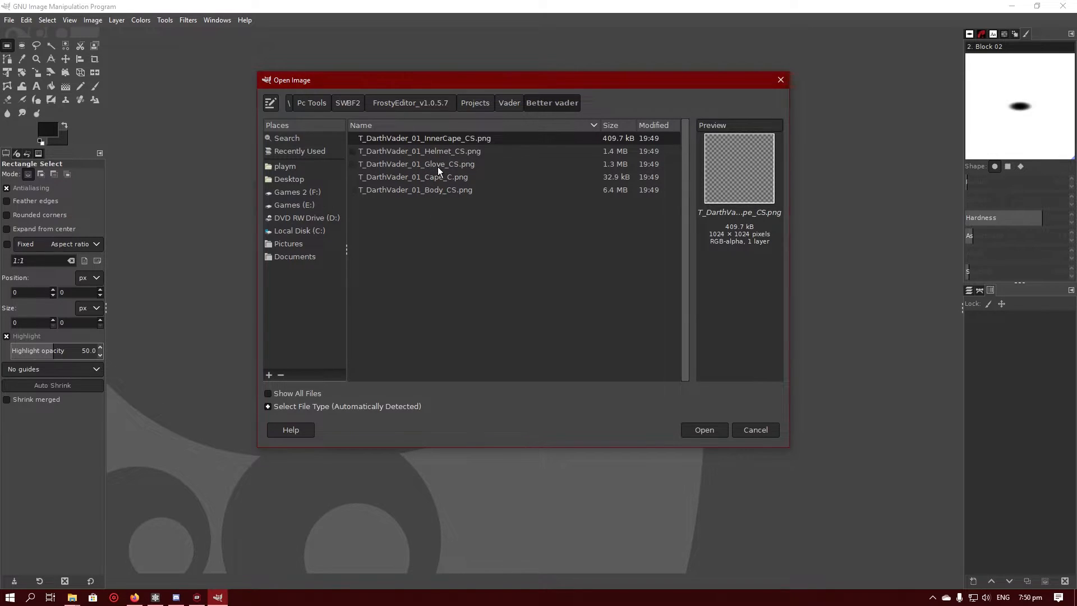
- Select all five Vader texture PNGs and open them as separate images
left_click(415, 189)
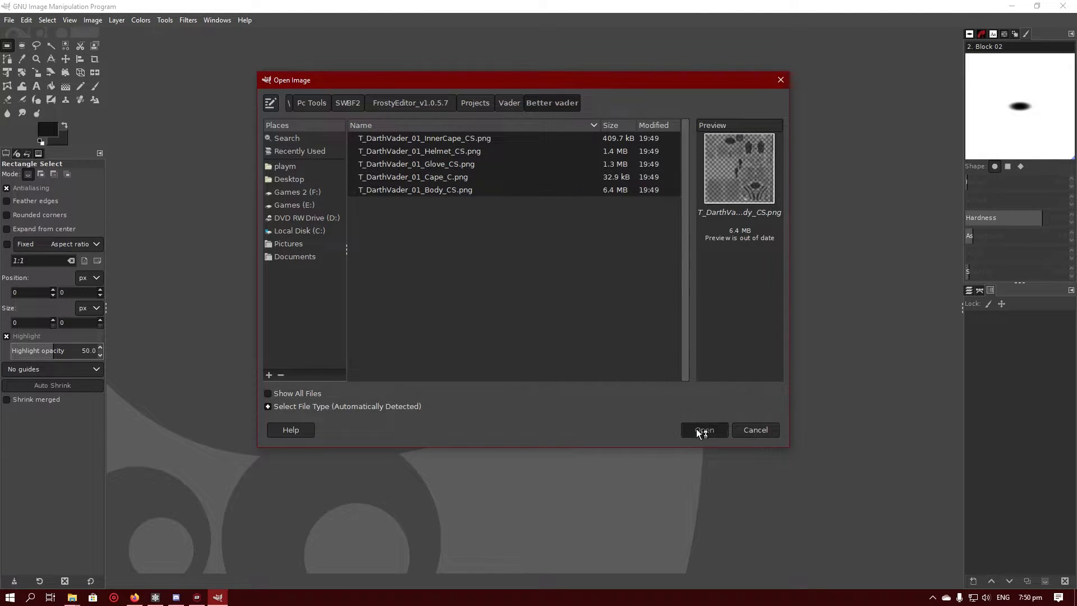
left_click(704, 430)
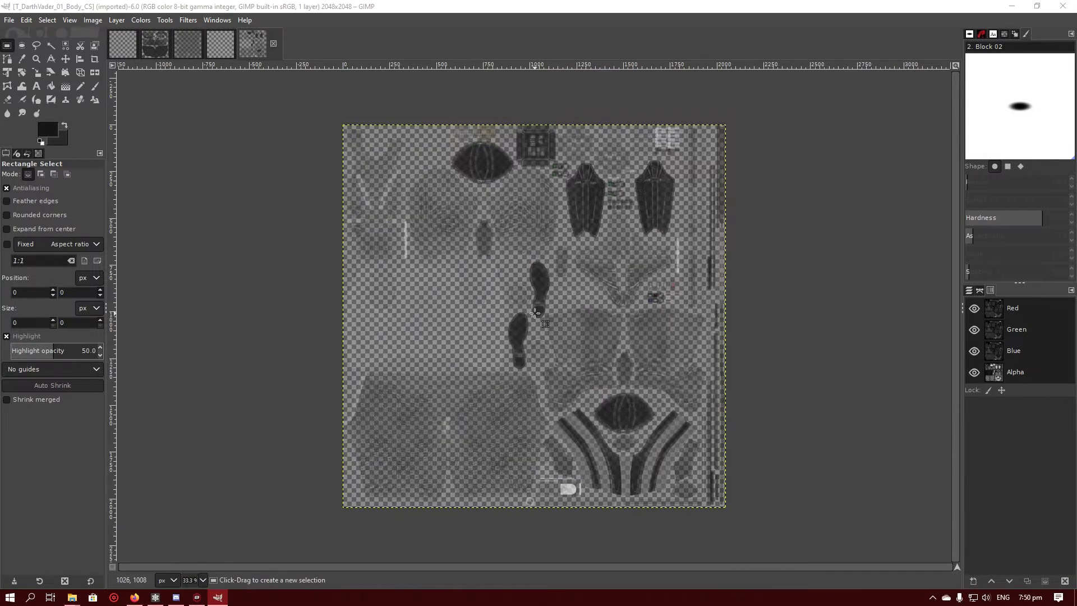
mouse_move(295, 200)
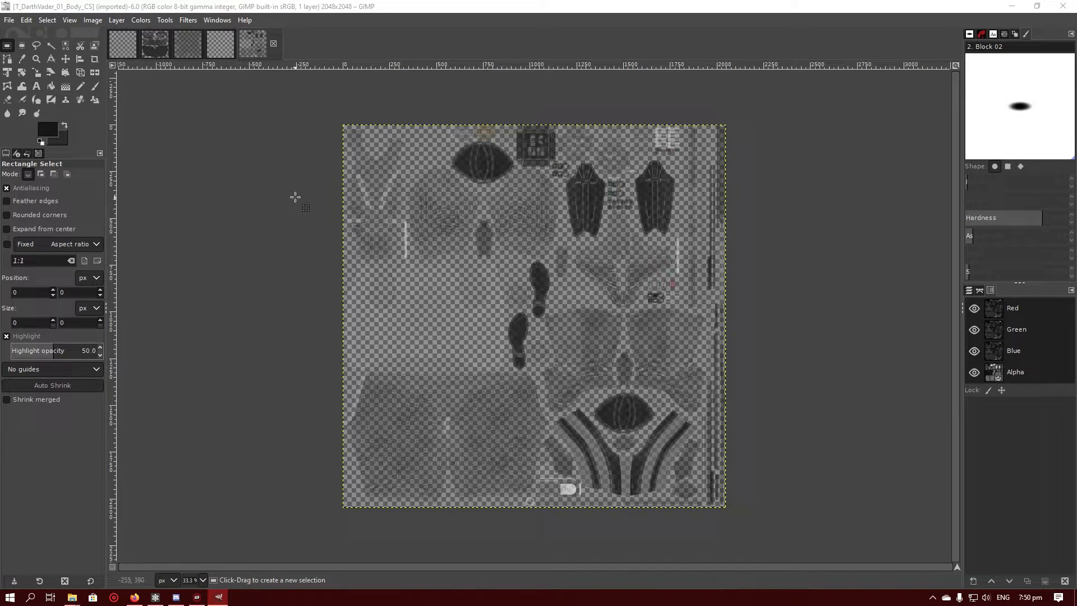
mouse_move(470, 185)
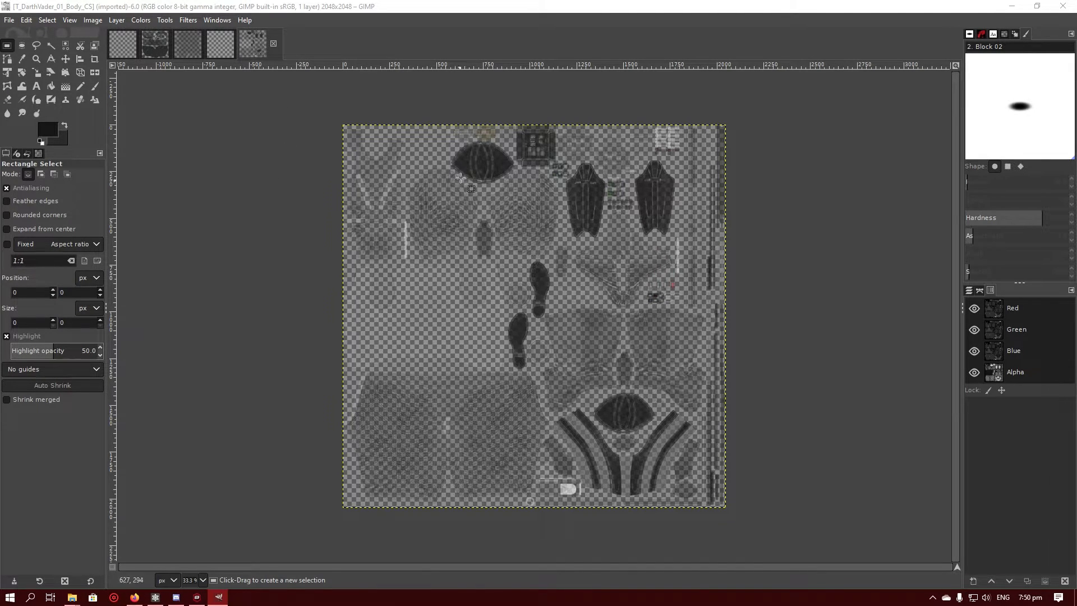
mouse_move(614, 316)
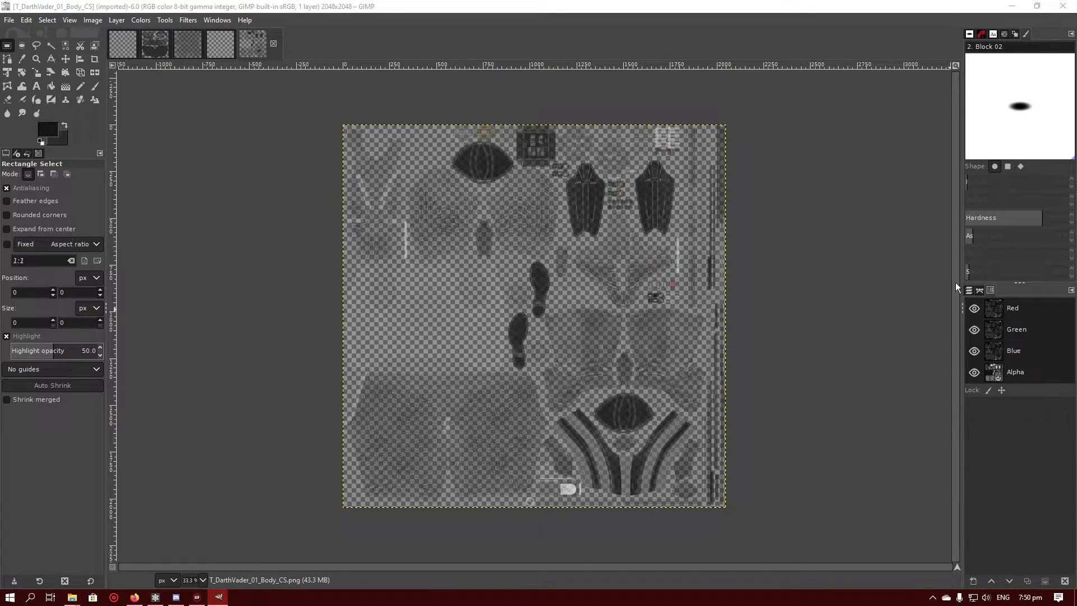
mouse_move(990, 289)
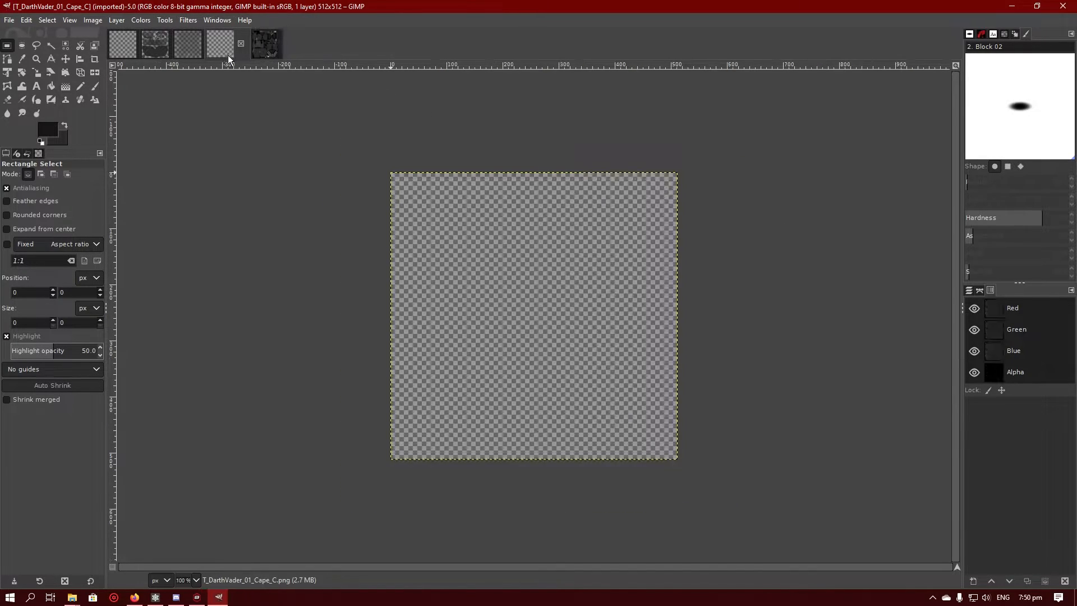
- Look through the opened textures, ending on the T_DarthVader_01_Helmet_CS image
left_click(218, 44)
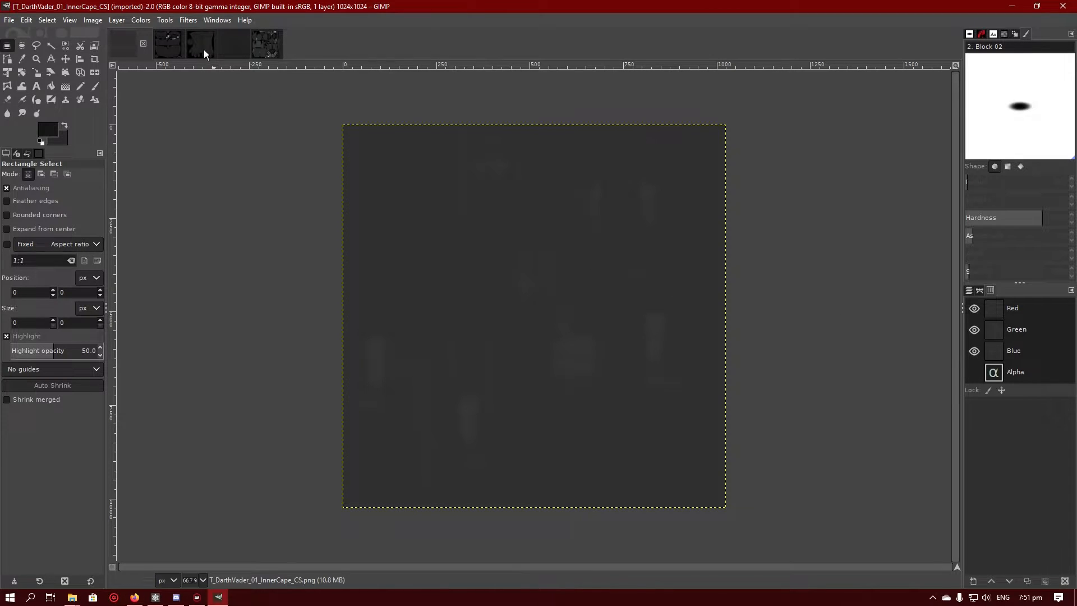
left_click(253, 43)
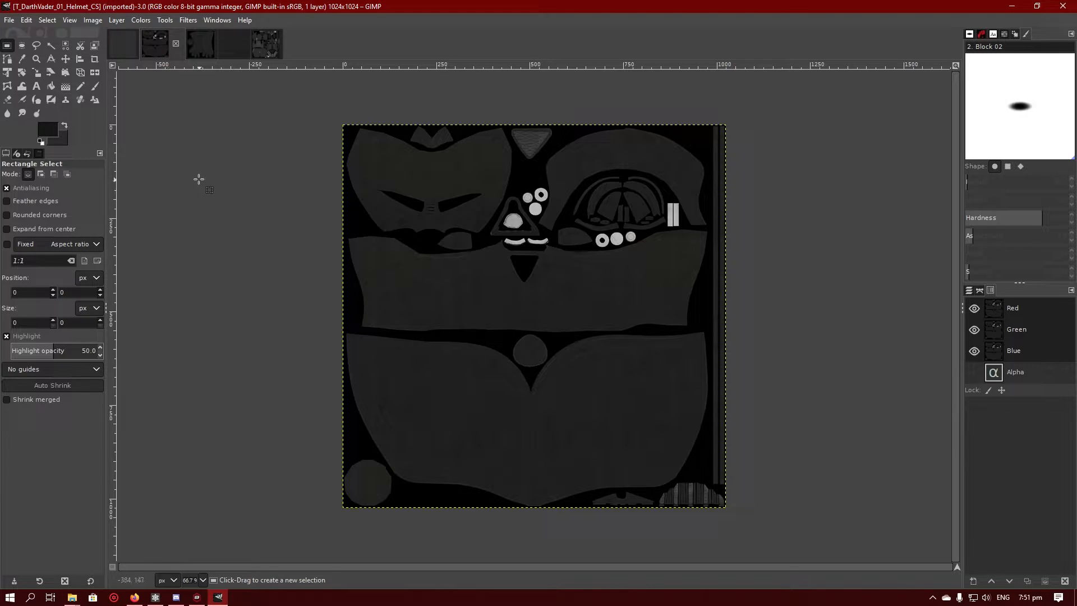
- Select the helmet texture's grey panel regions by colour, adjusting the match threshold
left_click(65, 46)
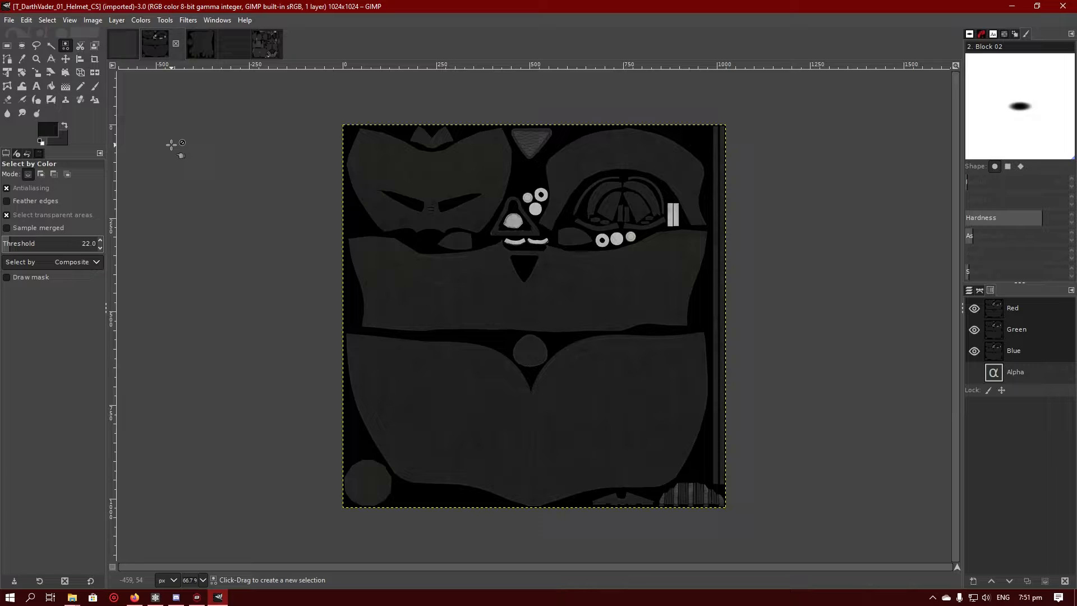
mouse_move(214, 175)
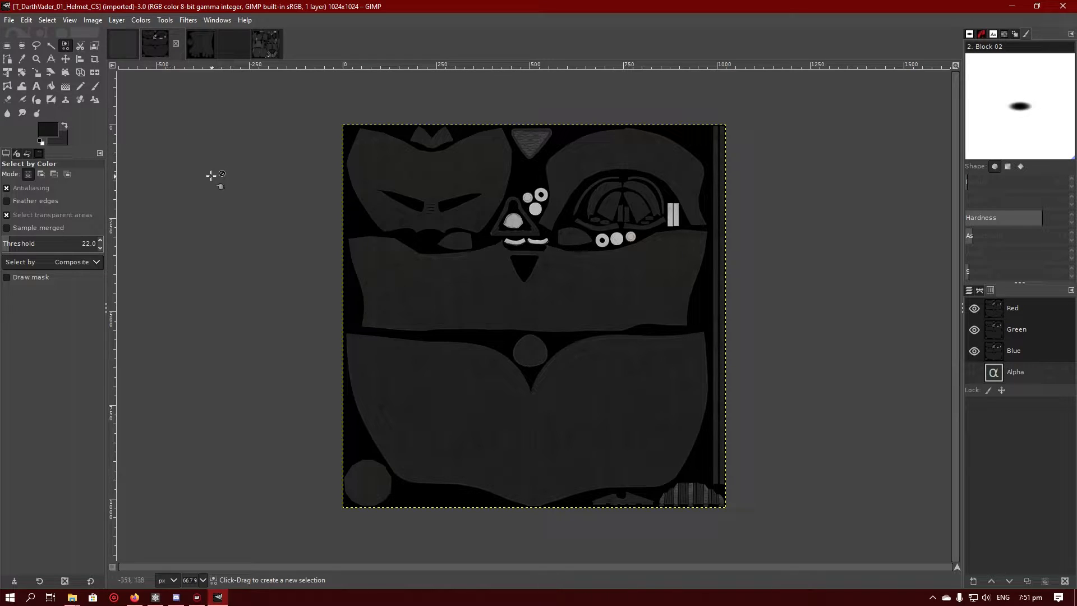
mouse_move(65, 45)
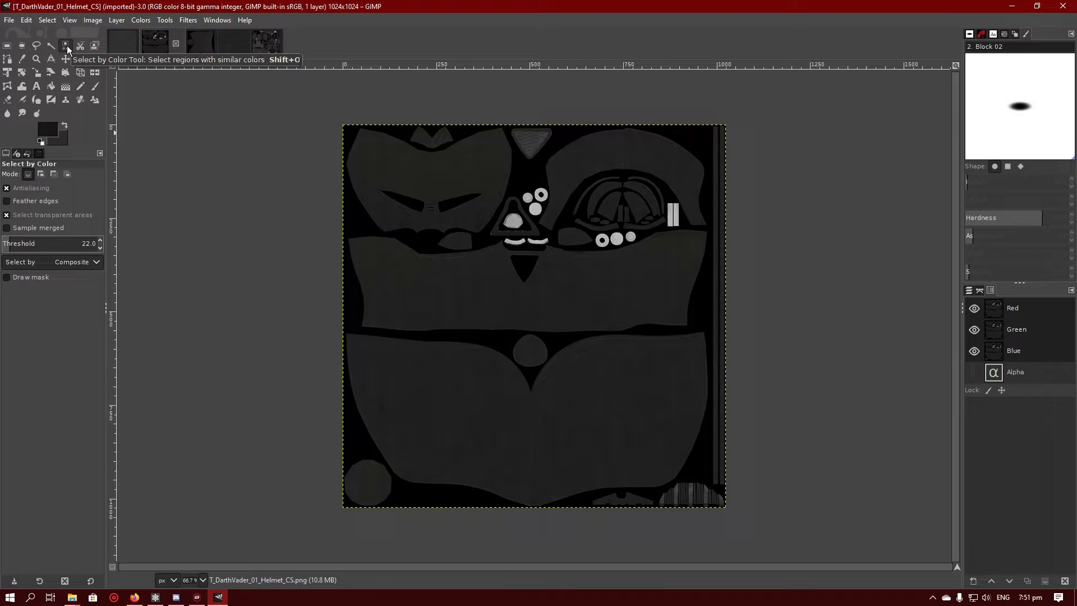
left_click(51, 87)
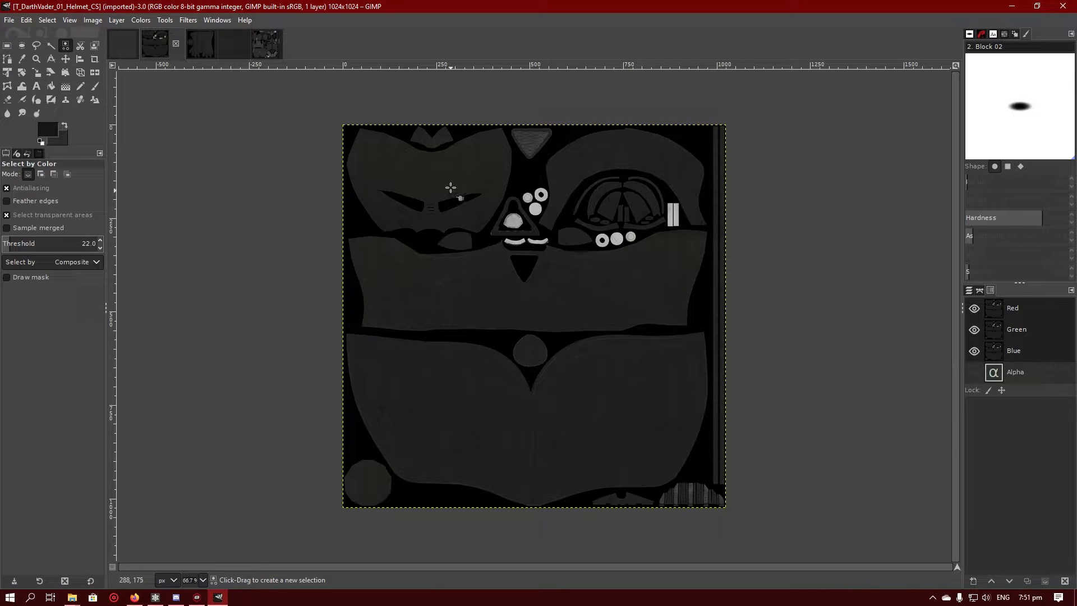
left_click(459, 199)
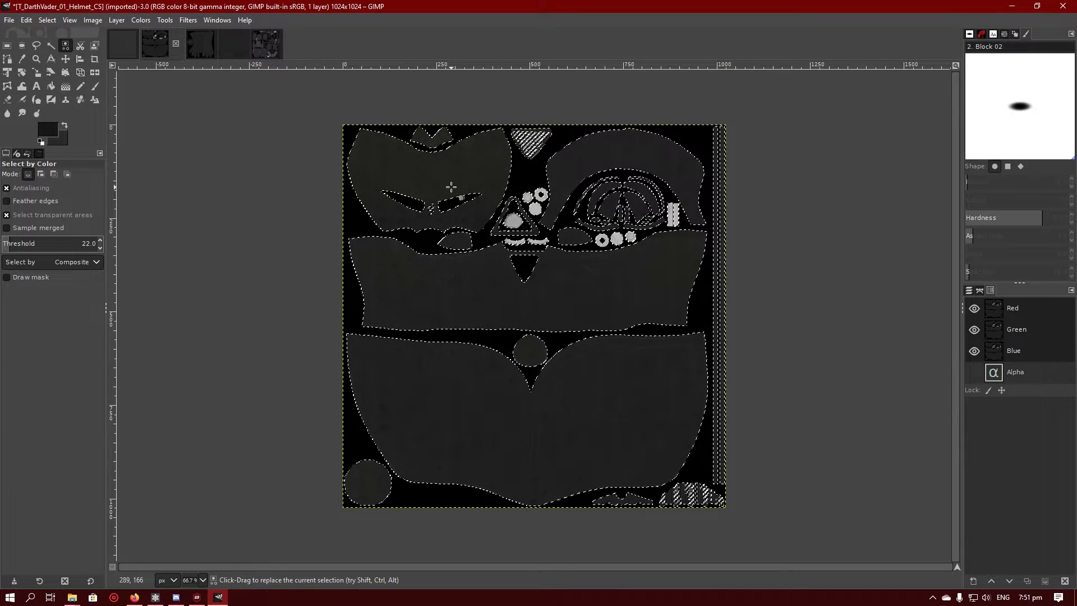
left_click(440, 200)
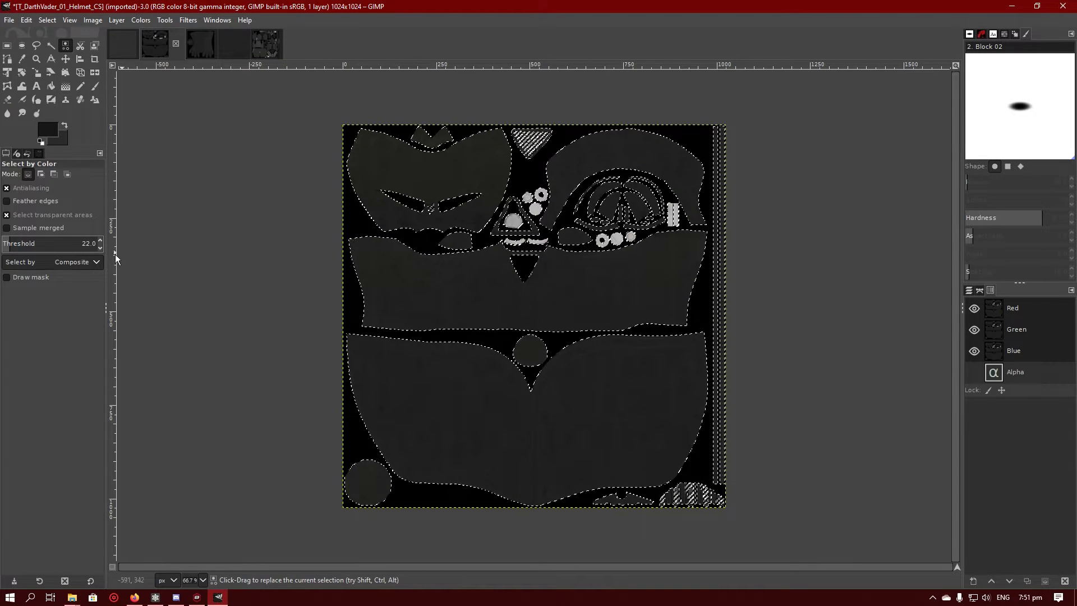
mouse_move(98, 244)
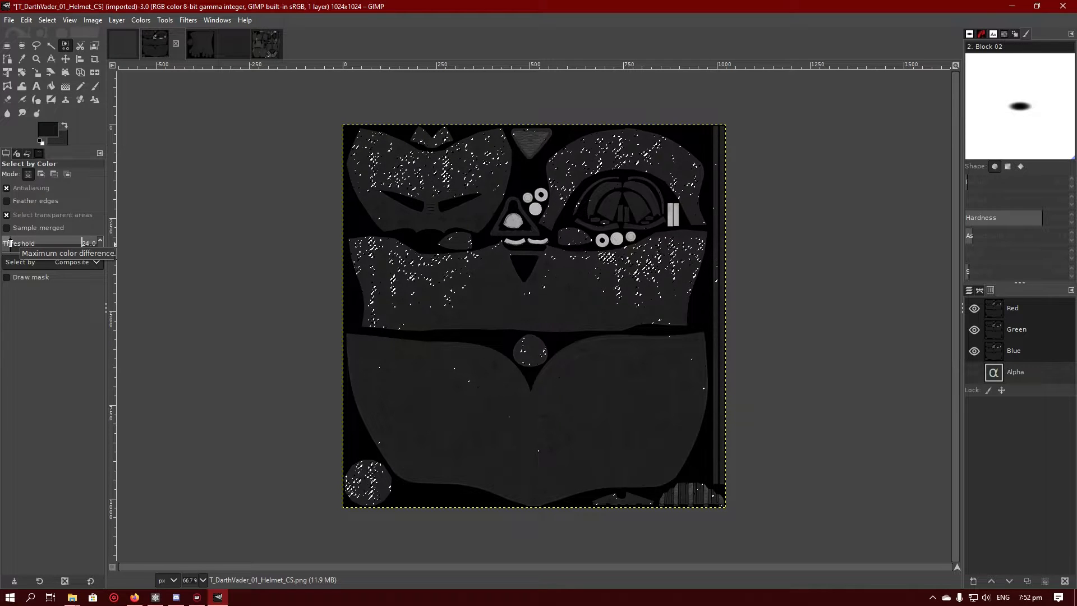
left_click(389, 219)
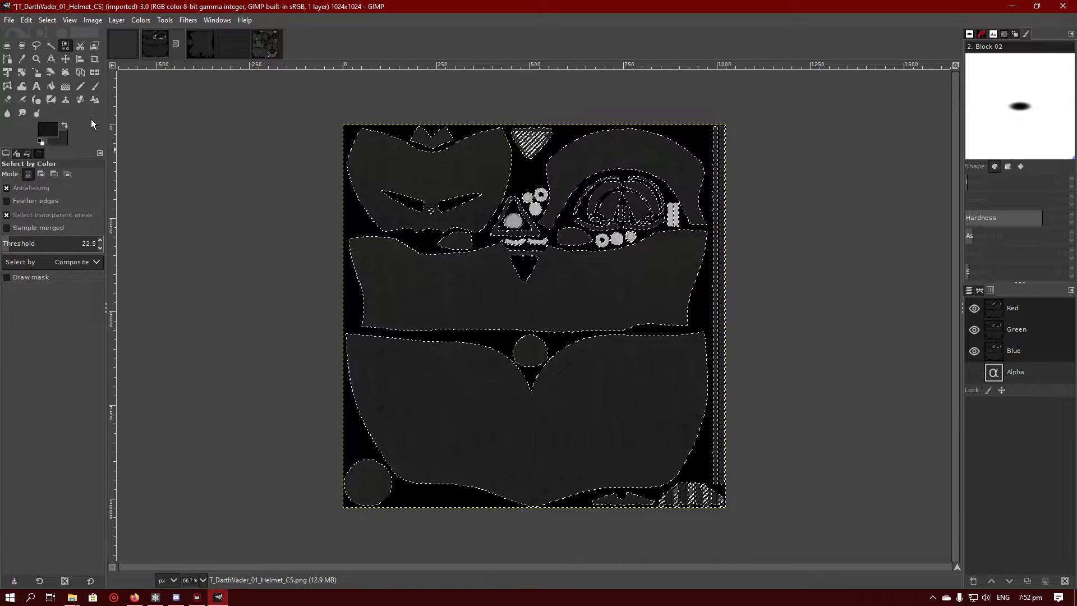
- Fill the selected grey helmet regions noticeably darker
left_click(418, 164)
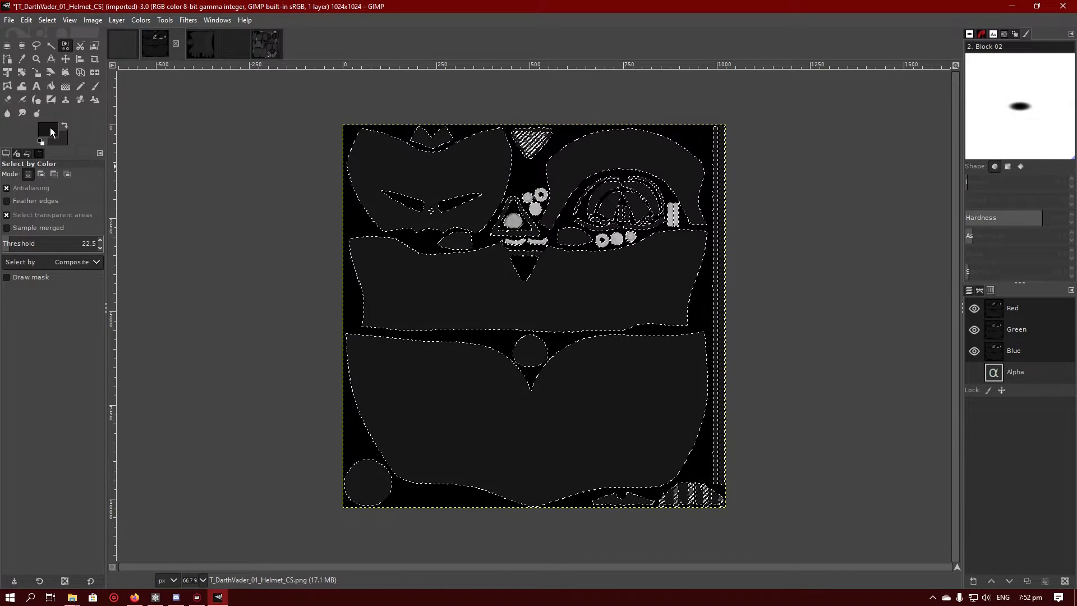
left_click(47, 132)
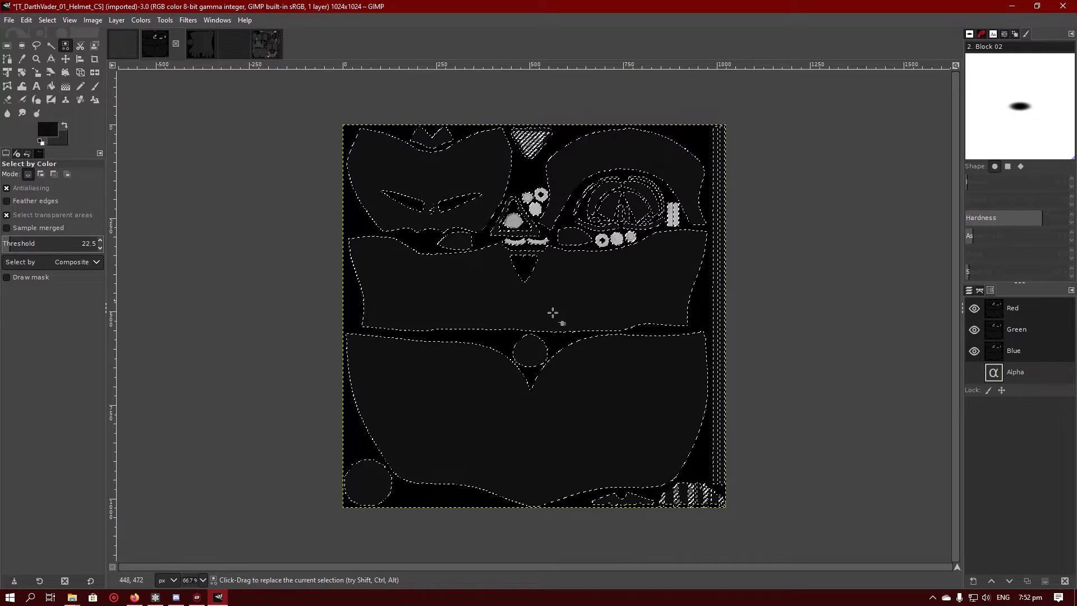
left_click(7, 44)
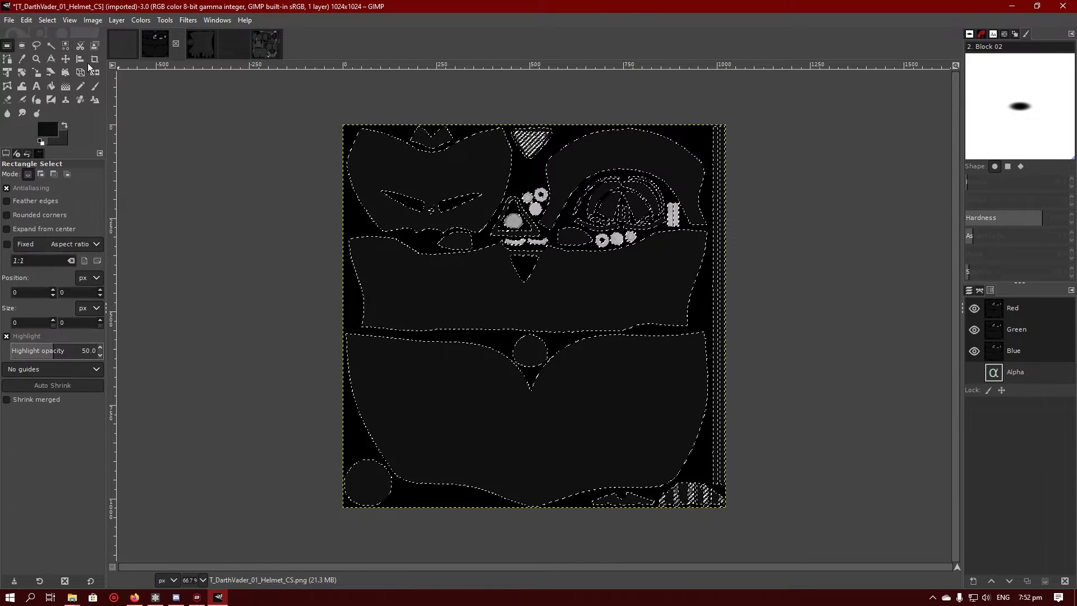
- Restore the helmet alpha, make the glove pieces semi-transparent, and show the cape texture
left_click(974, 371)
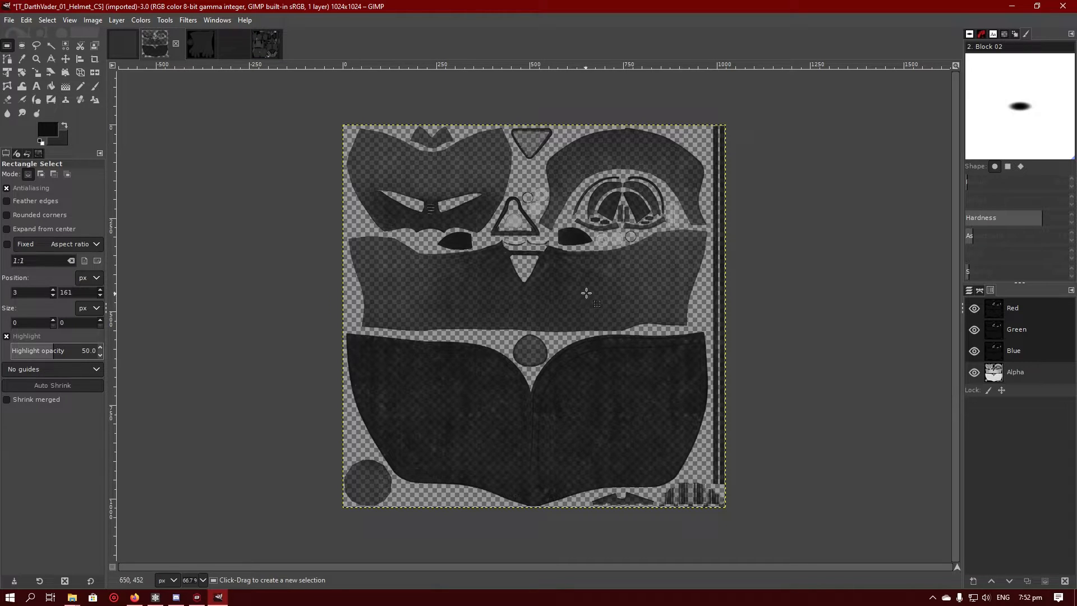
mouse_move(727, 341)
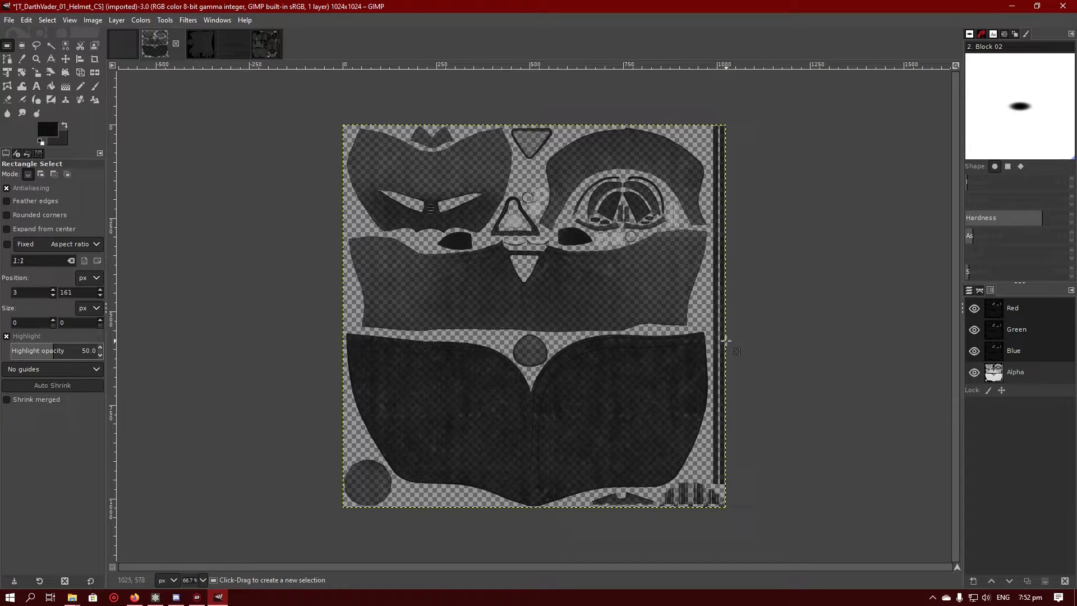
mouse_move(638, 310)
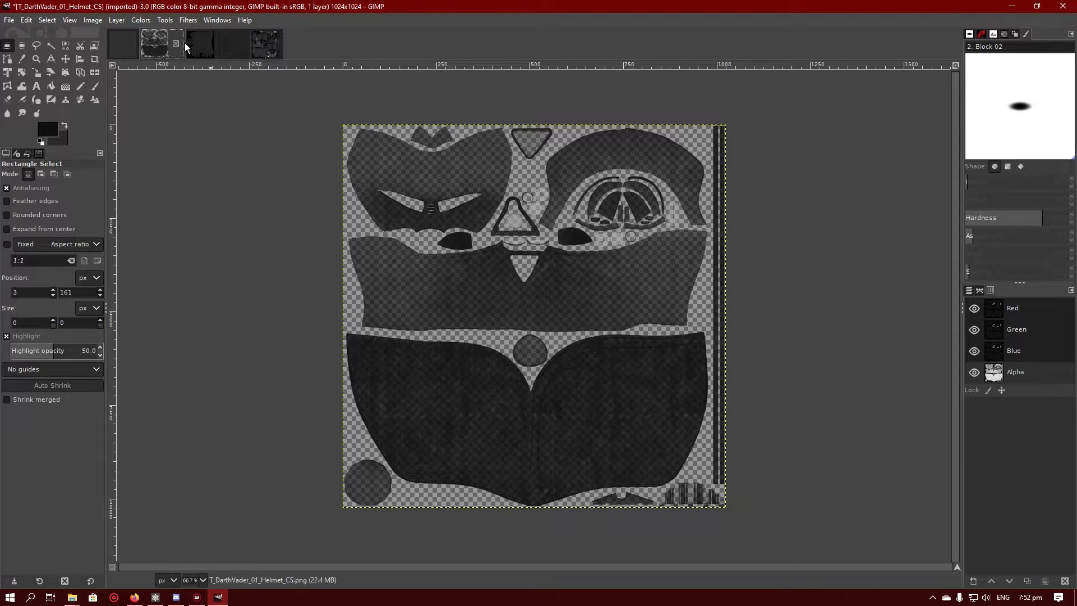
left_click(194, 44)
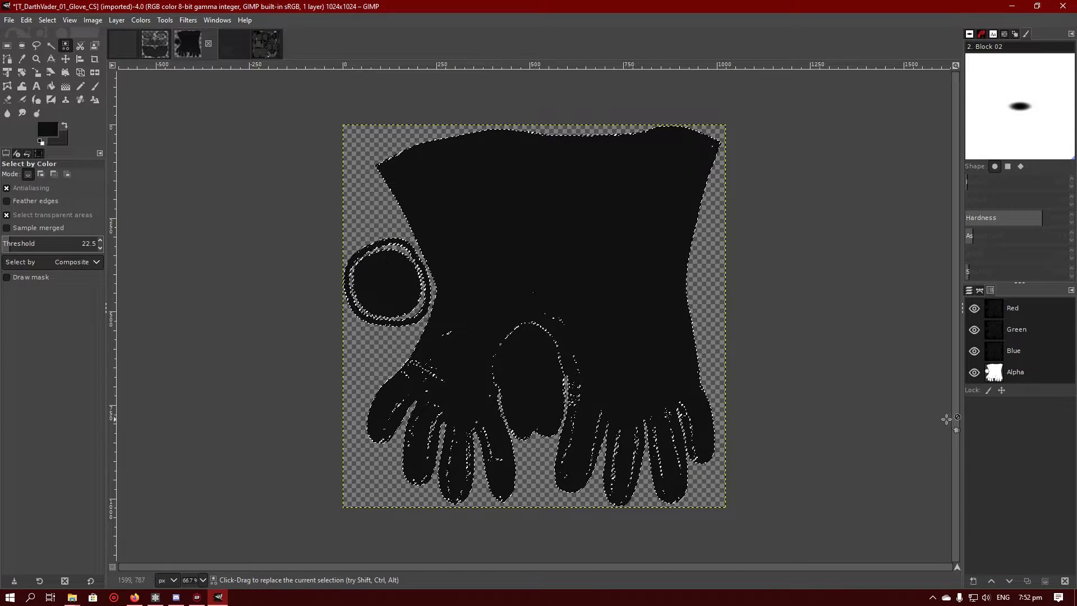
left_click(974, 372)
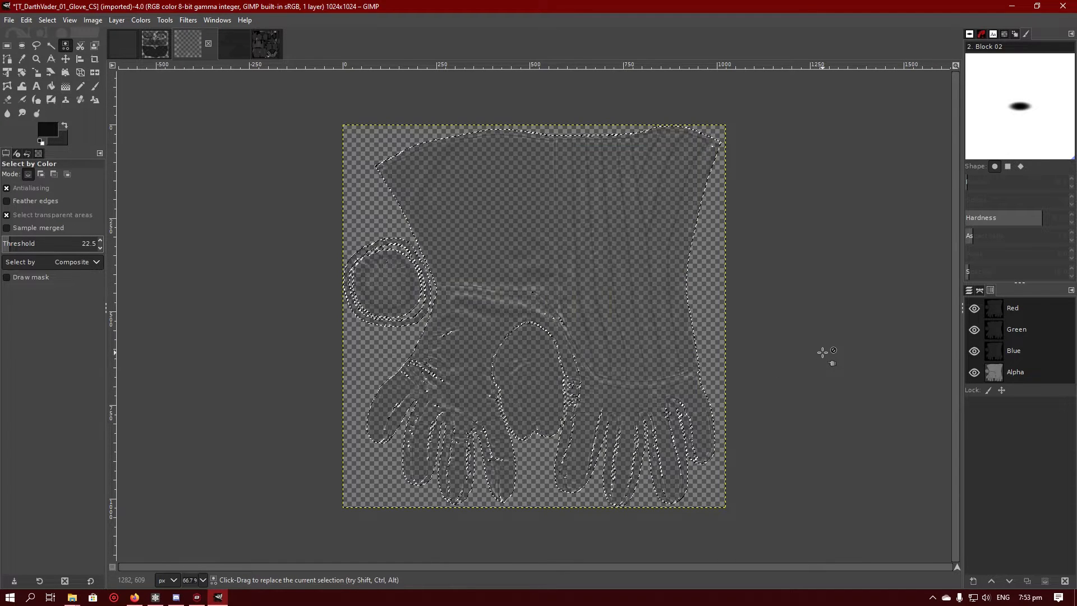
left_click(1016, 372)
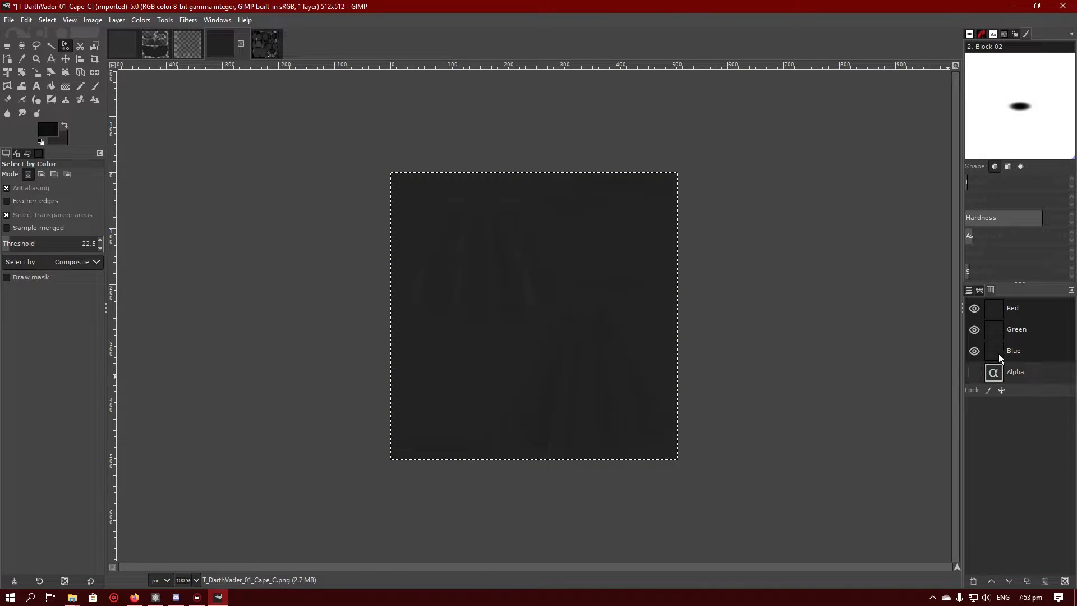
- Select the body texture's grey stripe regions by colour and set foreground to mid grey 888888
left_click(253, 43)
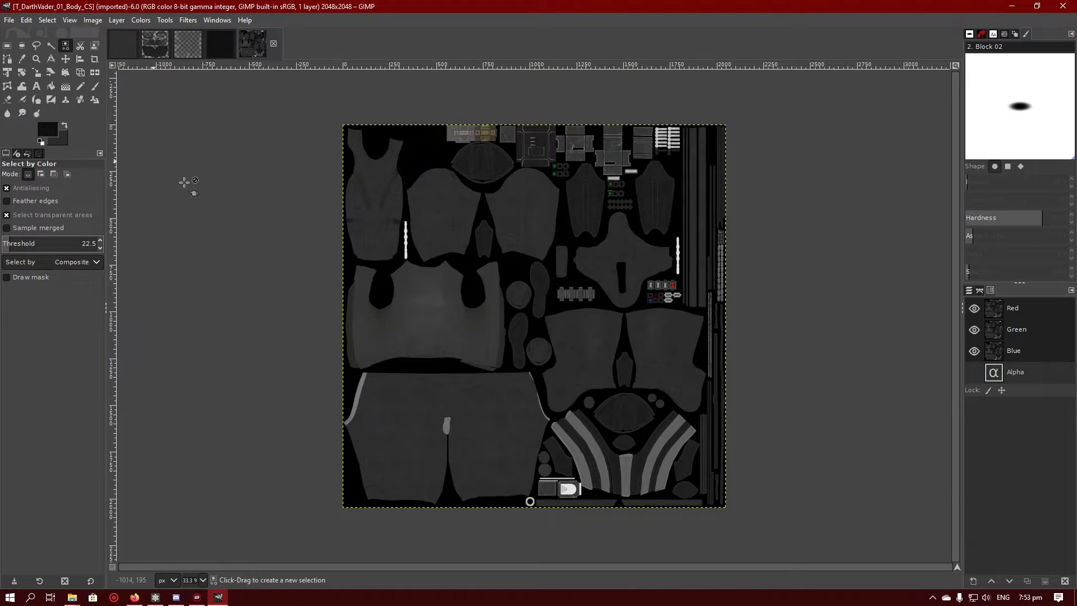
left_click(426, 302)
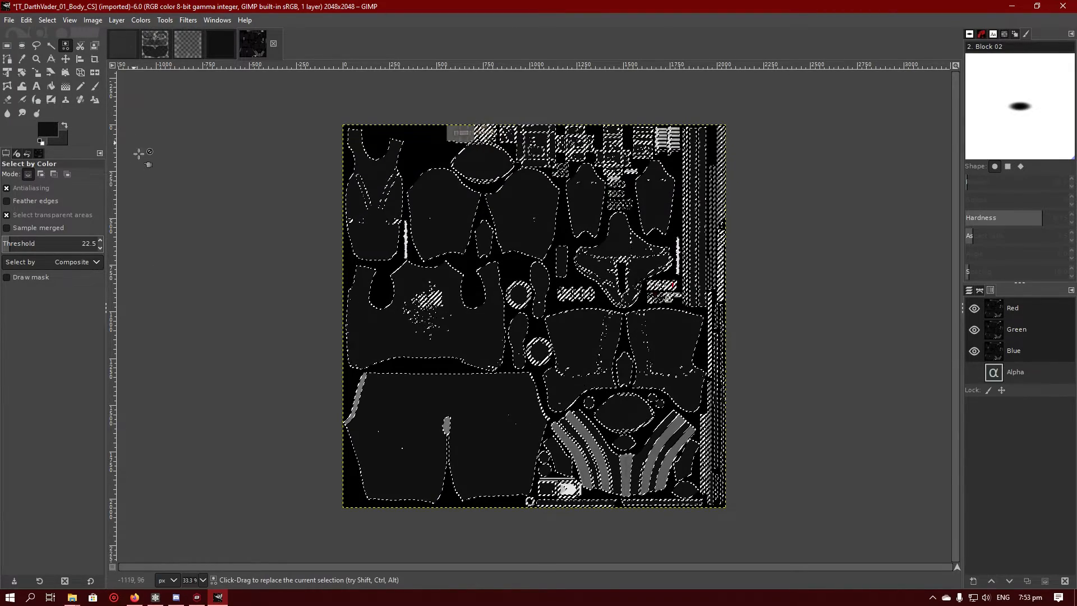
mouse_move(66, 45)
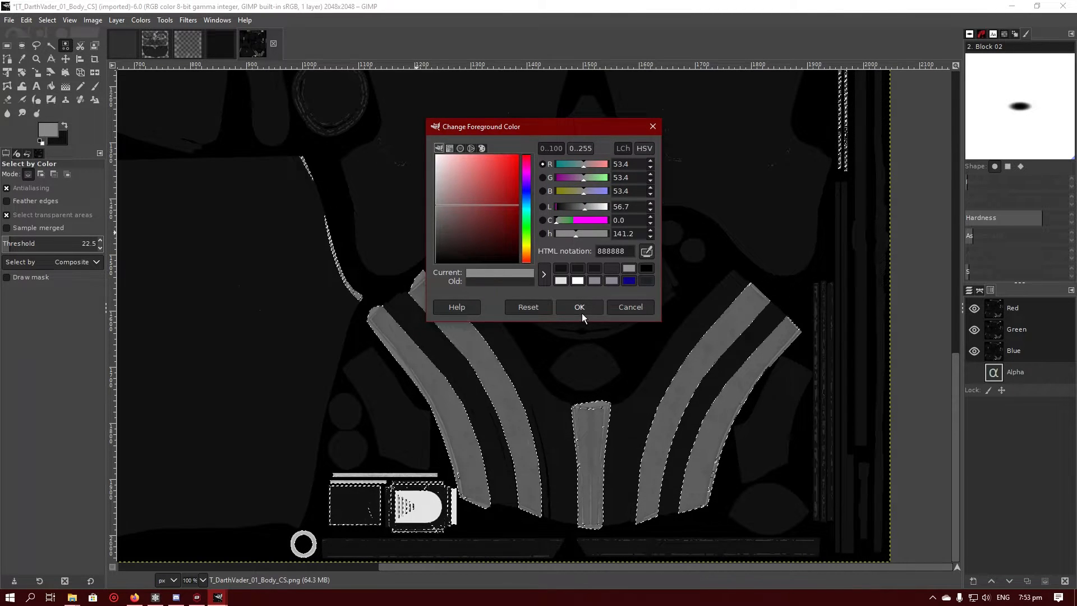
left_click(579, 308)
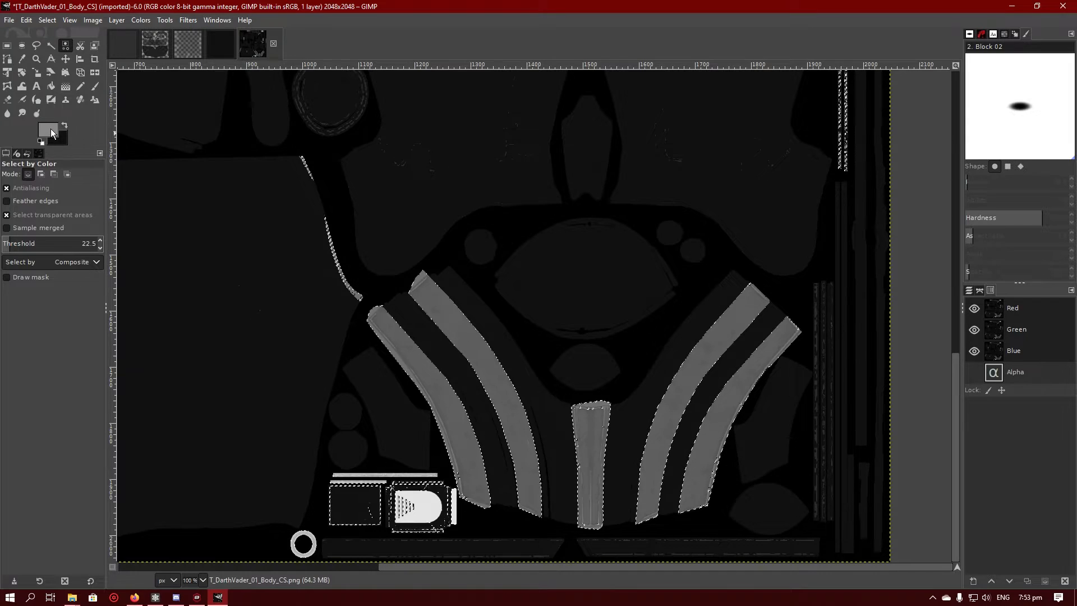
left_click(554, 388)
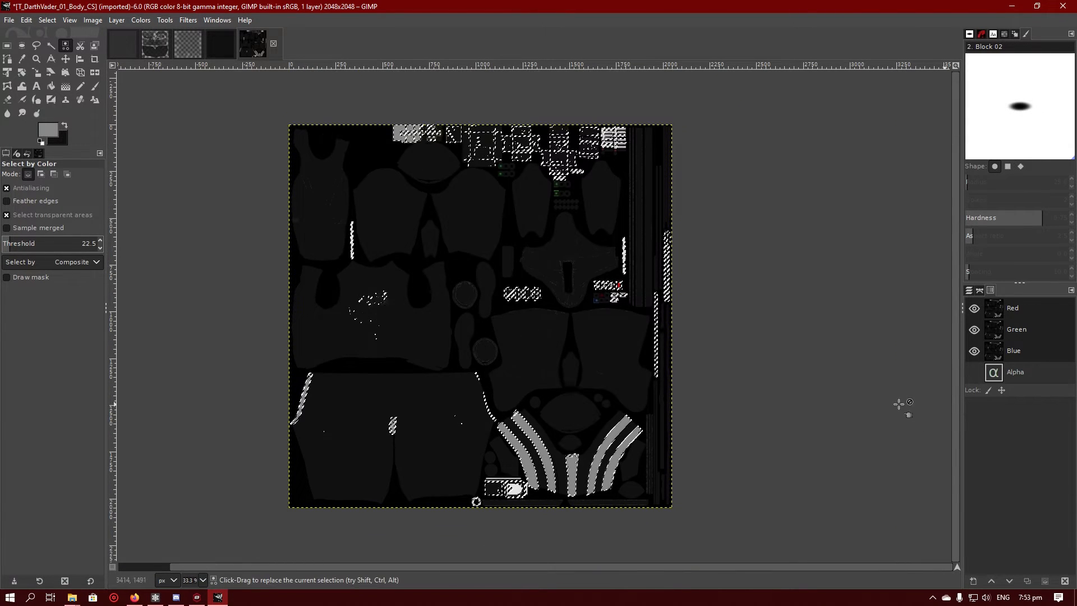
- Bucket-fill the helmet's eye lens areas with dark red at 100 opacity
left_click(974, 372)
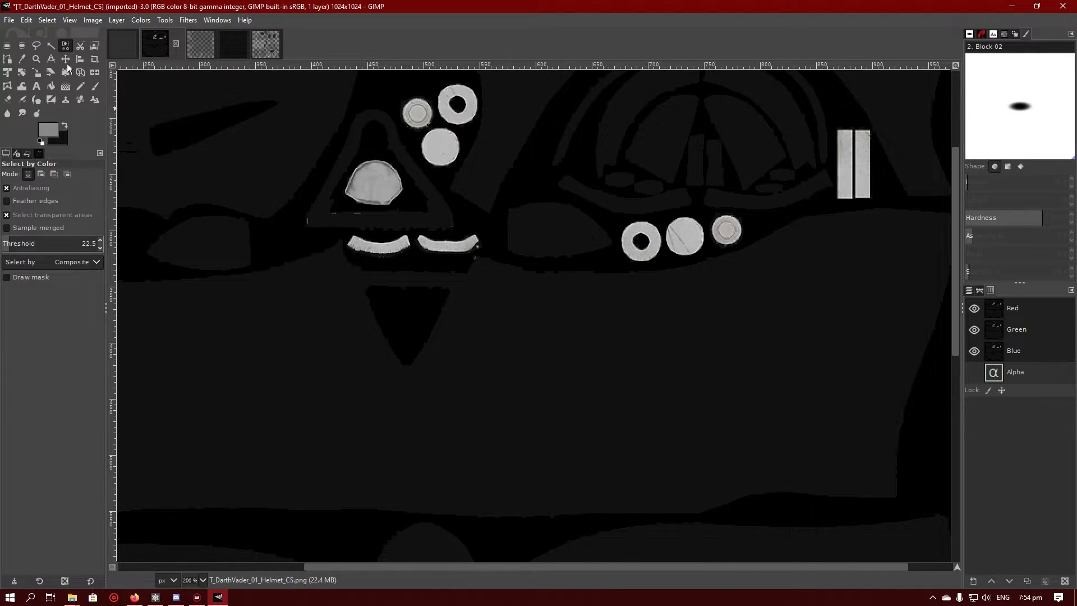
mouse_move(66, 62)
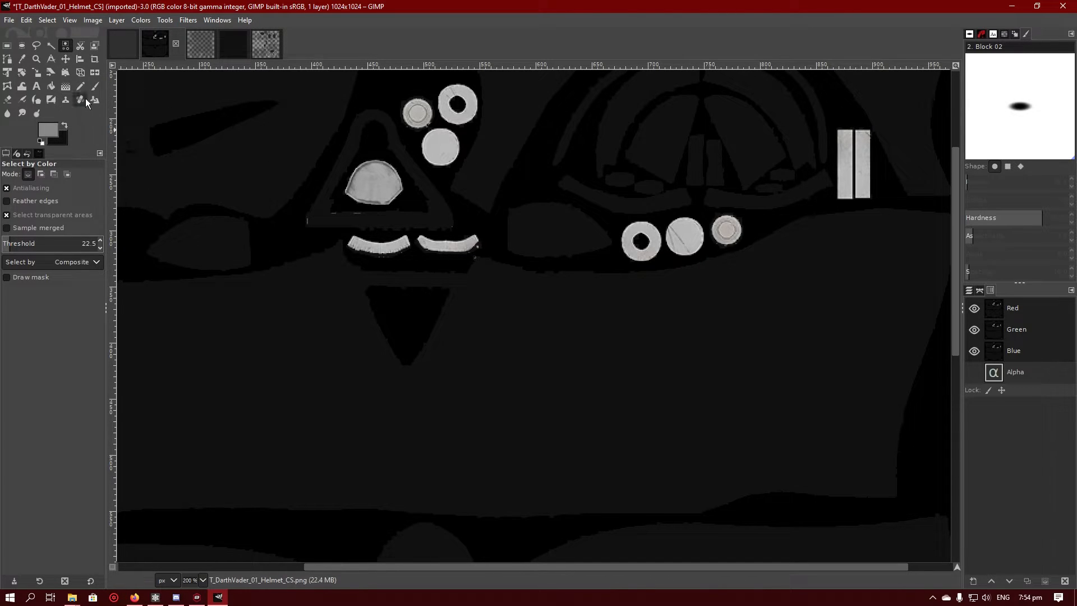
mouse_move(91, 123)
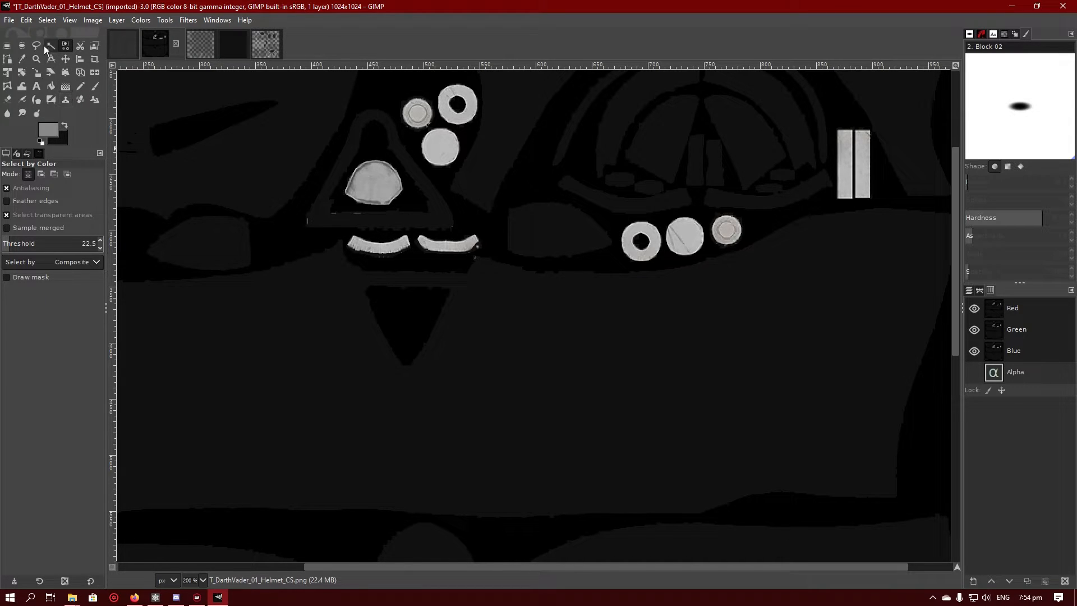
left_click(51, 86)
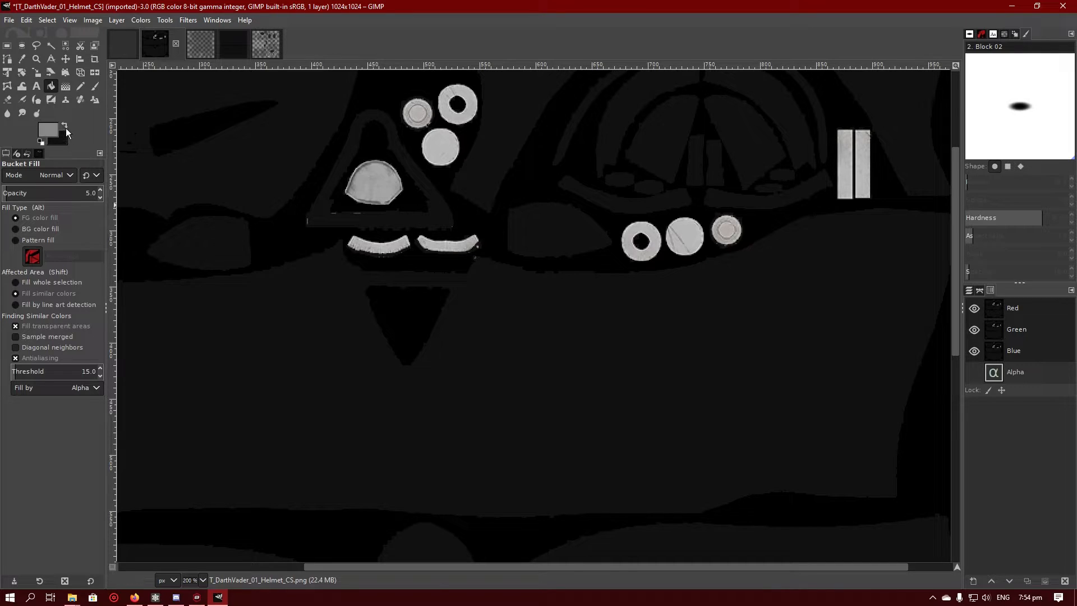
left_click(47, 129)
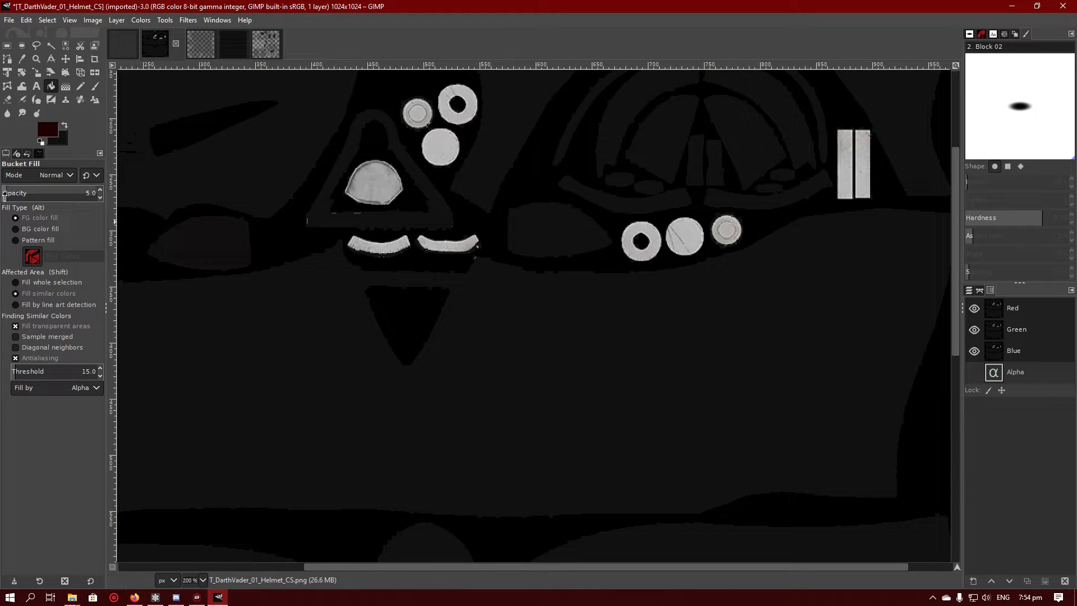
left_click(526, 227)
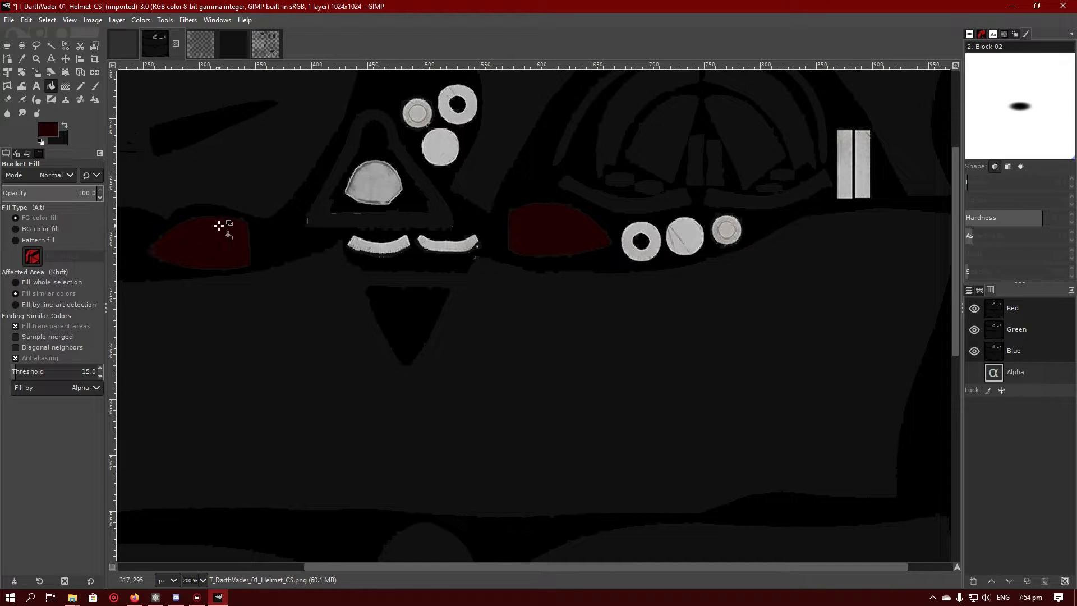
left_click(974, 371)
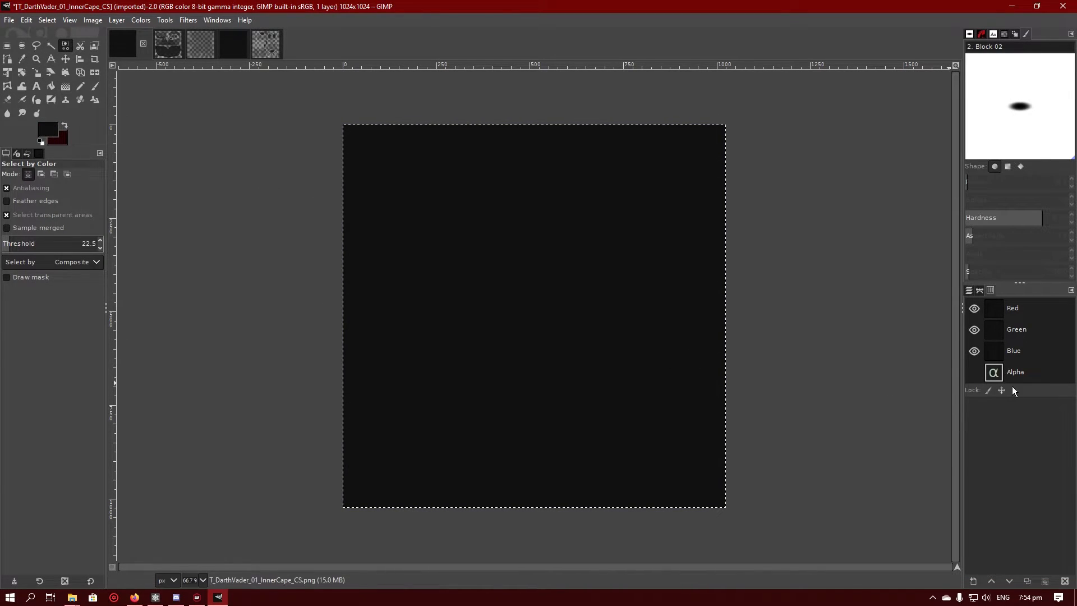
- Review the inner cape, glove and cape textures with their alpha channels shown again
left_click(974, 371)
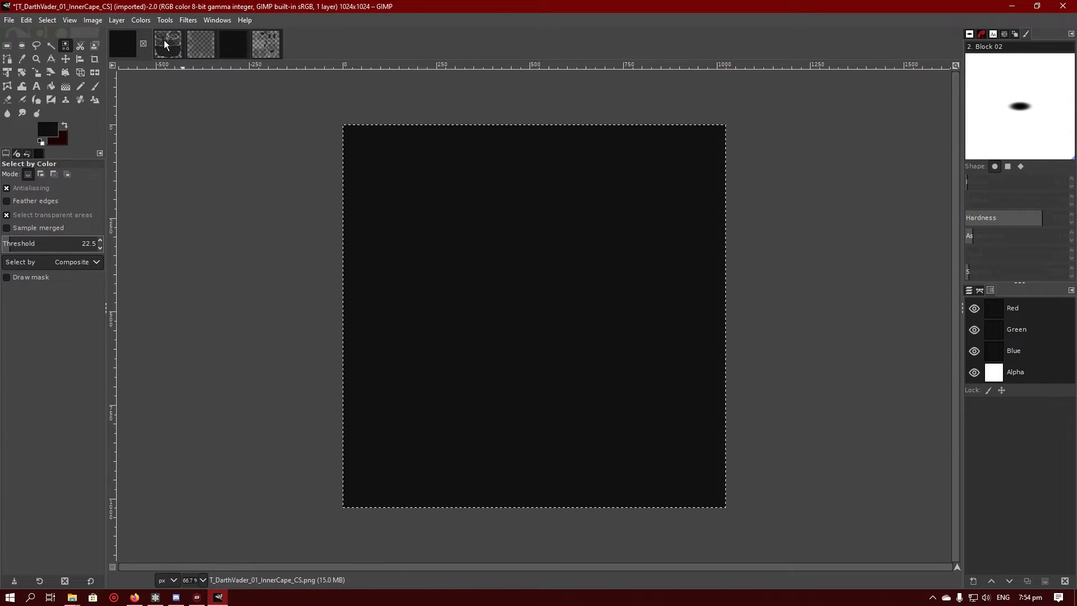
left_click(167, 44)
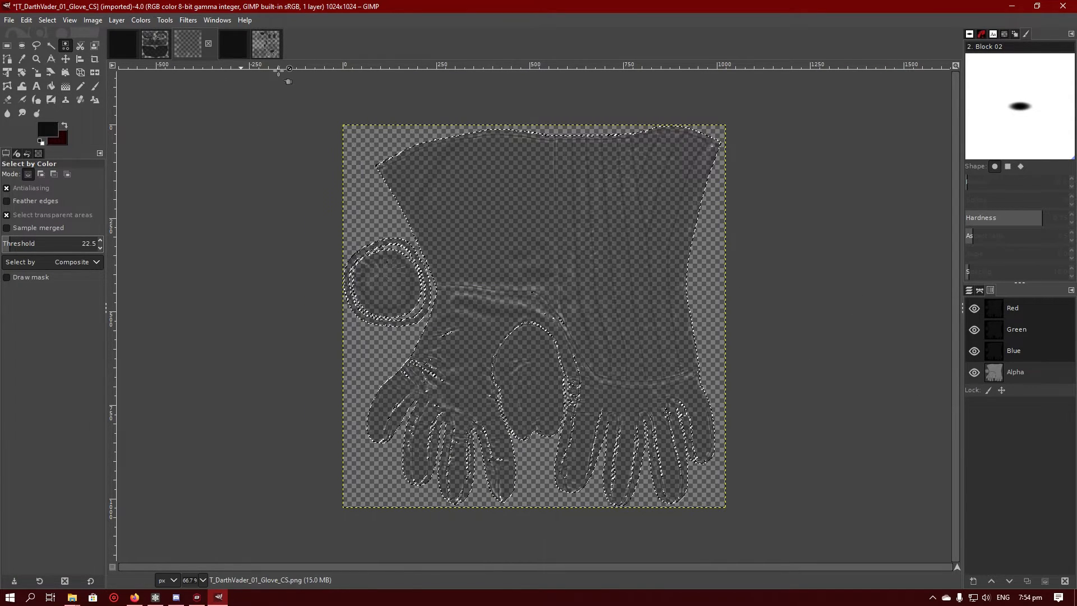
left_click(267, 44)
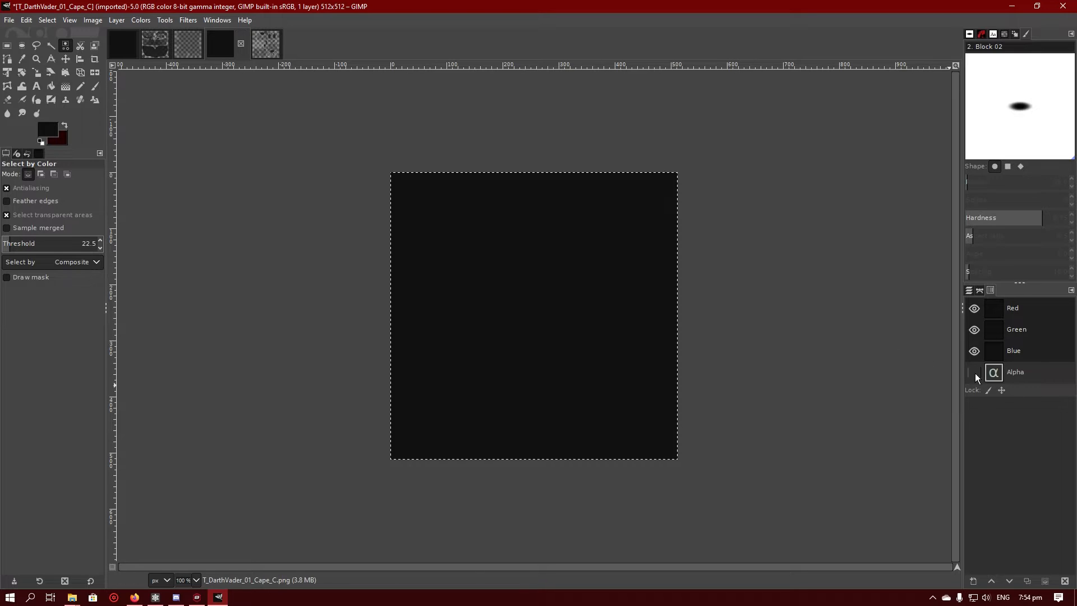
left_click(253, 43)
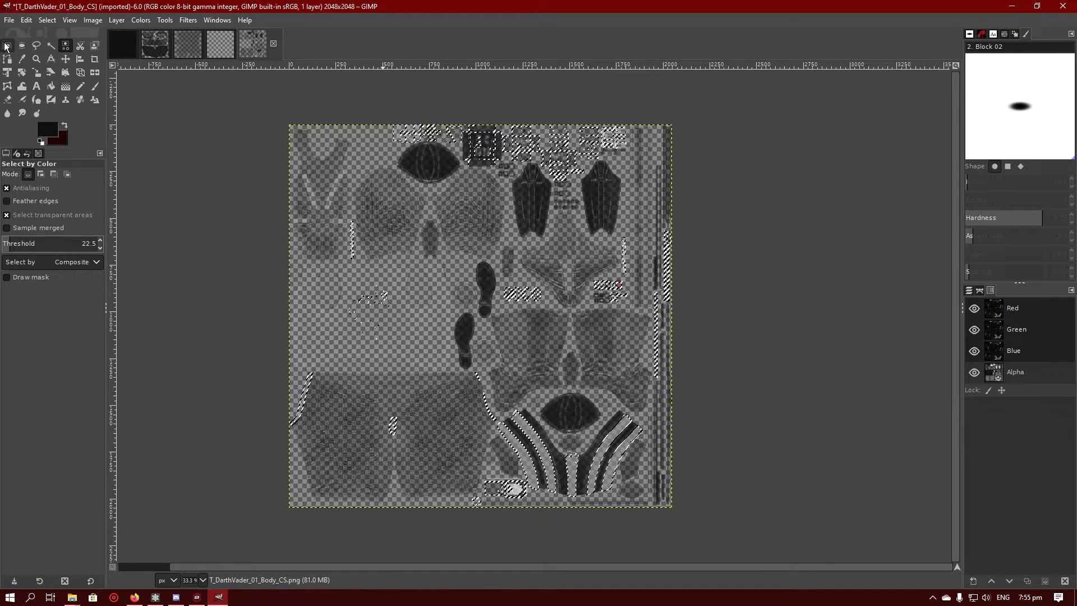
left_click(8, 46)
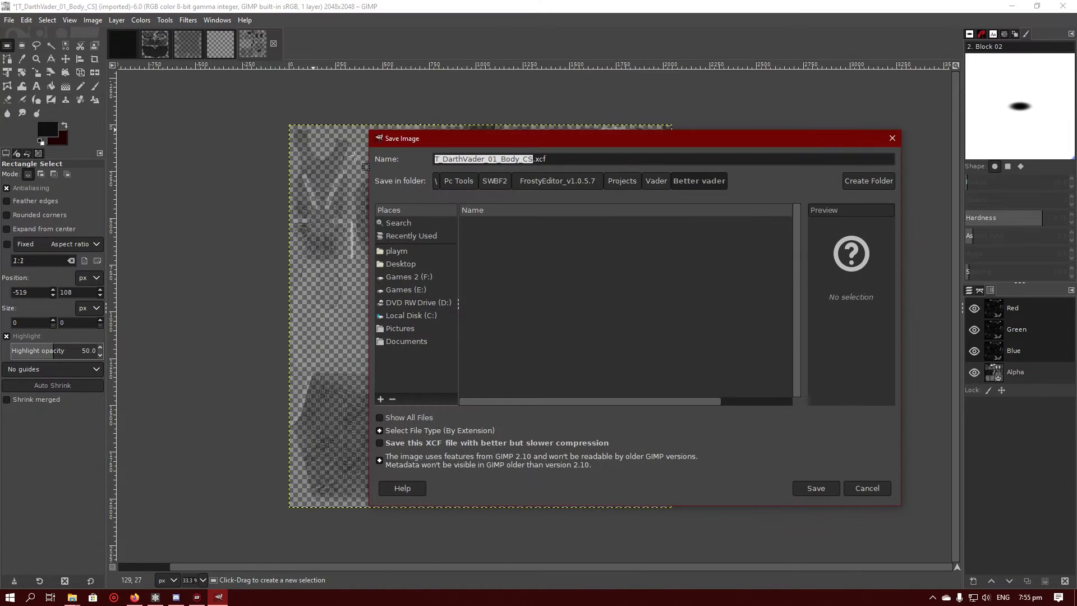
left_click(9, 19)
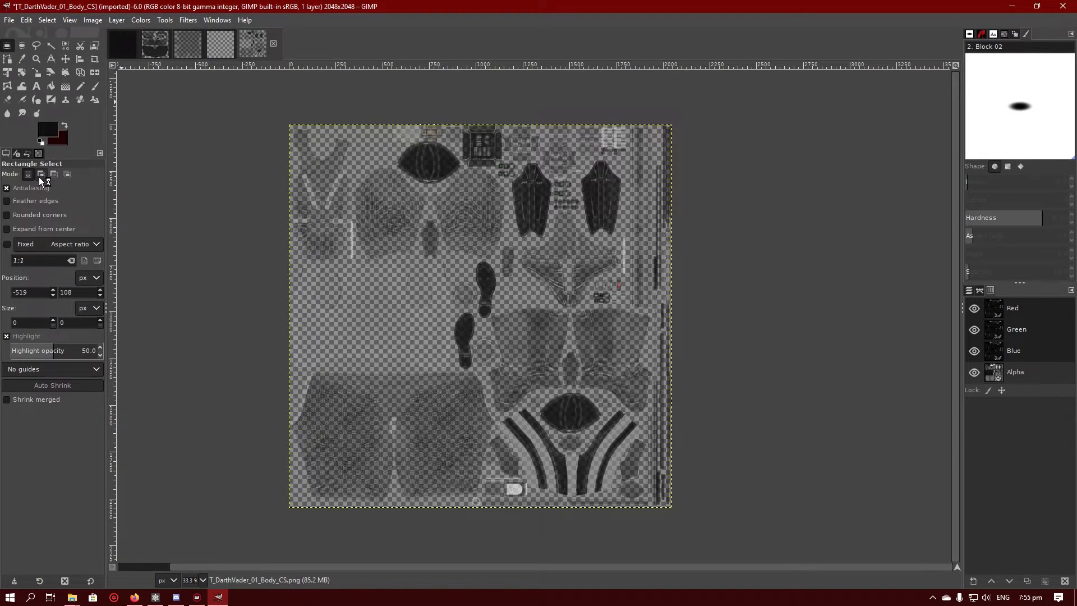
- Overwrite T_DarthVader_01_InnerCape_CS.png with the near-black inner cape texture
left_click(9, 20)
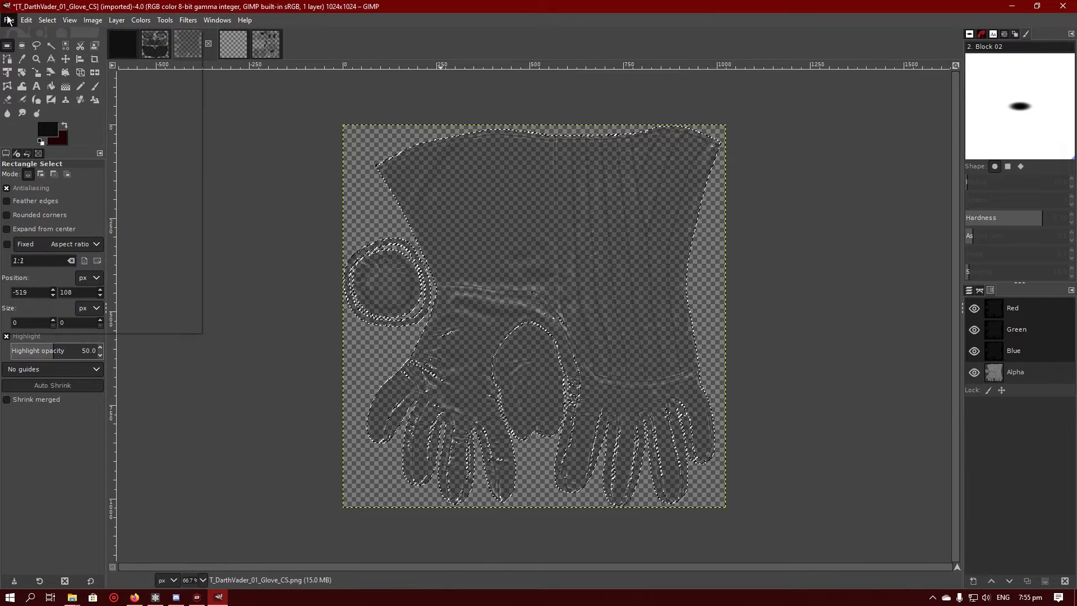
left_click(155, 44)
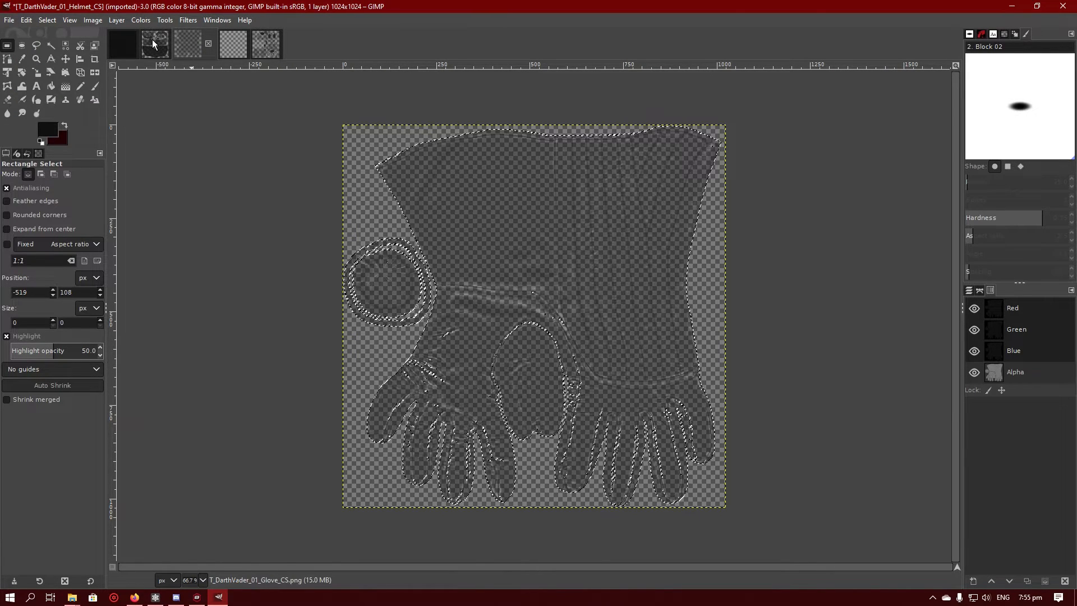
left_click(156, 44)
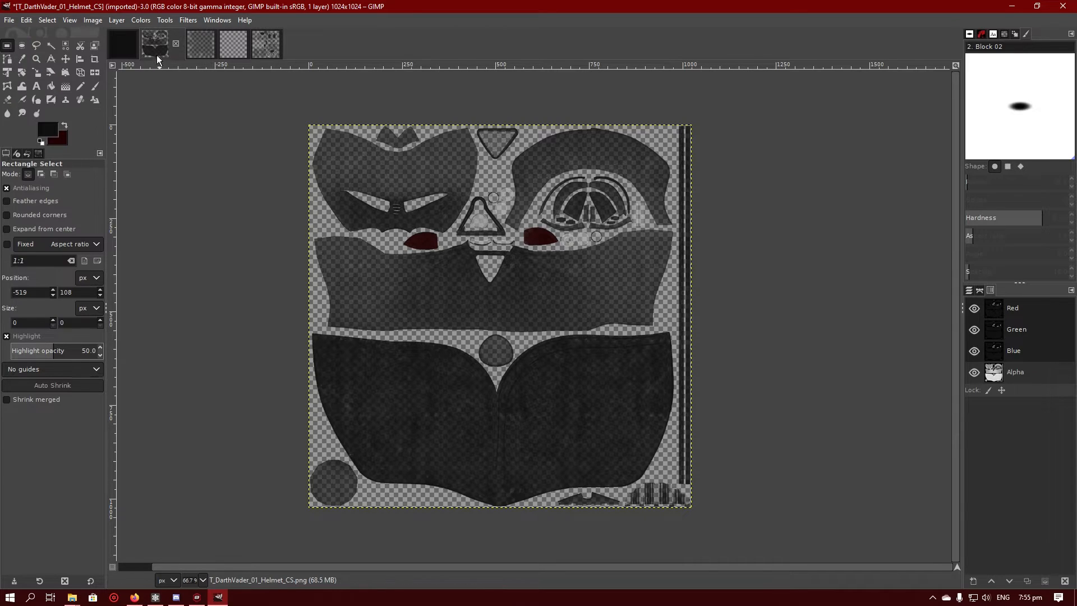
left_click(26, 19)
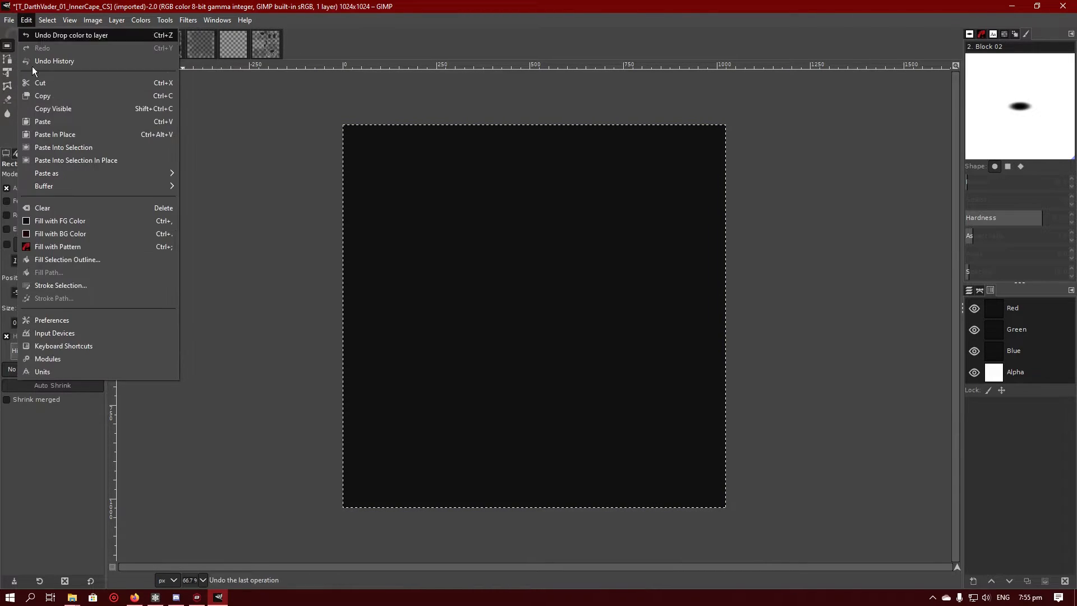
left_click(10, 19)
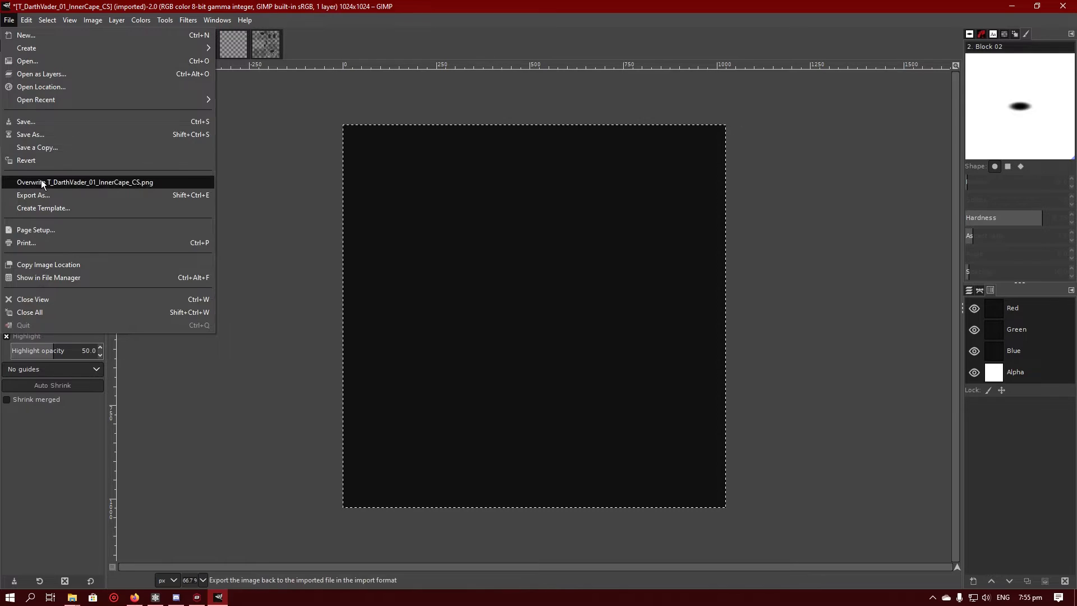
left_click(84, 182)
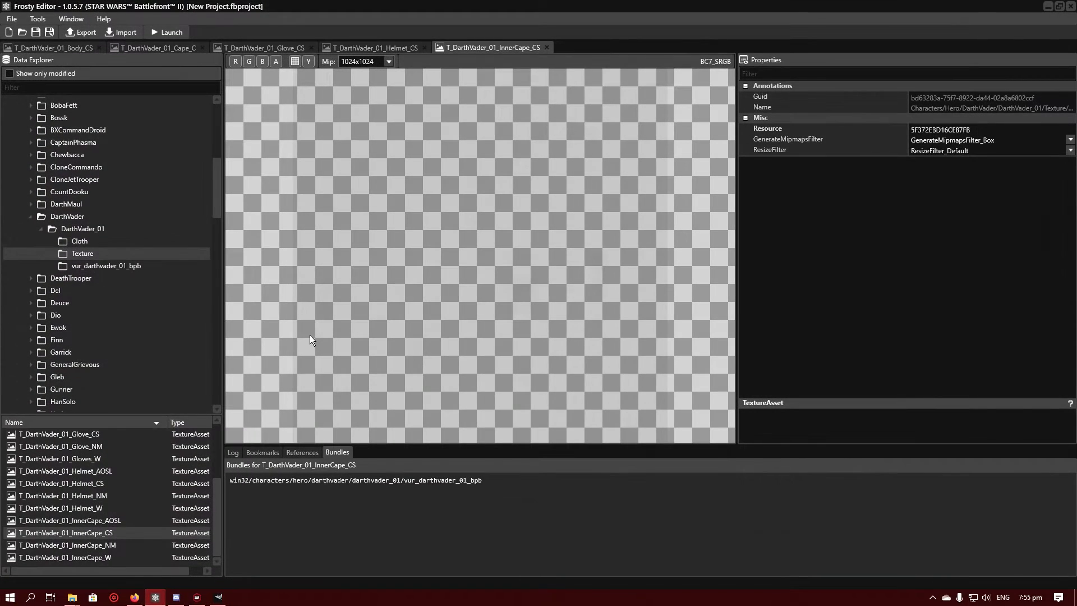
mouse_move(472, 56)
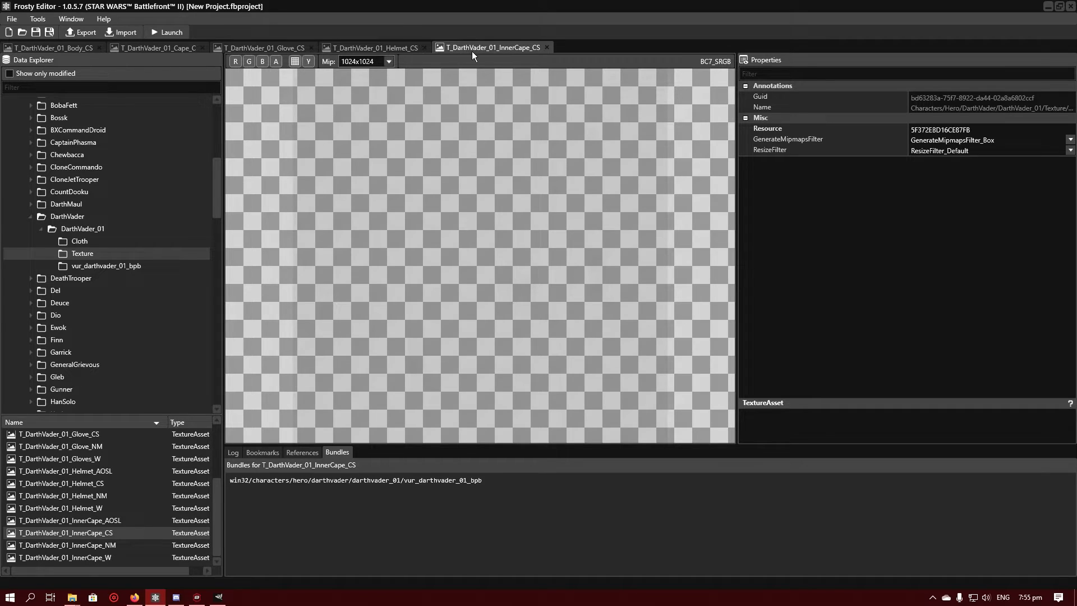
mouse_move(324, 46)
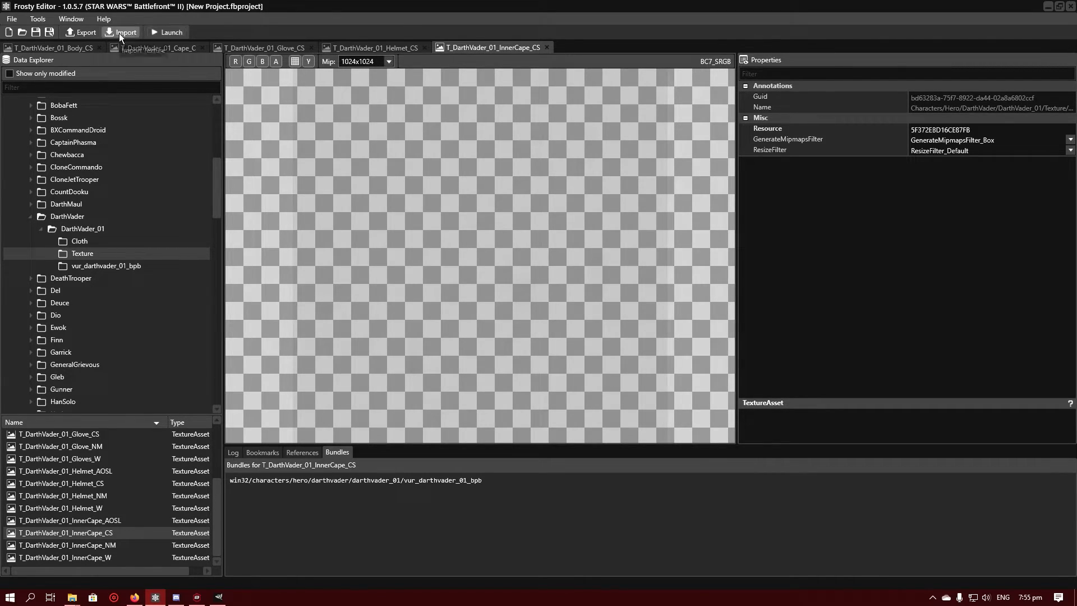
- Import the recoloured inner cape PNG from Projects > Vader > Better vader over the inner cape texture
left_click(124, 32)
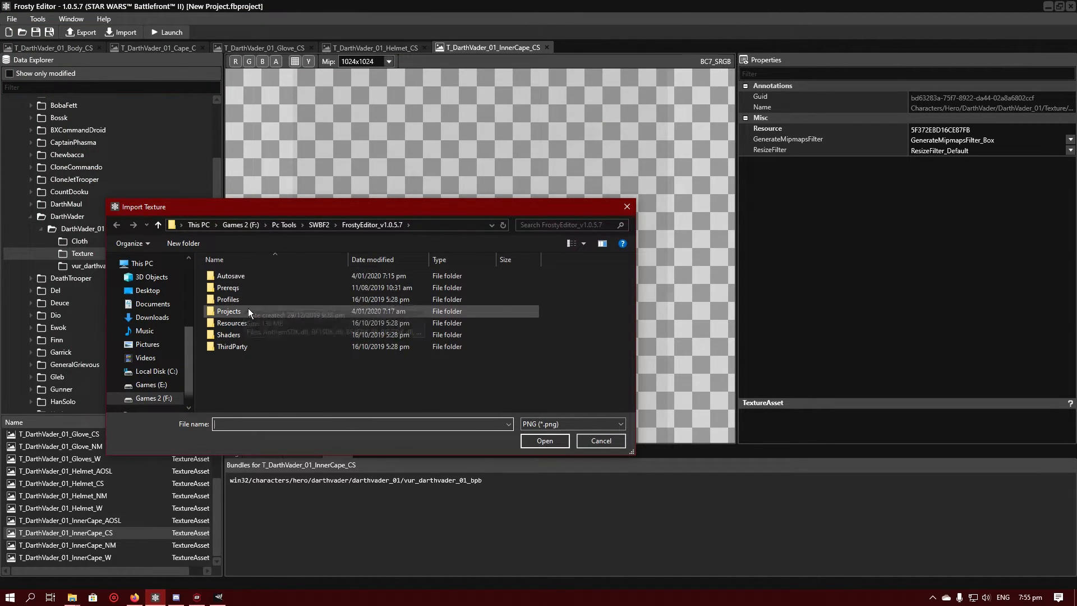
double_click(228, 311)
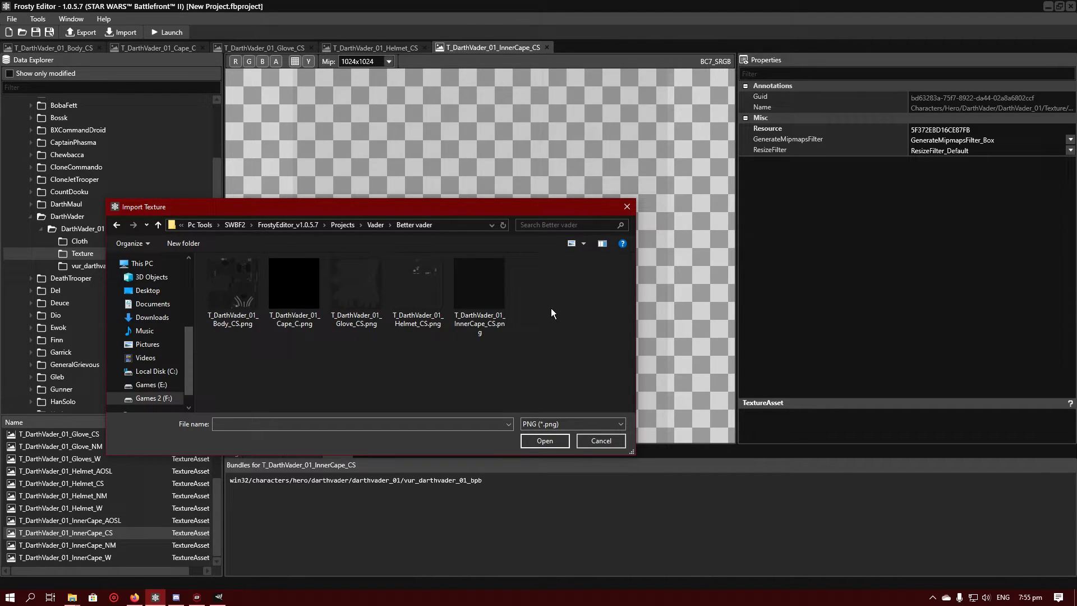
left_click(479, 285)
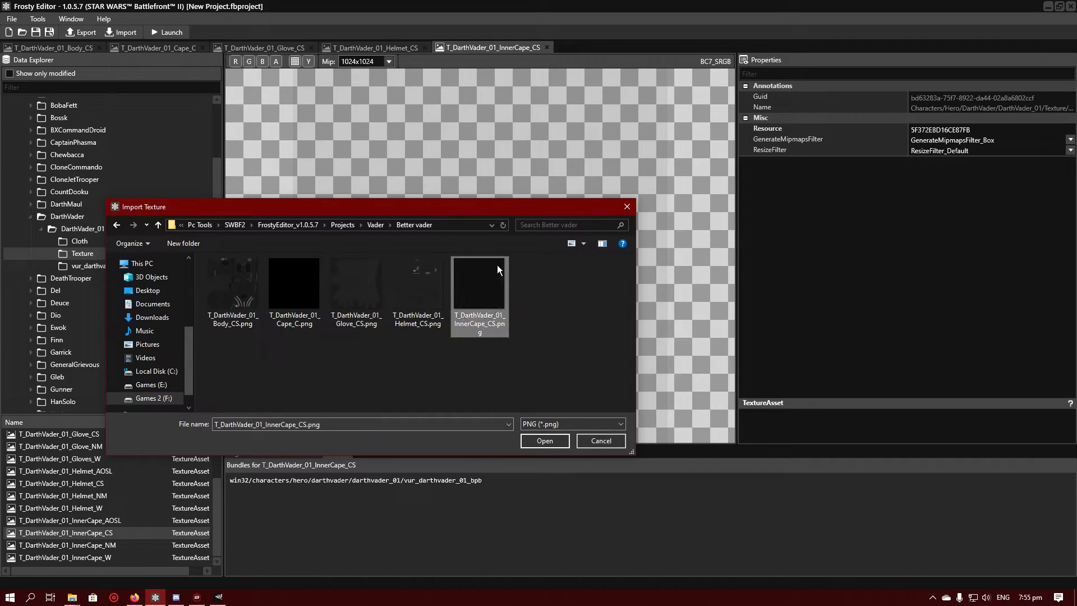
left_click(544, 440)
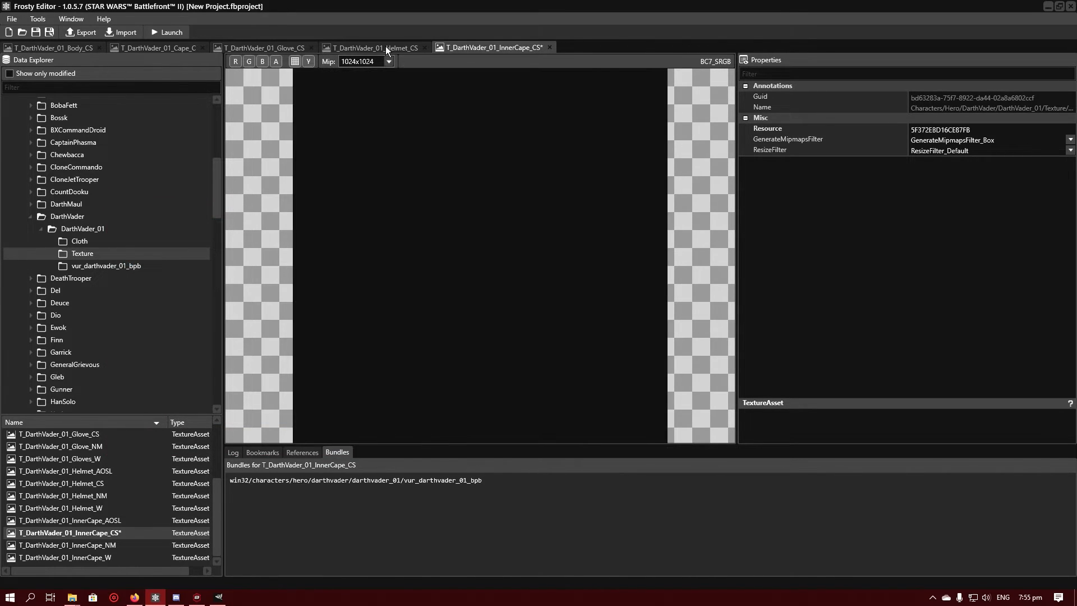
- Import the recoloured helmet and cape PNGs over their matching textures
left_click(126, 32)
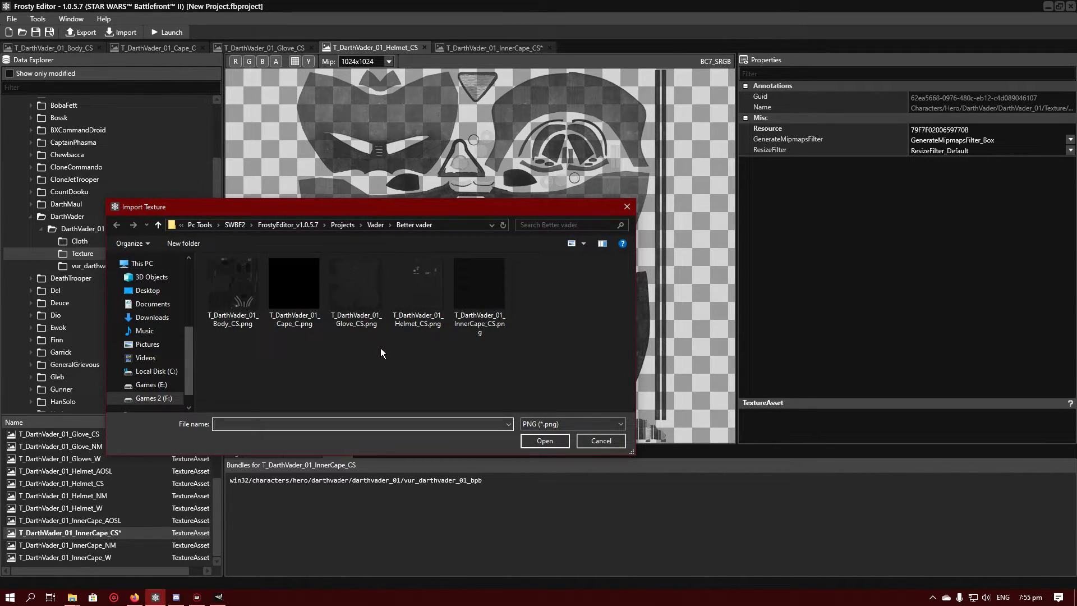
left_click(418, 282)
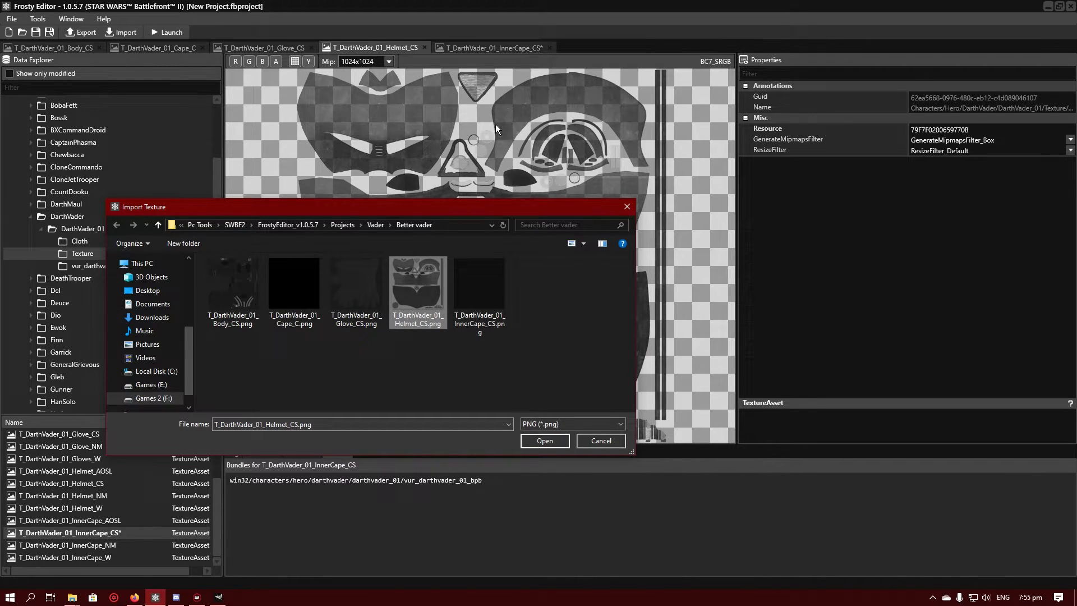
left_click(543, 440)
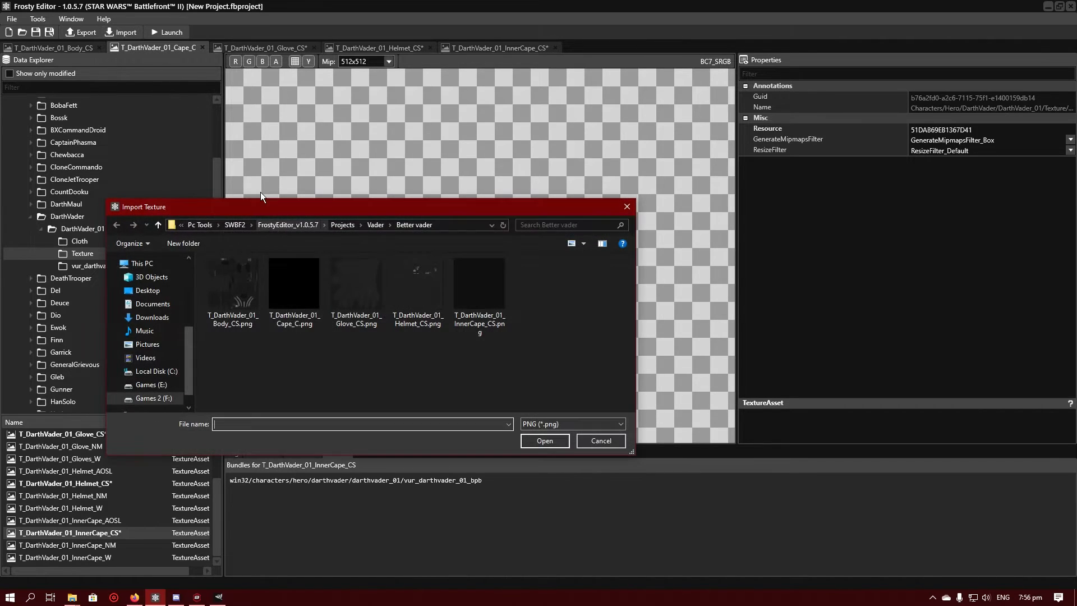
left_click(599, 440)
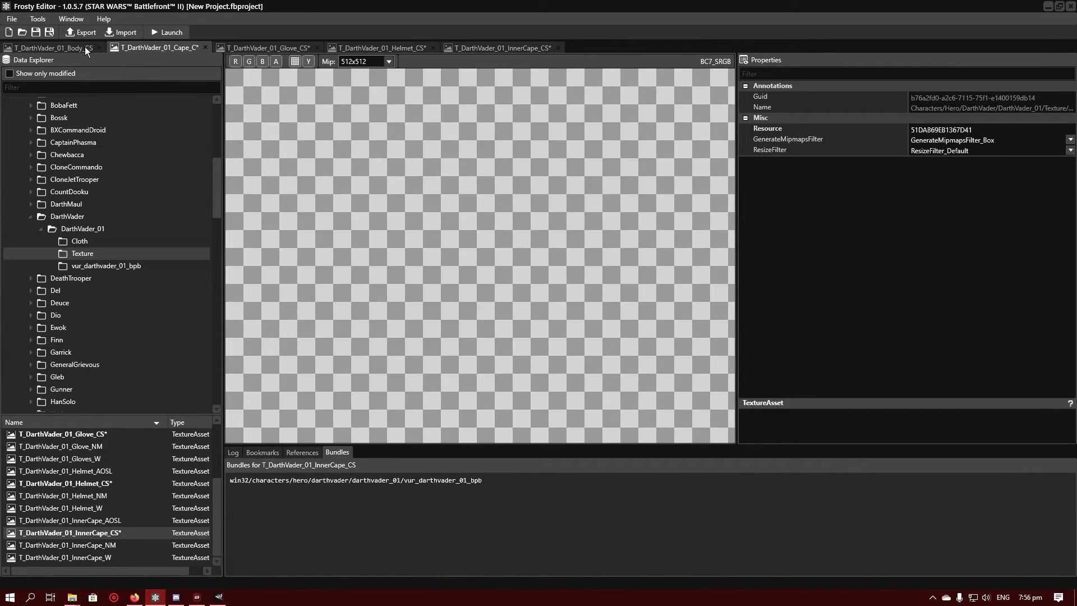
- Import the recoloured body PNG over the body texture and collapse the DarthVader_01 folder
left_click(125, 33)
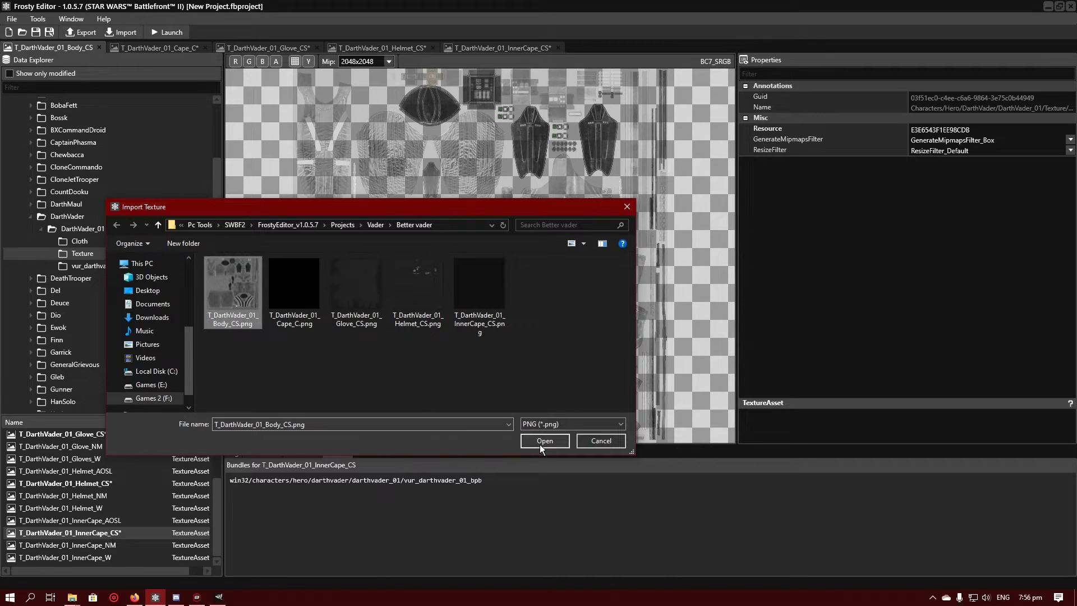
left_click(543, 440)
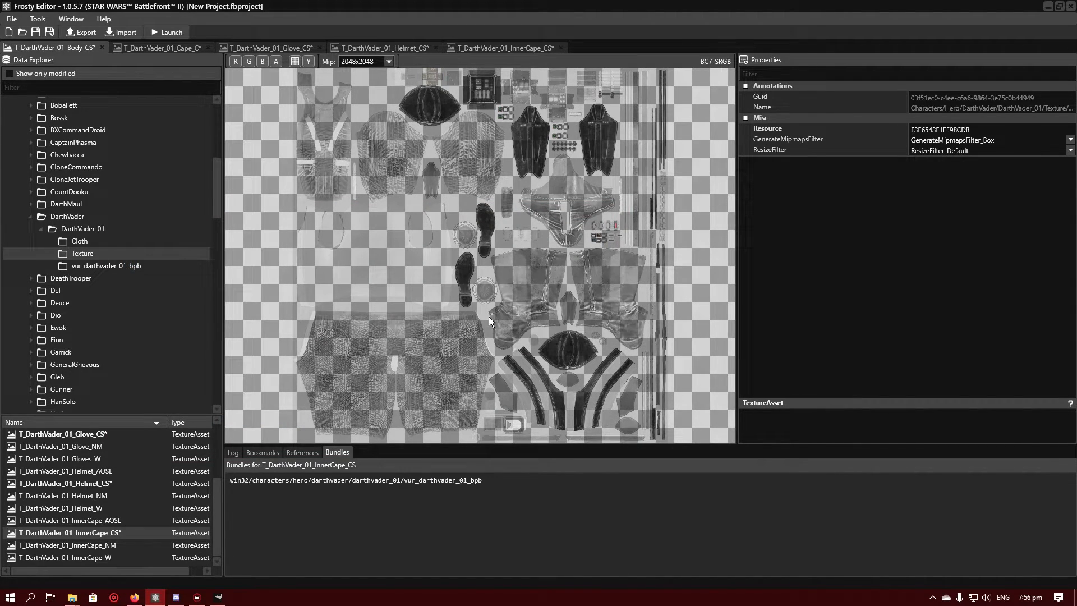
mouse_move(461, 302)
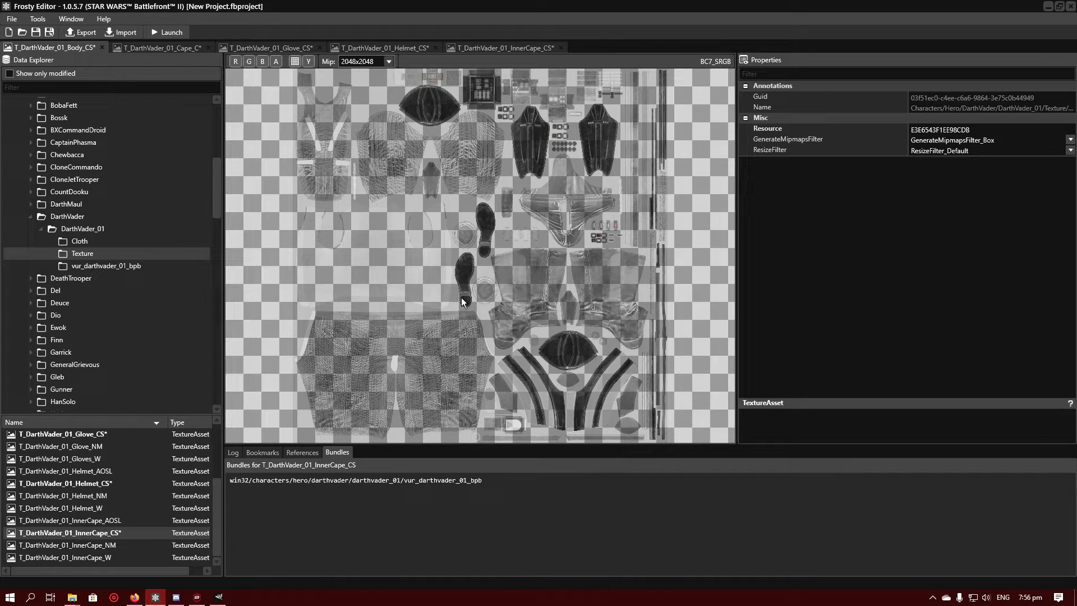
mouse_move(191, 284)
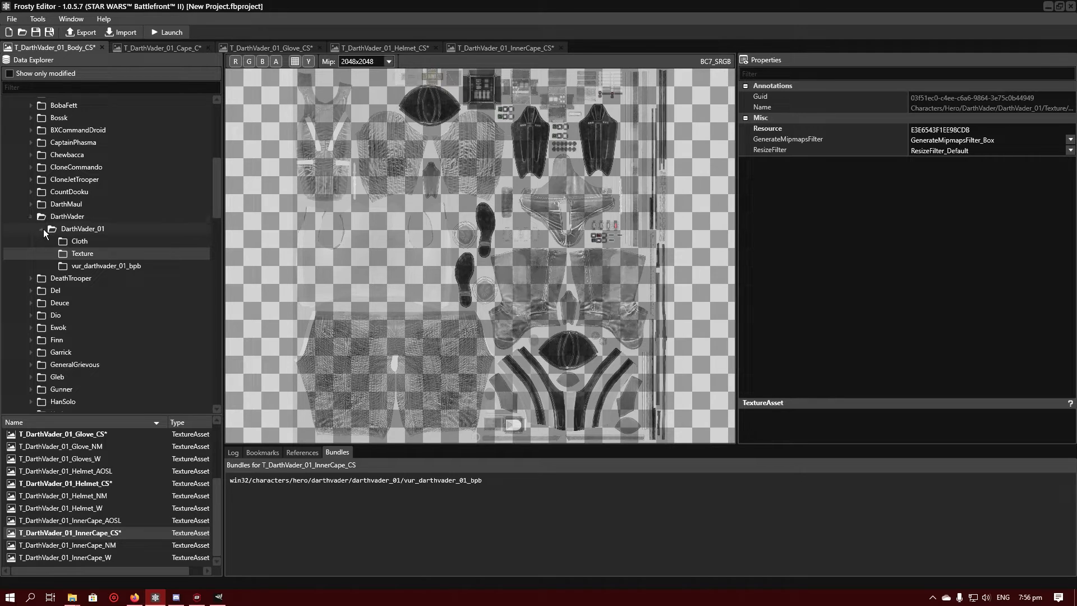
left_click(103, 48)
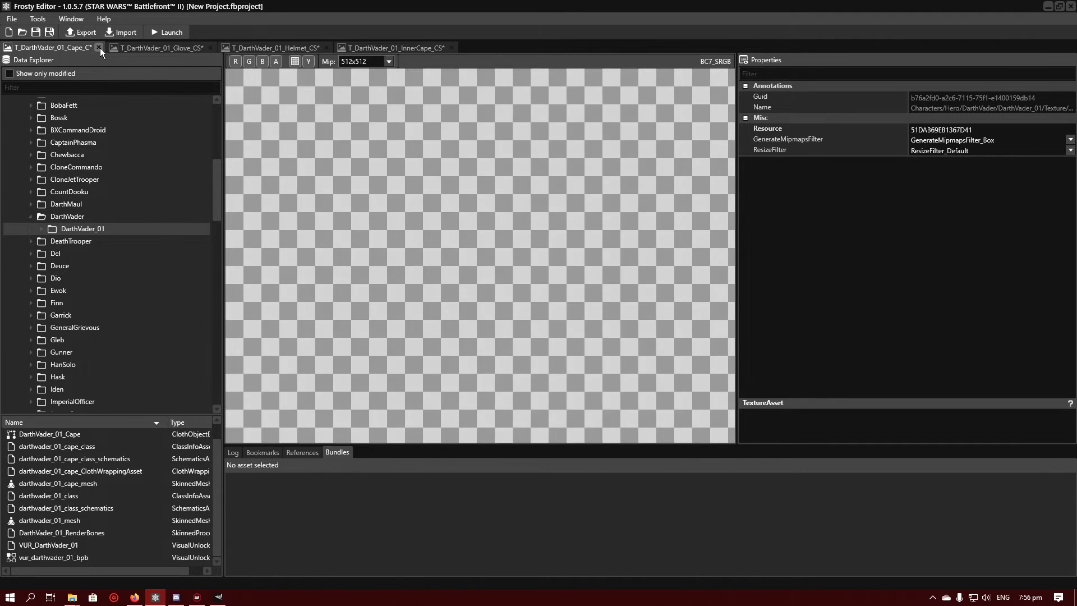
- Close the open texture tabs and launch Battlefront II with the modified project
left_click(100, 47)
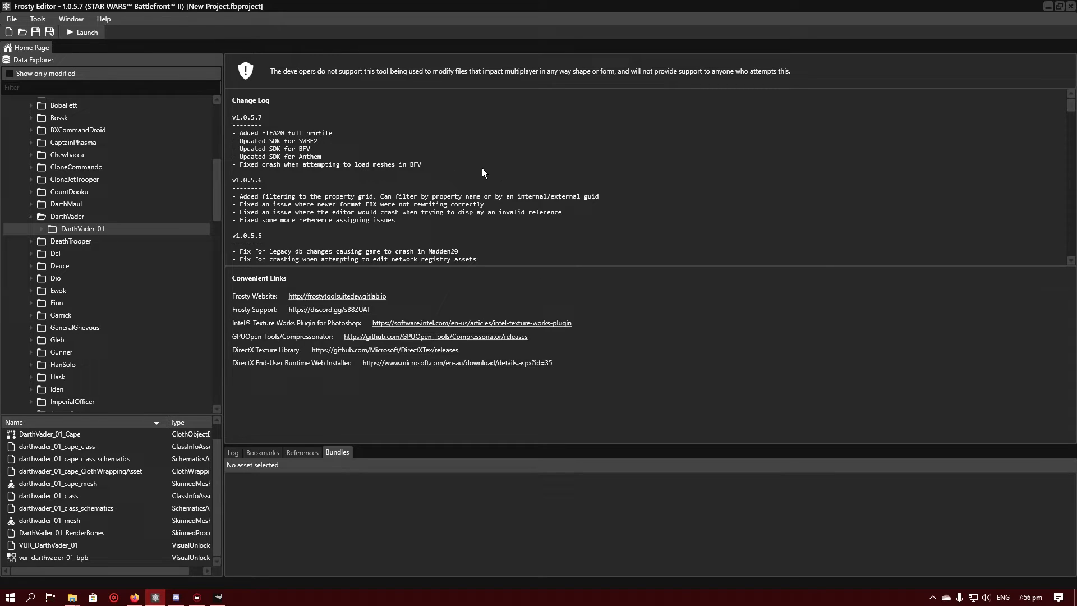
mouse_move(82, 33)
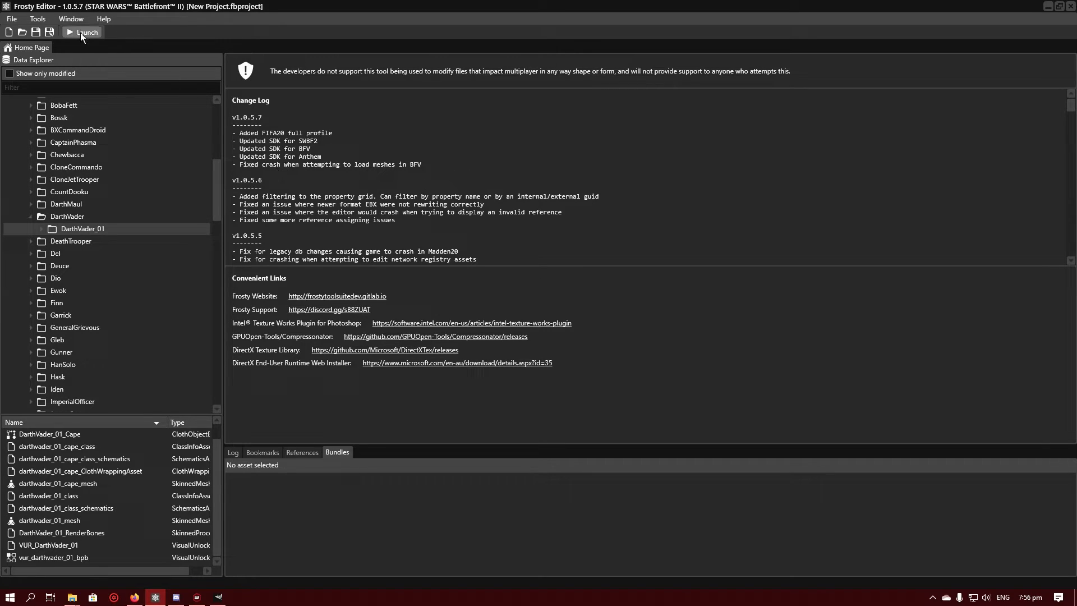
mouse_move(87, 32)
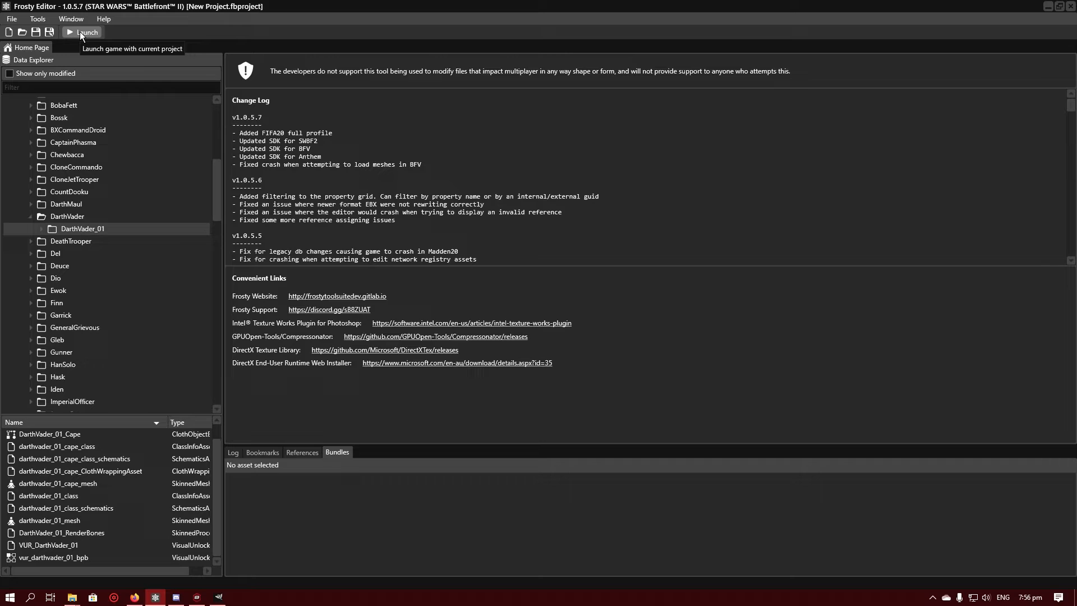
left_click(84, 32)
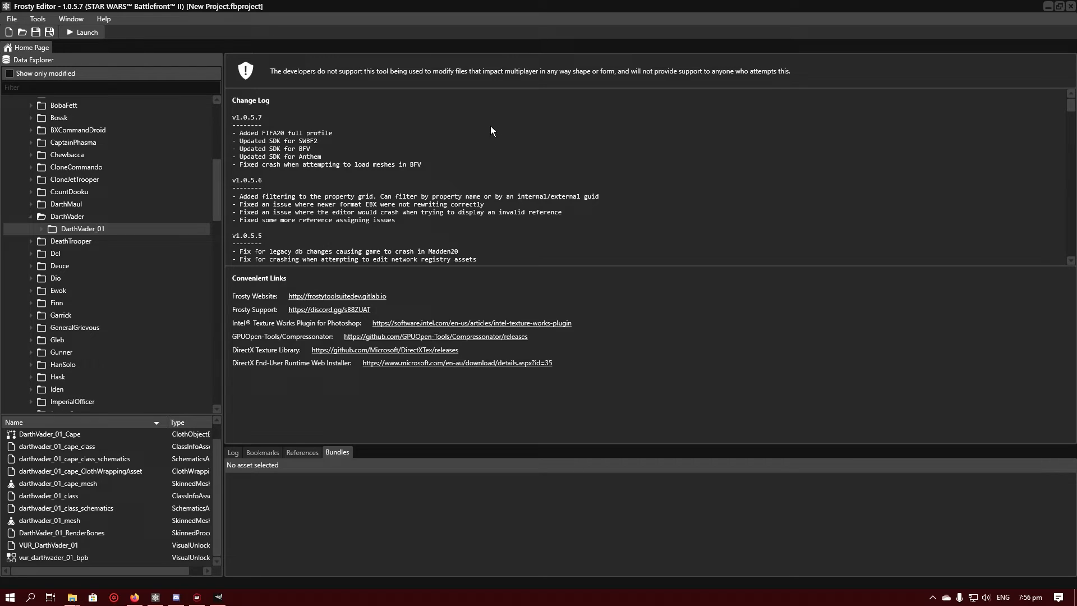
left_click(80, 32)
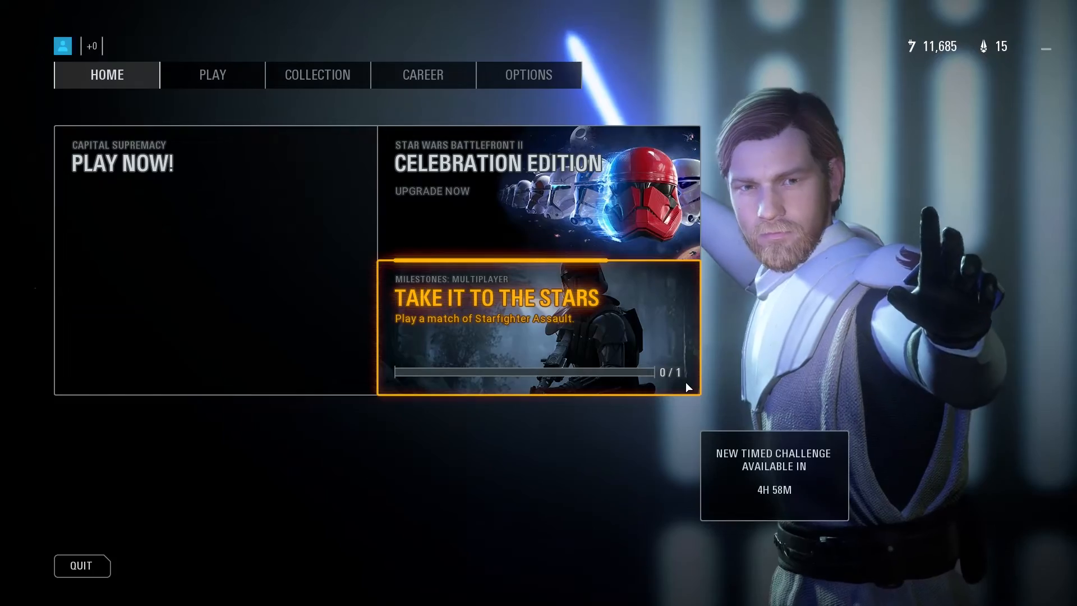
- Reach Darth Vader's customization screen via Collection, dismissing the reward error
left_click(316, 75)
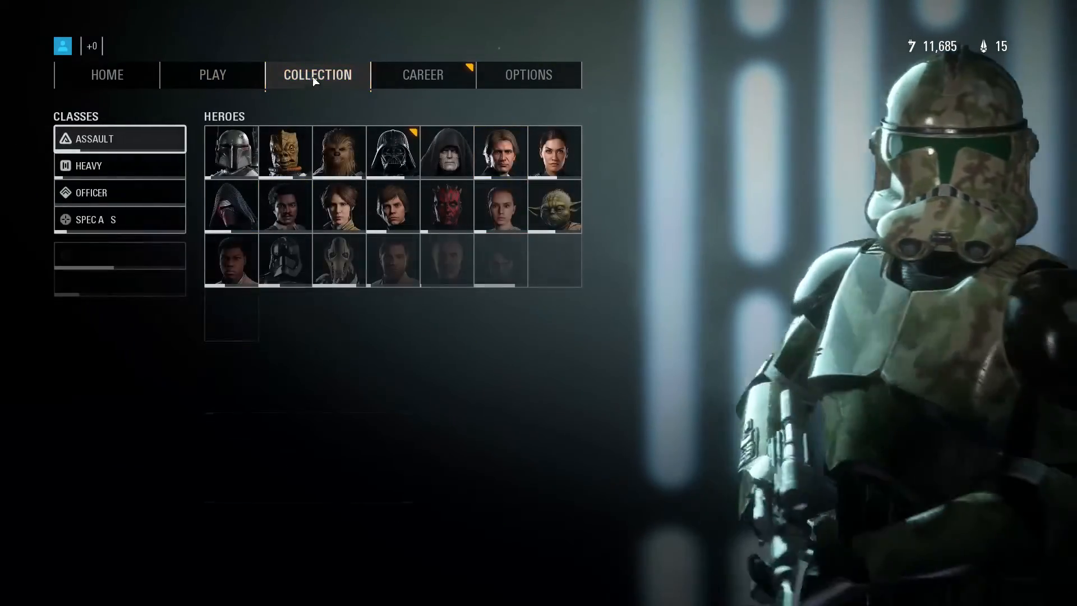
left_click(393, 151)
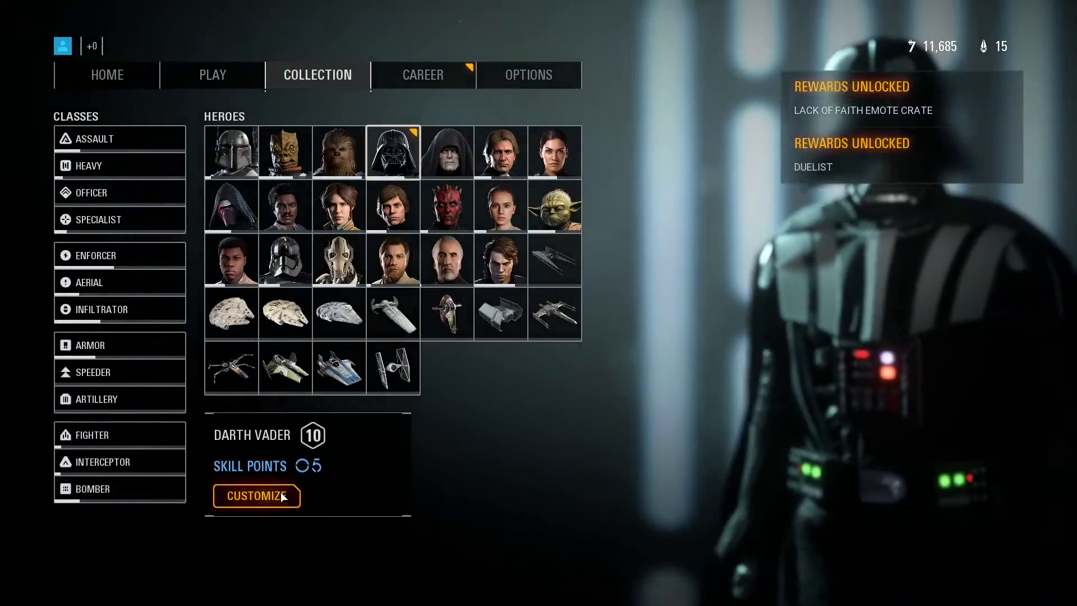
left_click(256, 496)
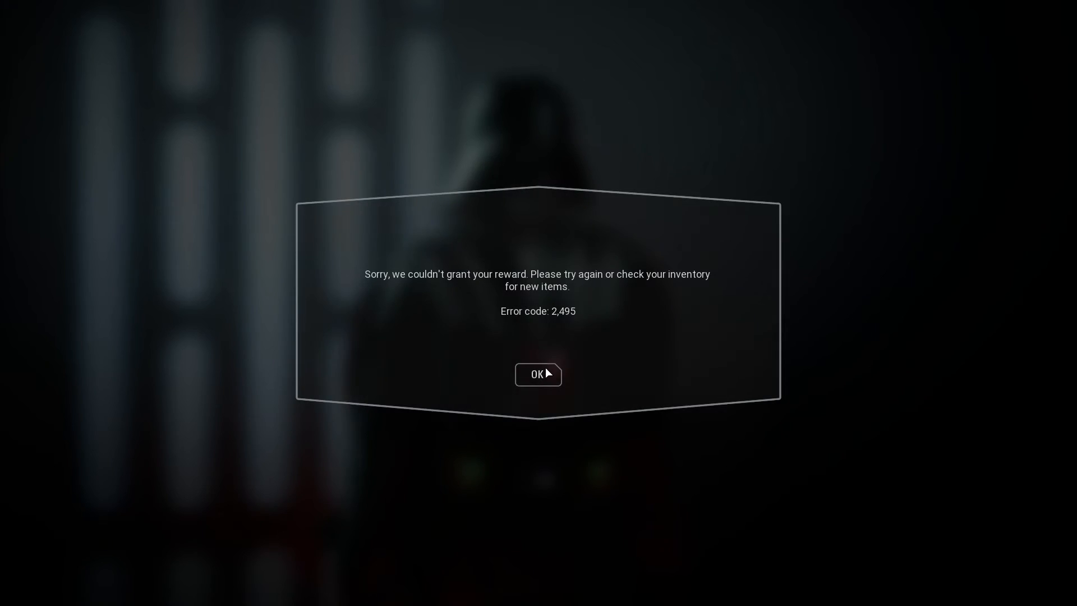
left_click(537, 375)
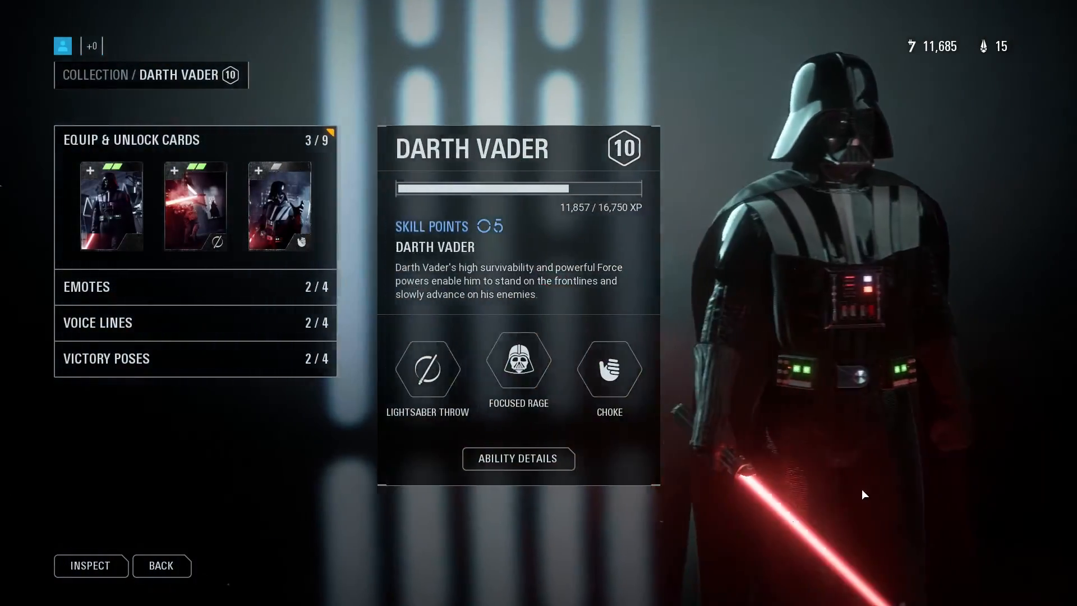
- Return to the hero collection grid with Darth Vader shown in close-up
left_click(161, 565)
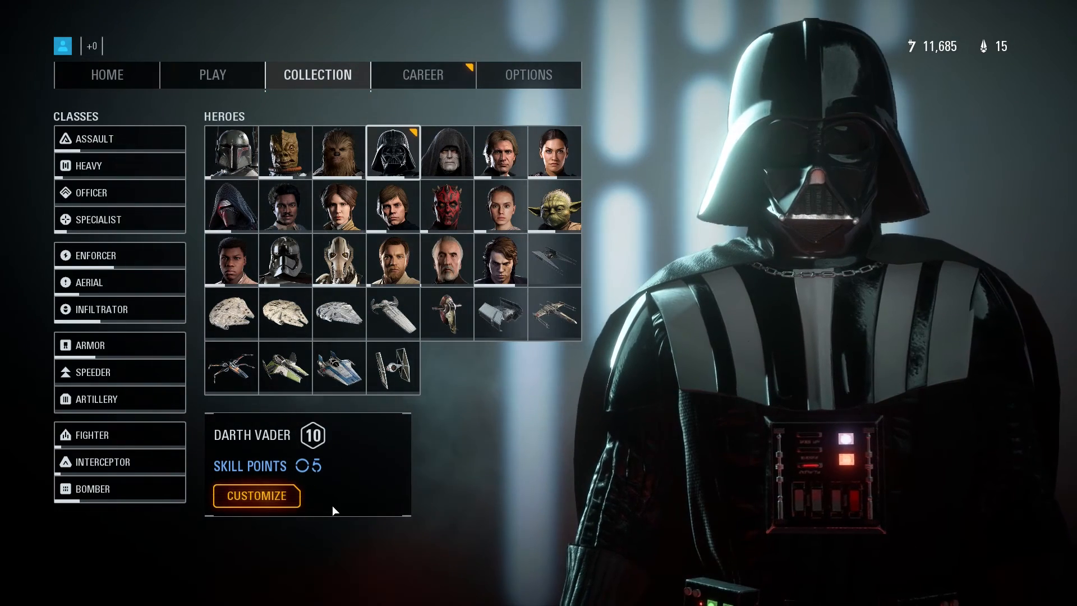
mouse_move(622, 506)
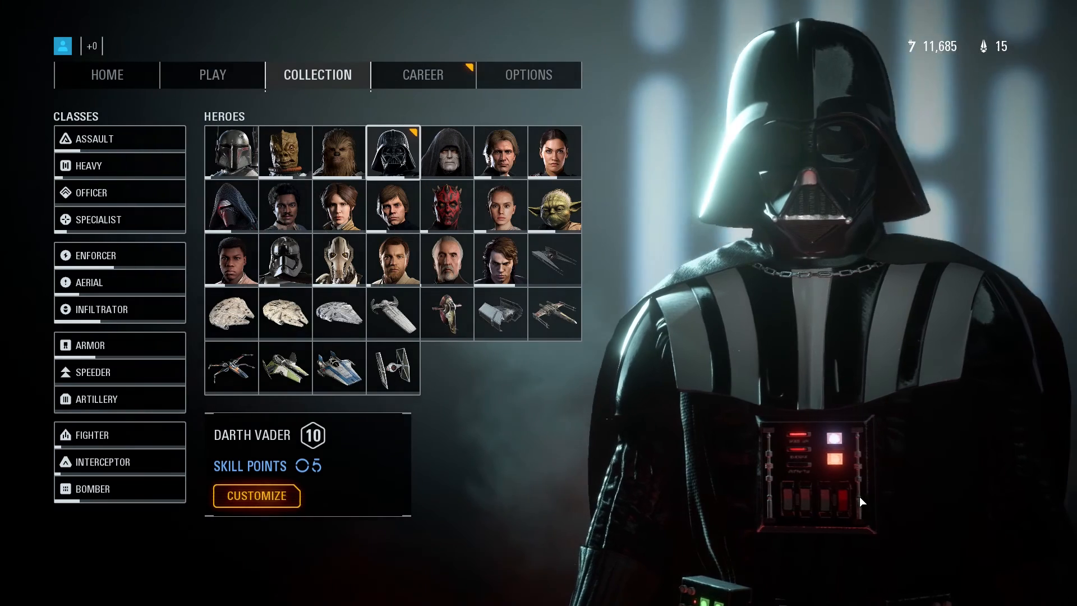
mouse_move(952, 512)
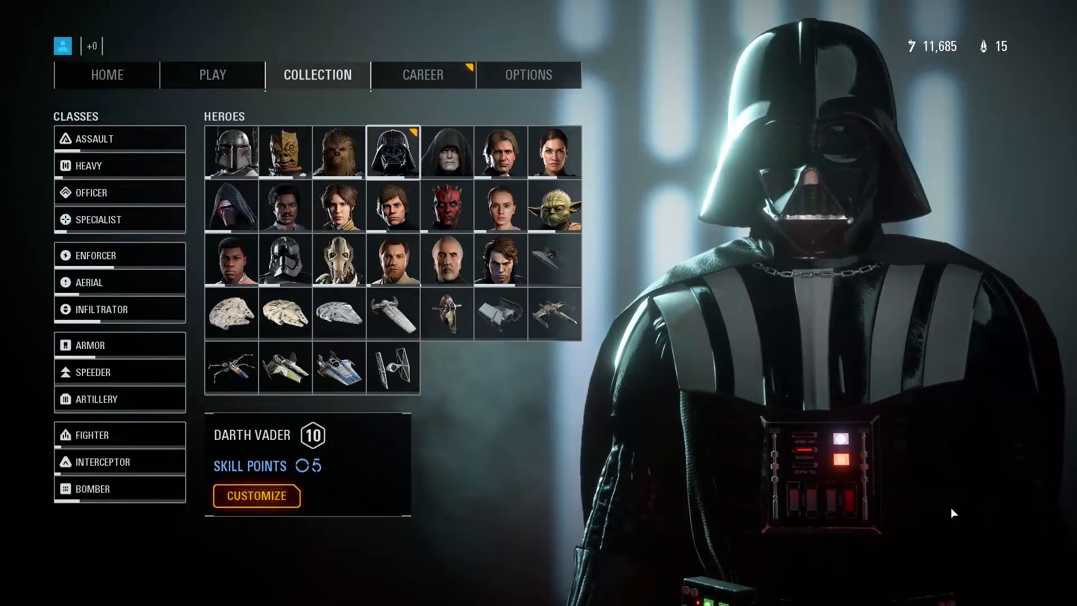